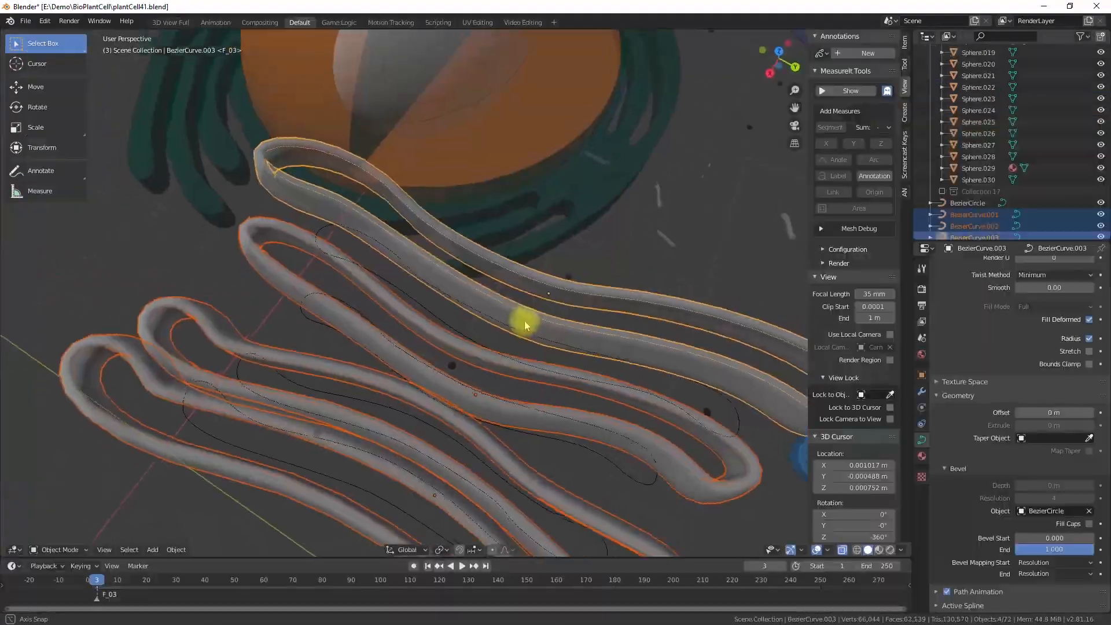
Clear the default camera and light out of the scene.
key(Tab)
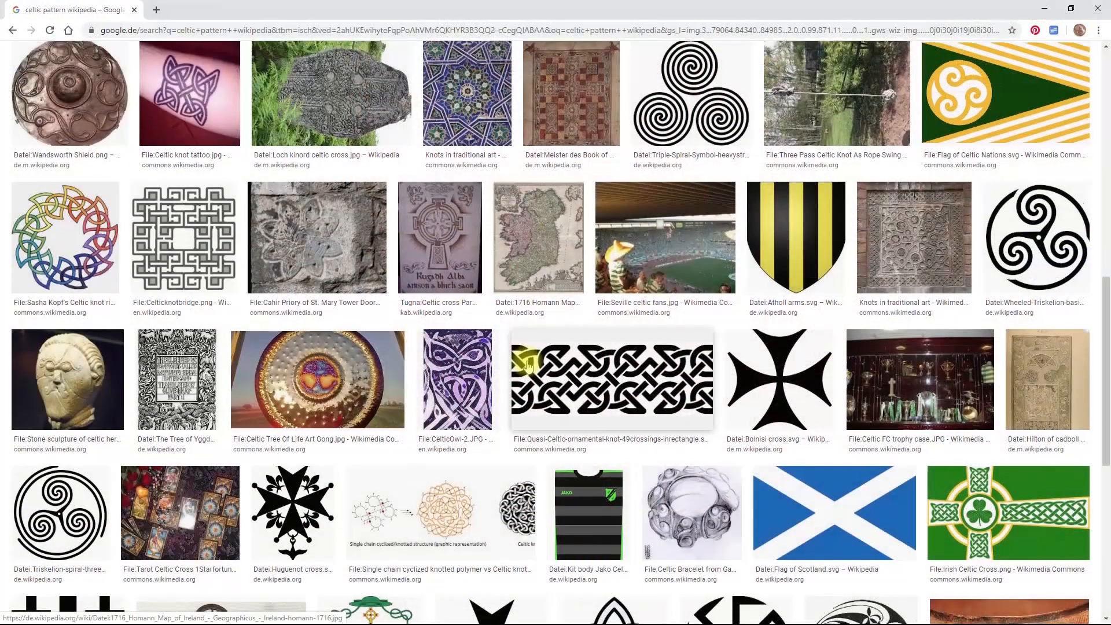
scroll(down, 3)
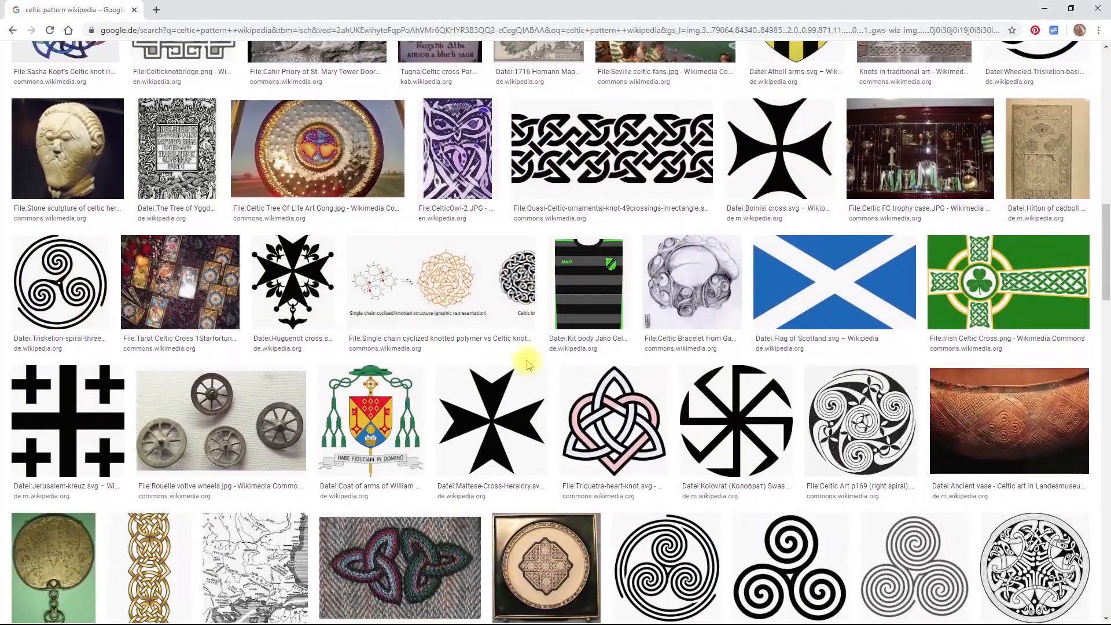
scroll(down, 3)
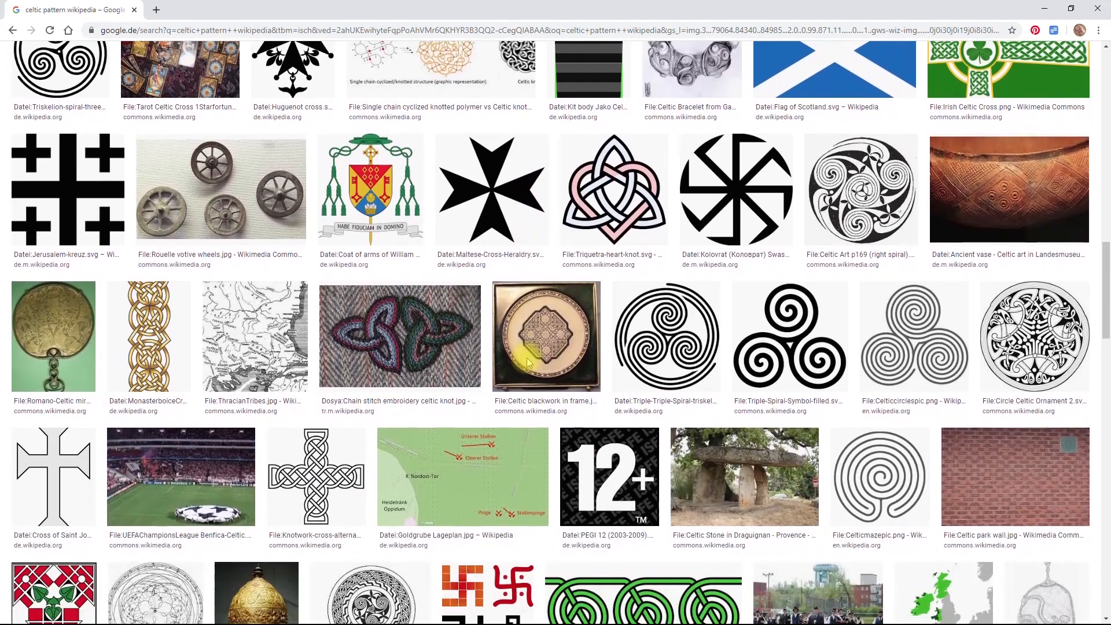
scroll(down, 3)
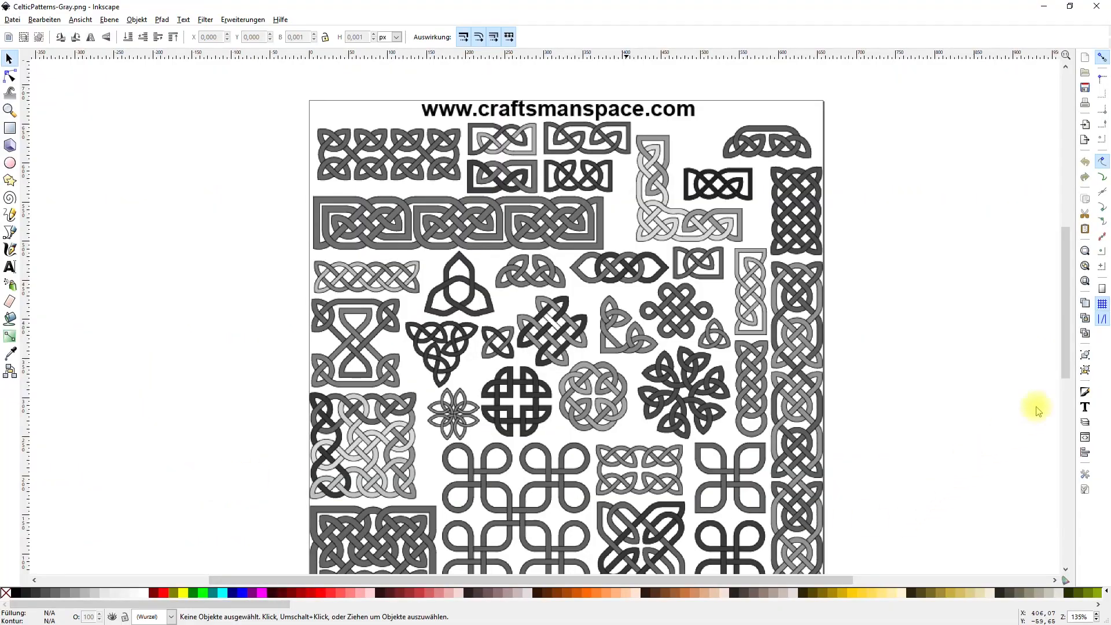
scroll(down, 3)
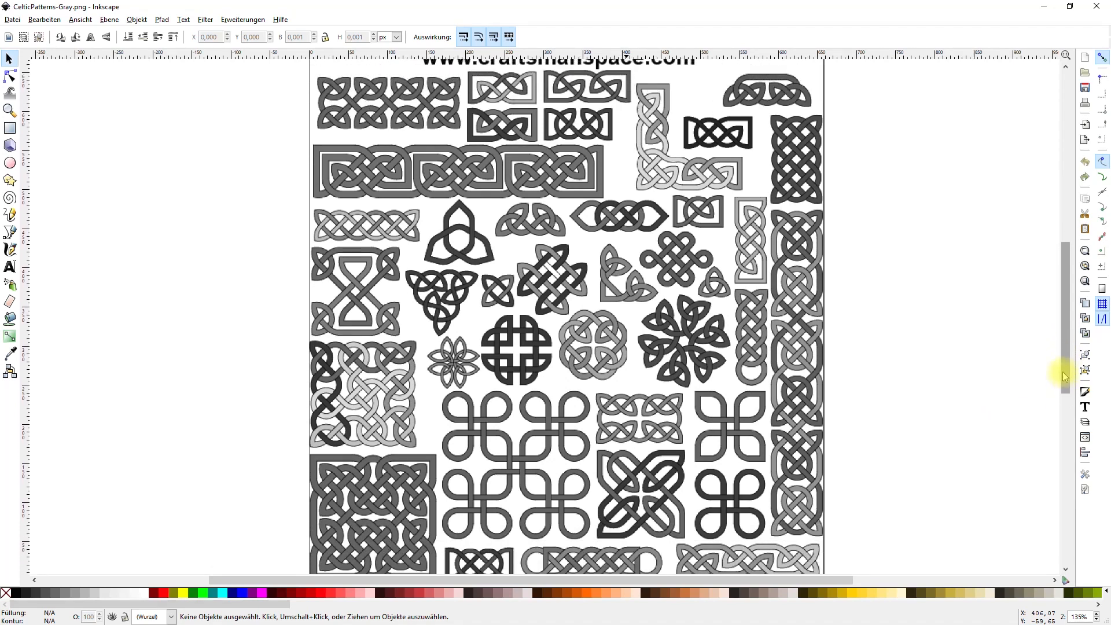
scroll(down, 3)
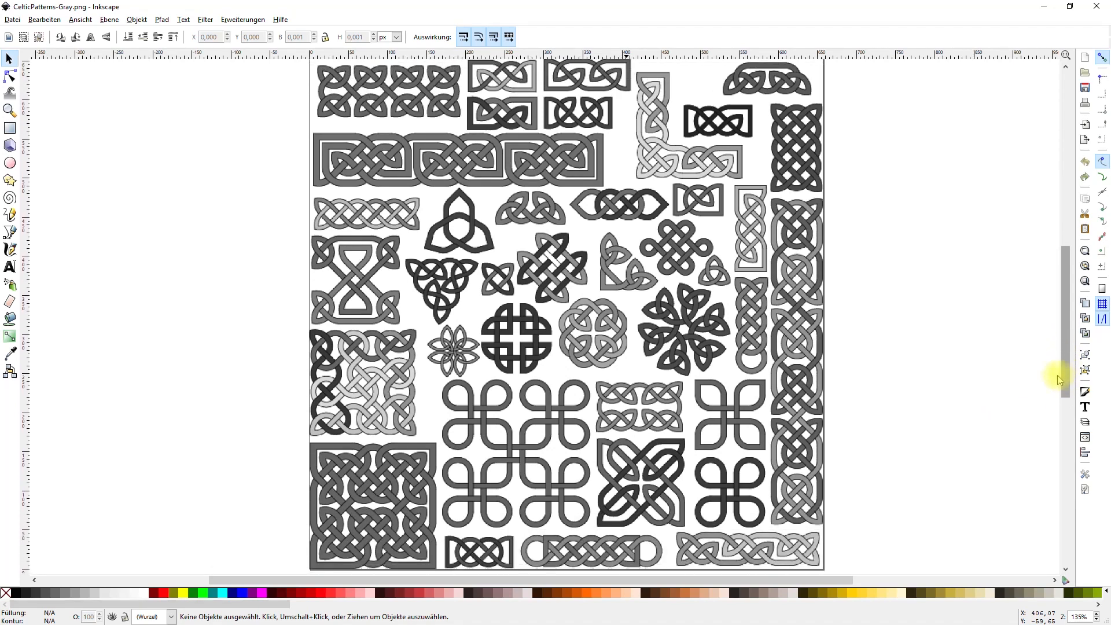
mouse_move(1004, 415)
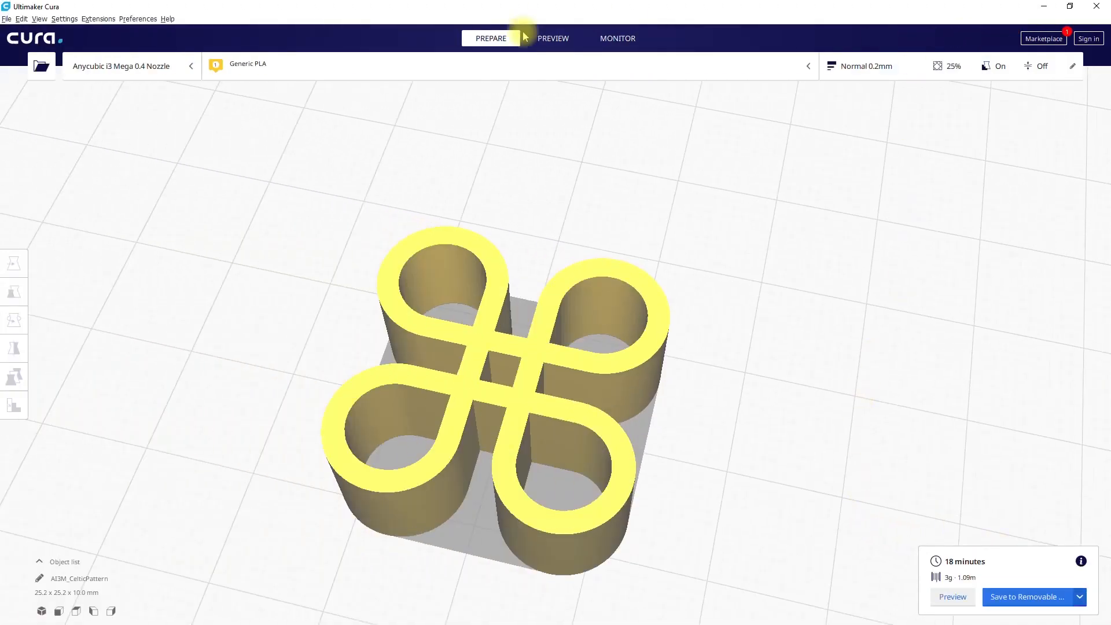
click(553, 38)
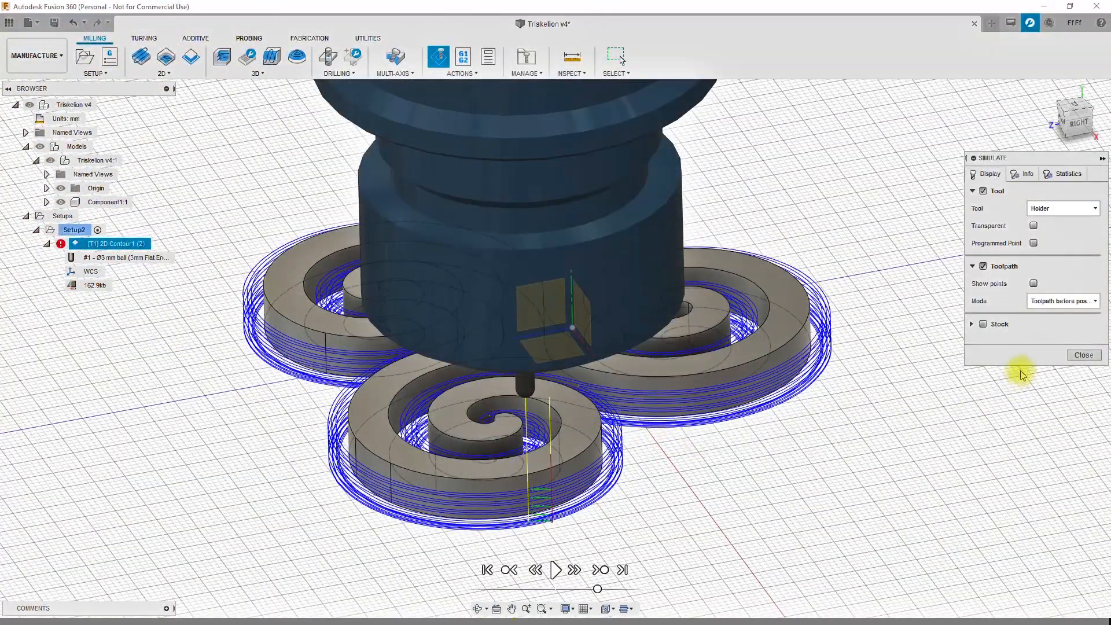
click(556, 570)
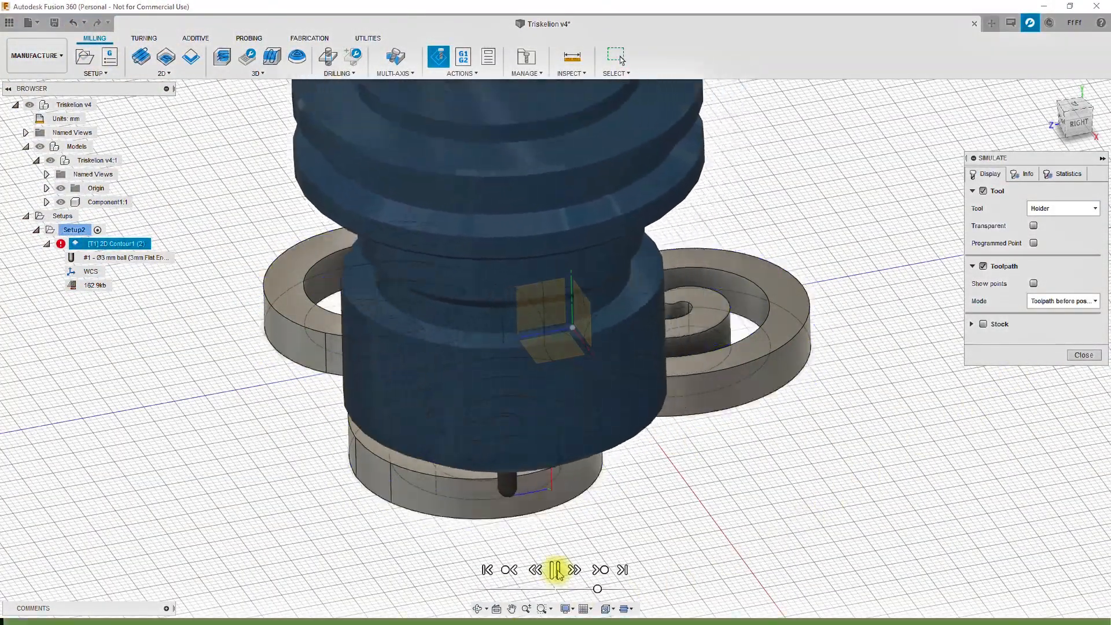
click(555, 569)
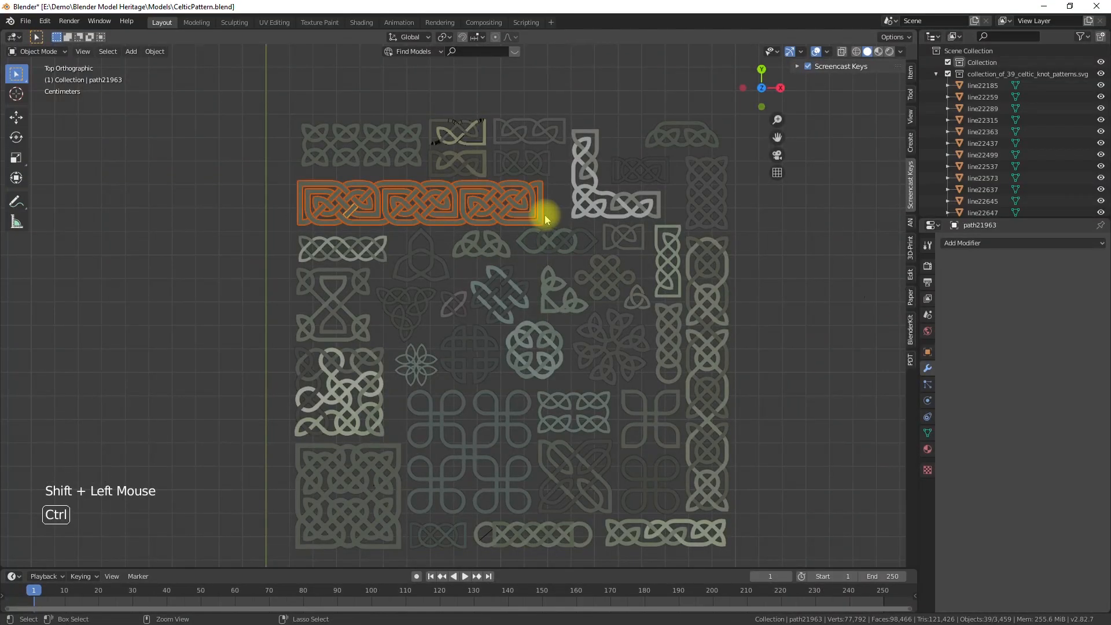
click(556, 241)
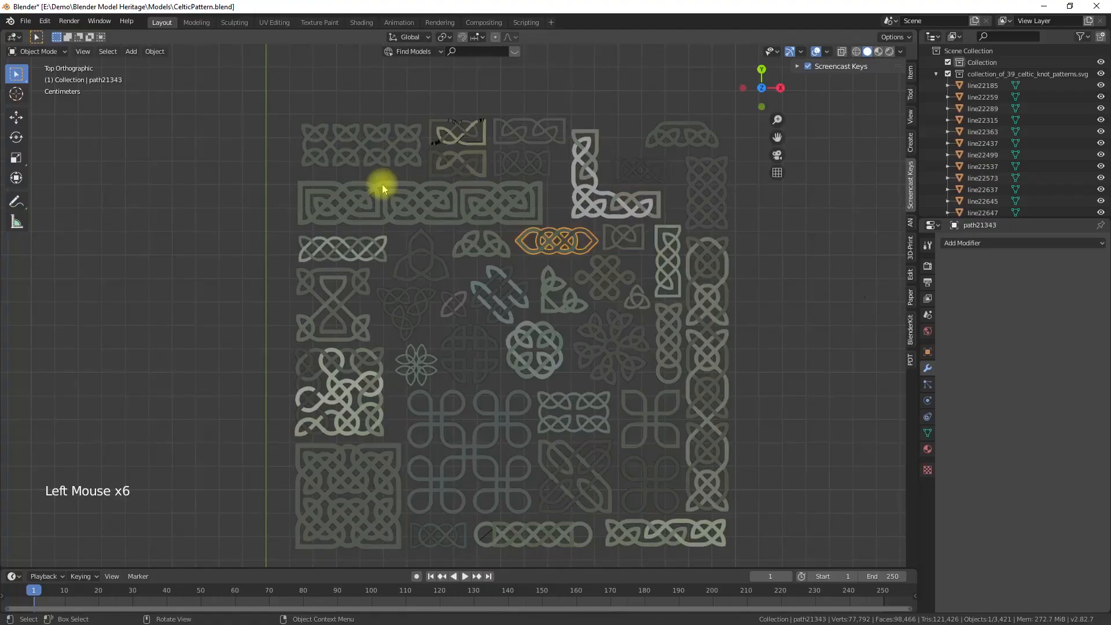
click(609, 282)
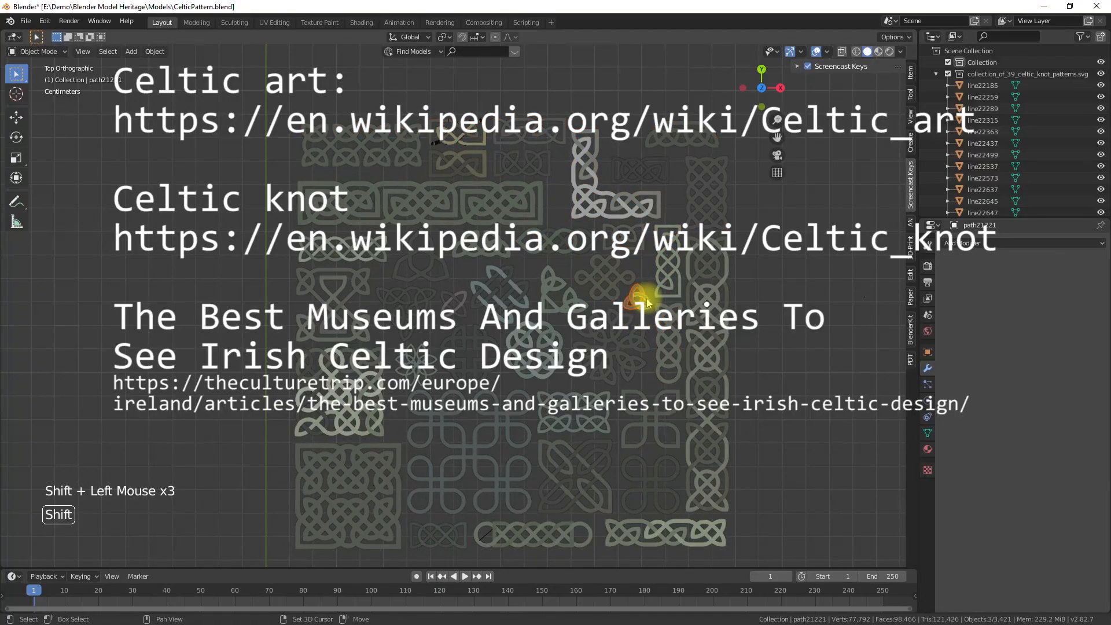
click(594, 176)
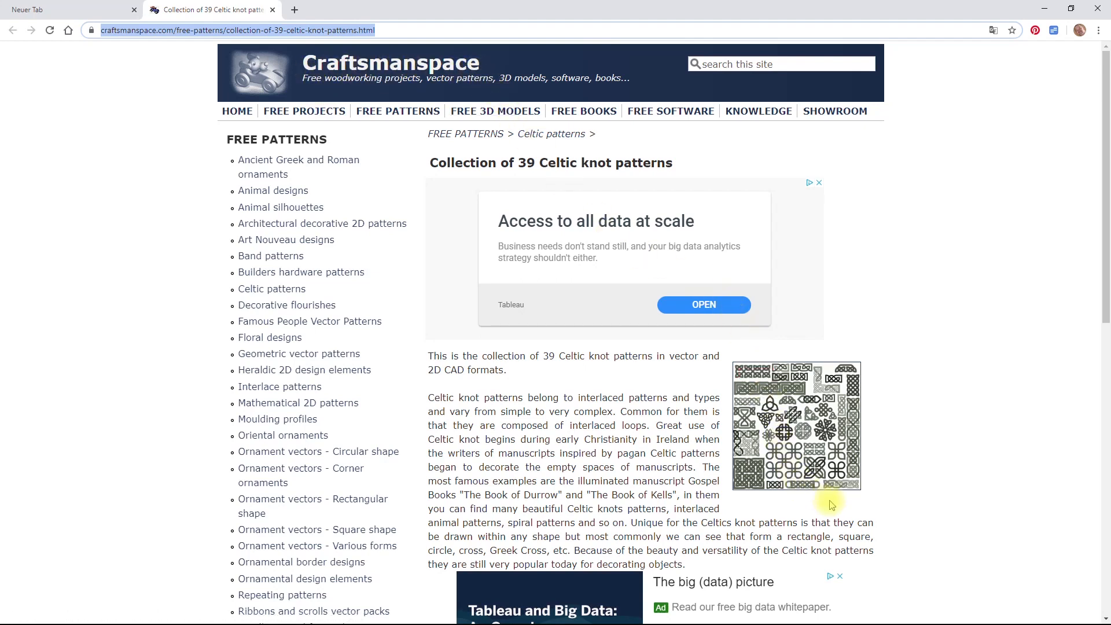
mouse_move(908, 295)
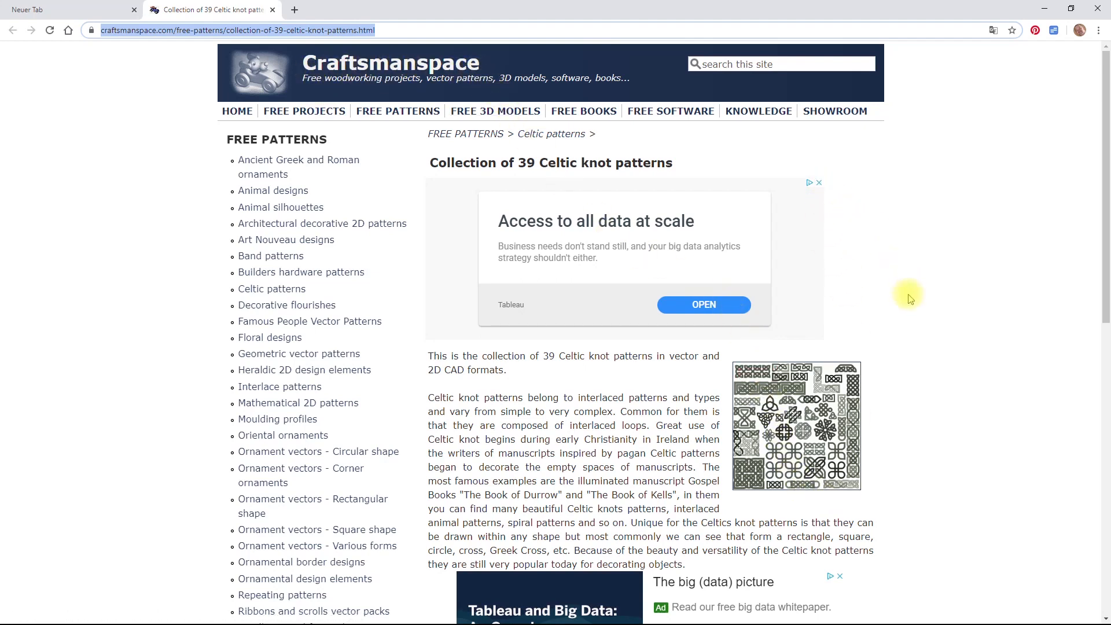
mouse_move(907, 296)
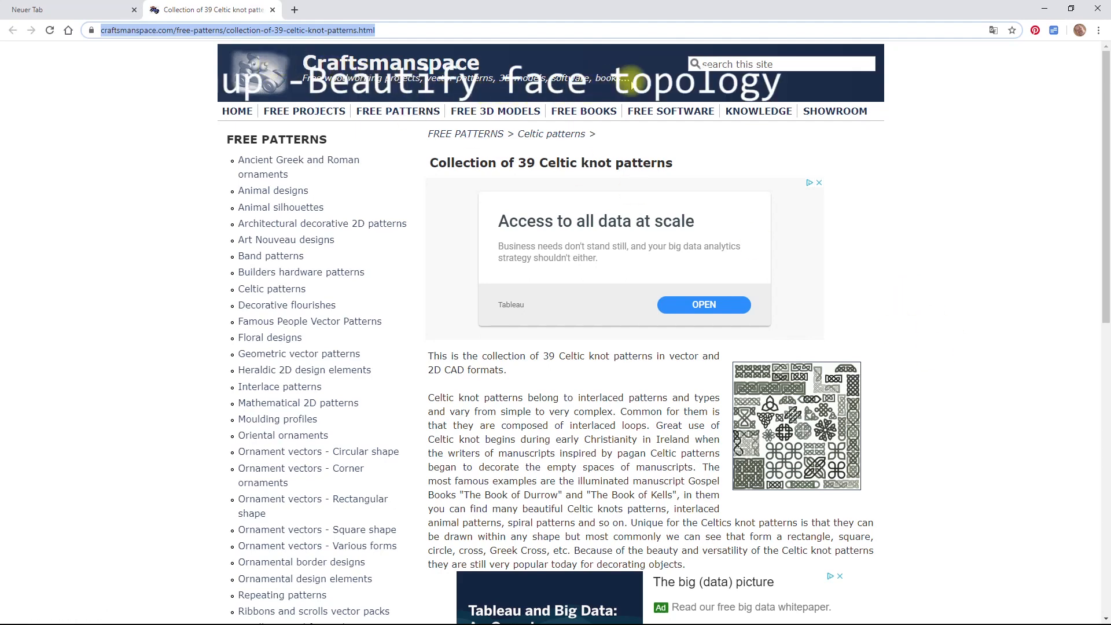
click(796, 426)
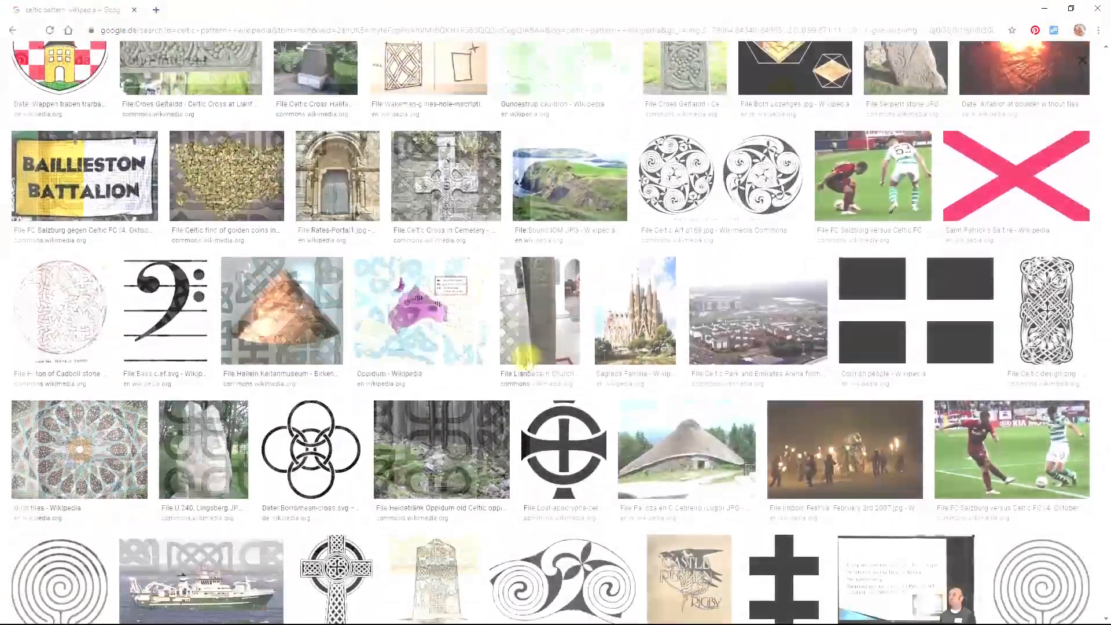
scroll(down, 3)
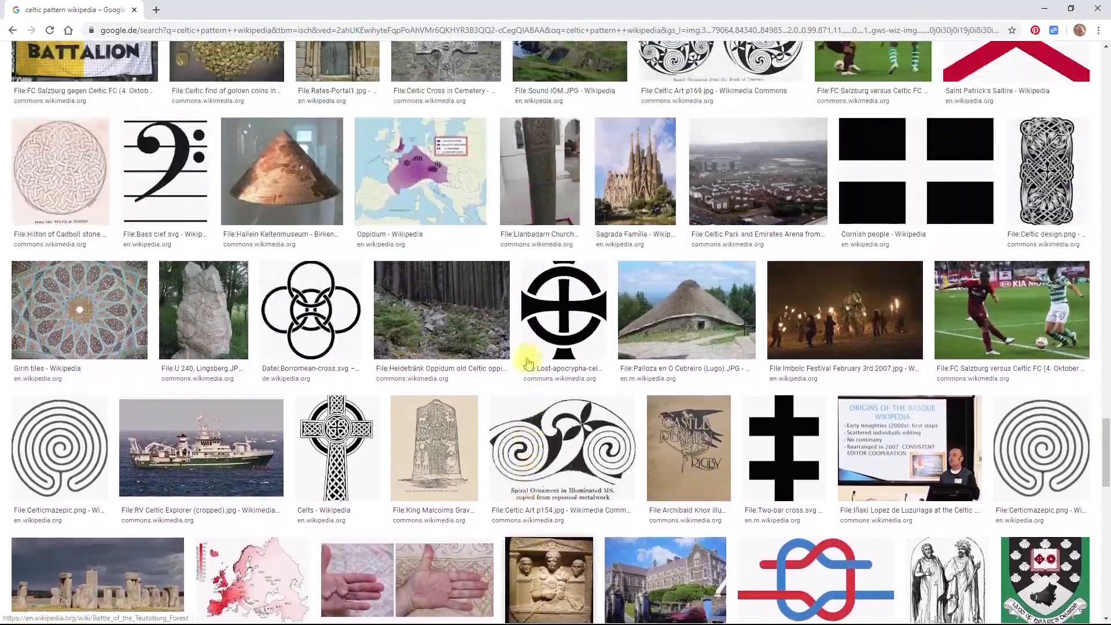
scroll(down, 3)
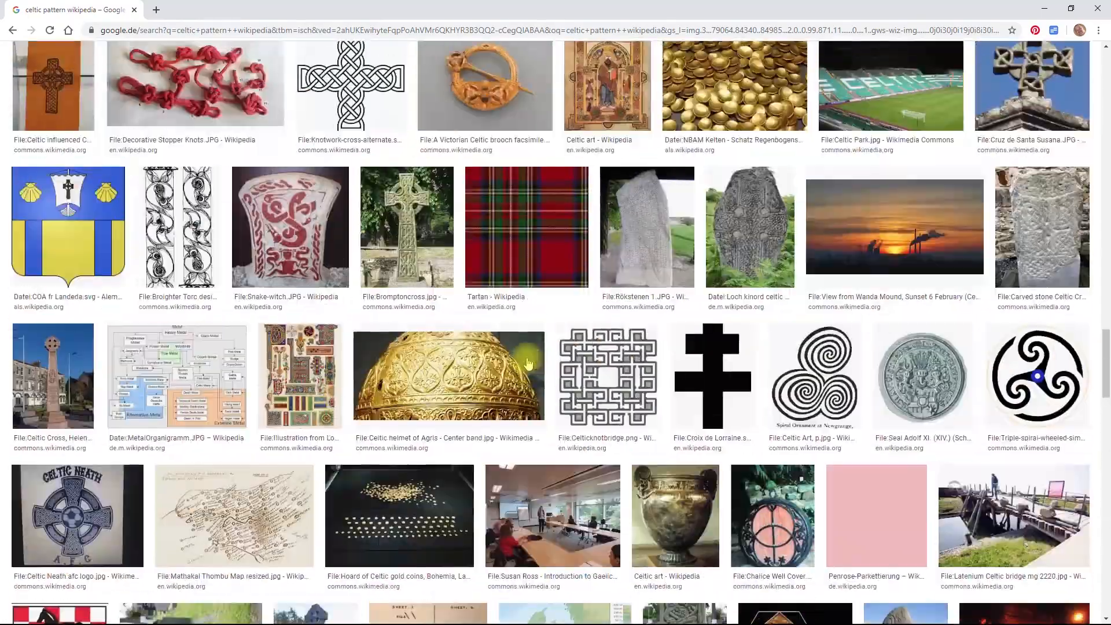
scroll(down, 3)
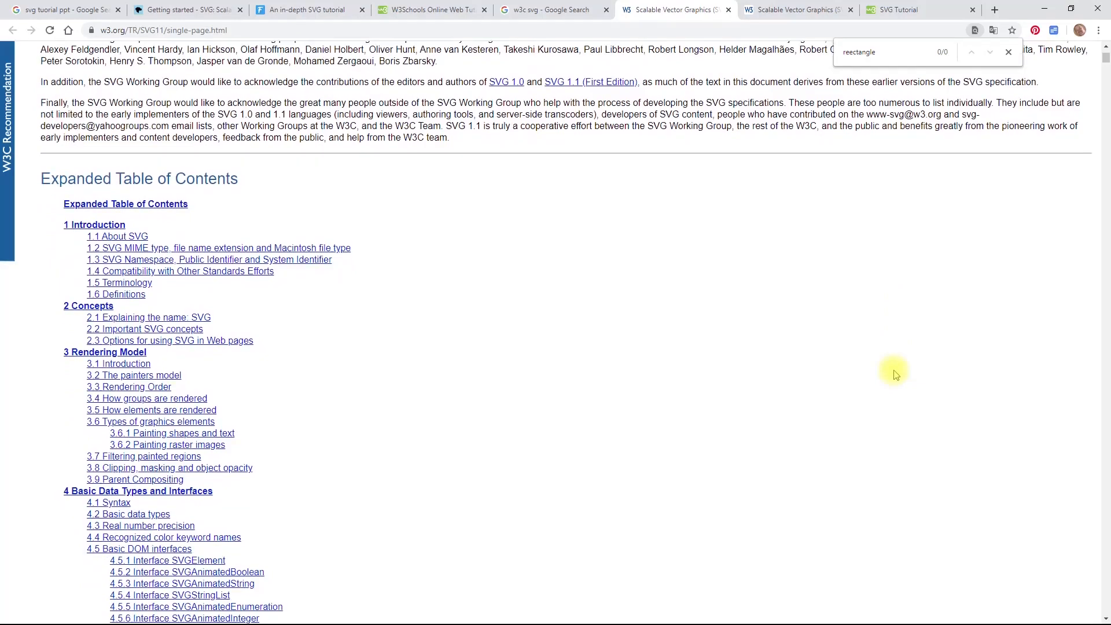
scroll(down, 3)
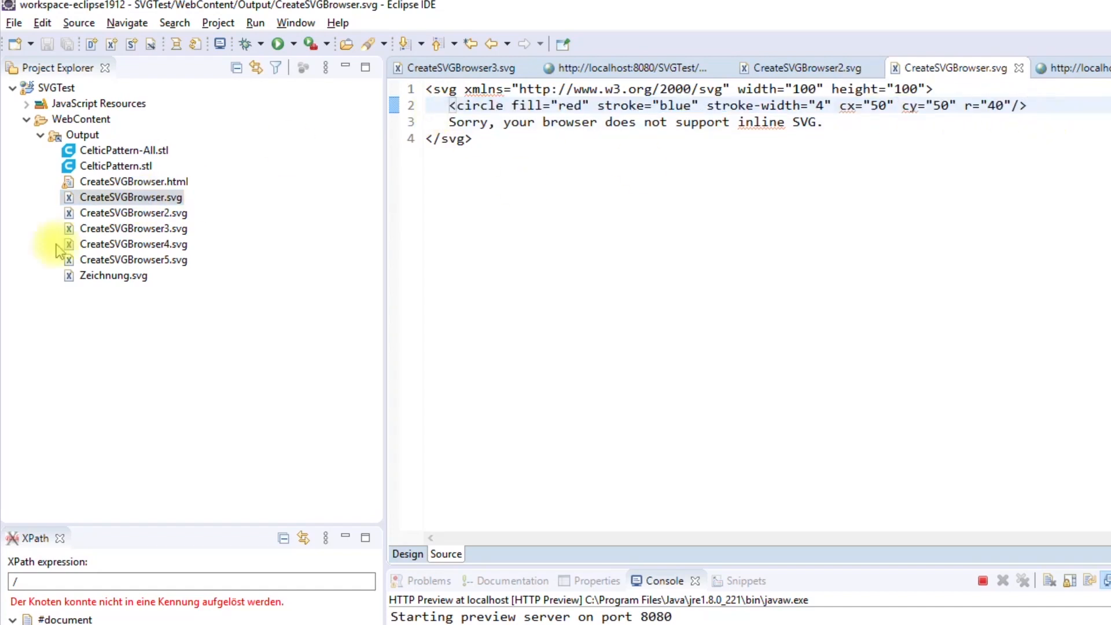
click(1028, 107)
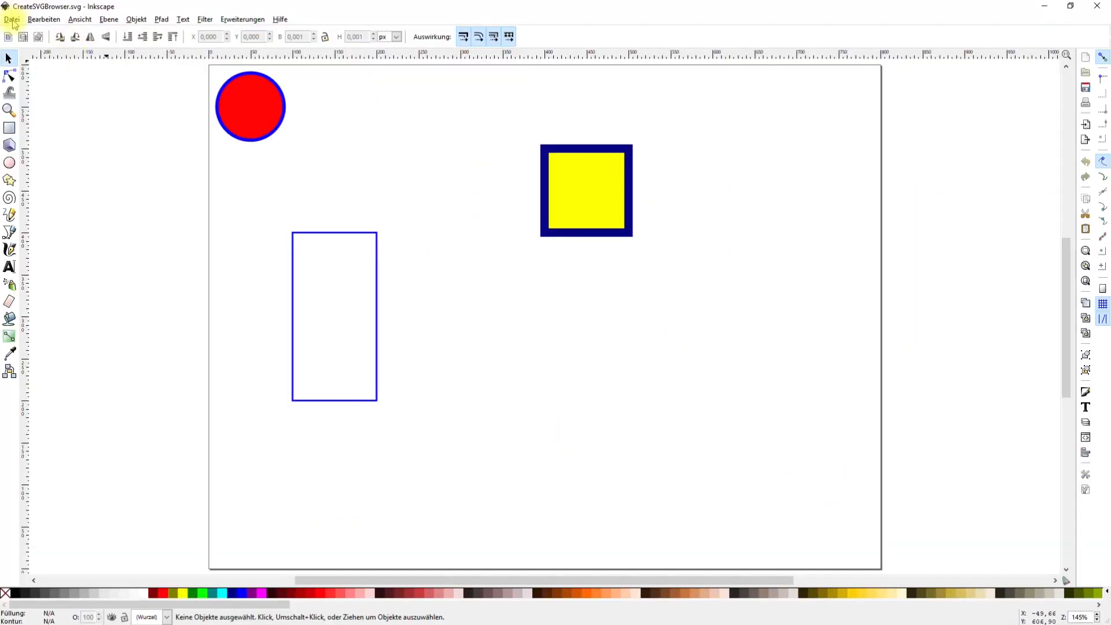
Enable the Import-Export: Scalable Vector Graphics add-on in Preferences.
click(14, 19)
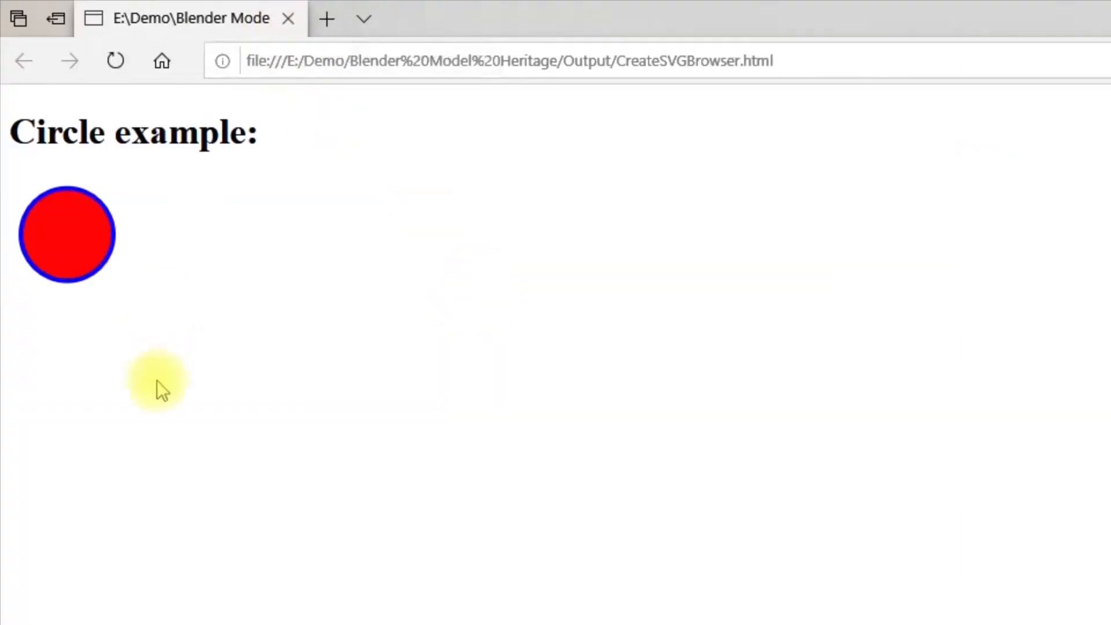
mouse_move(101, 257)
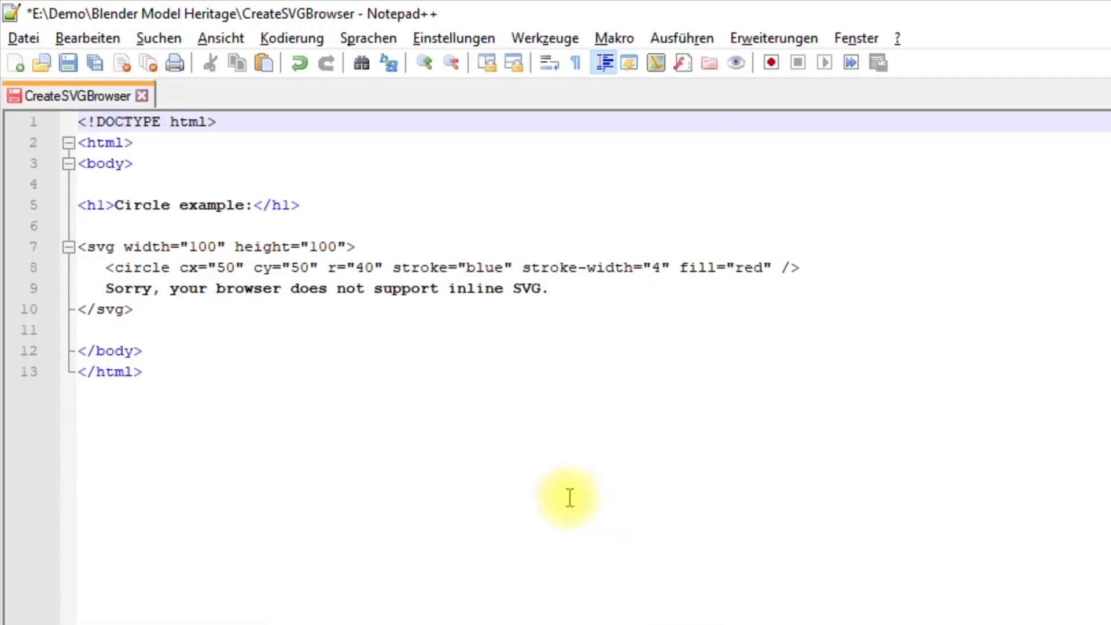
click(23, 38)
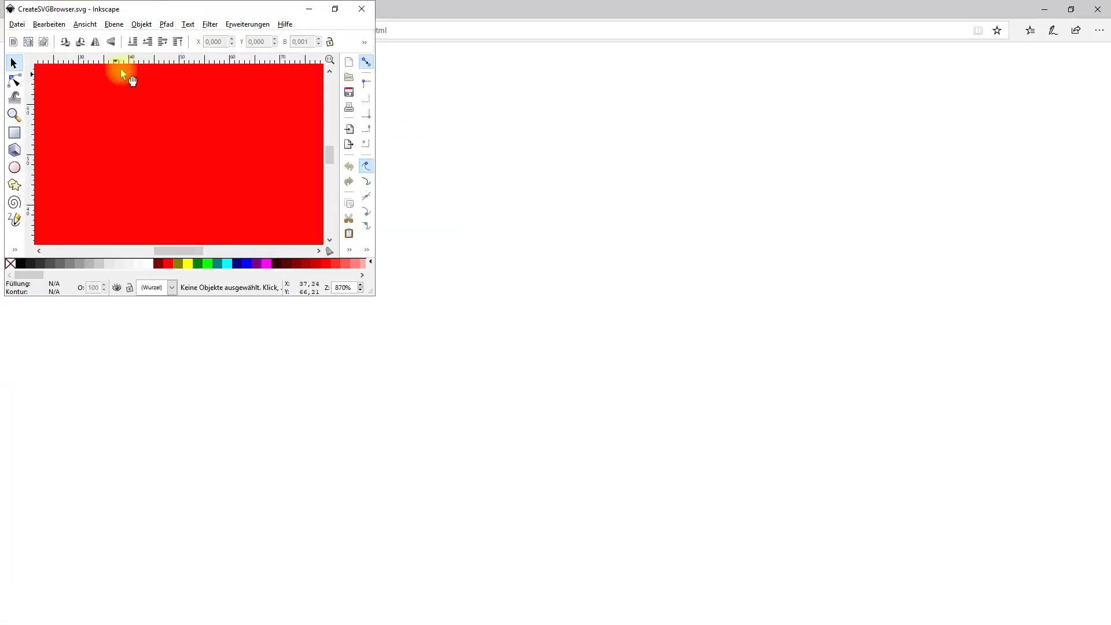
click(336, 8)
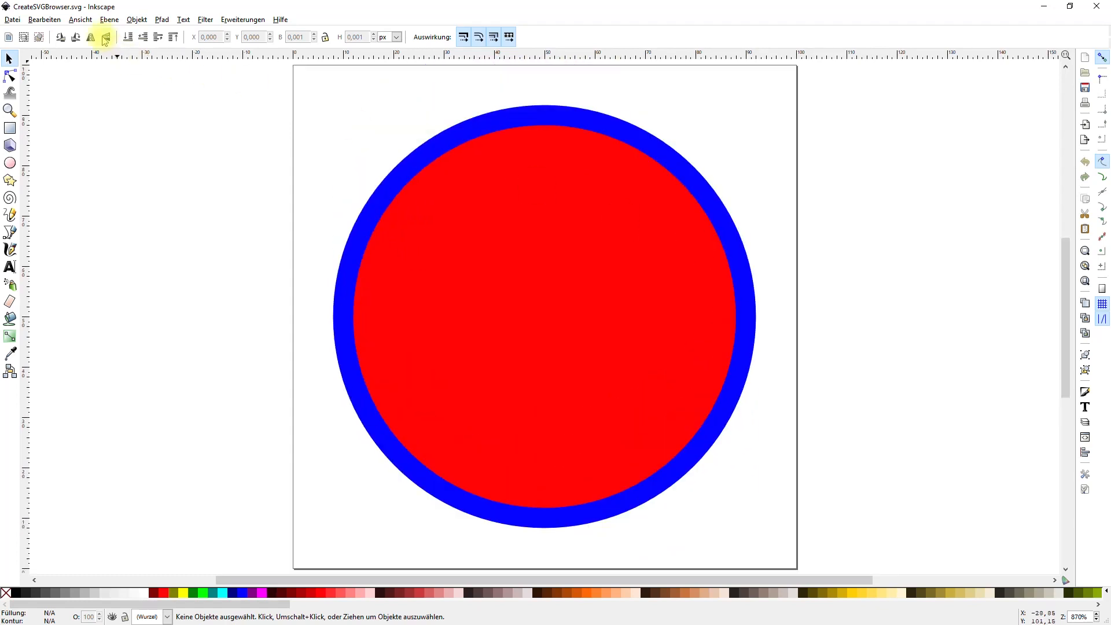
click(93, 19)
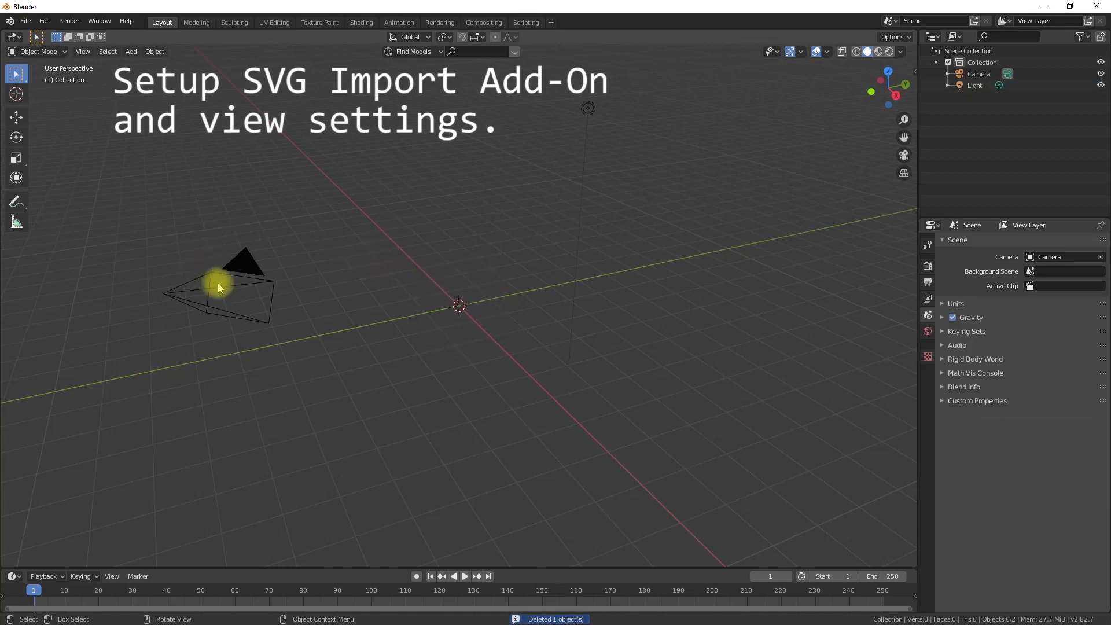
click(45, 21)
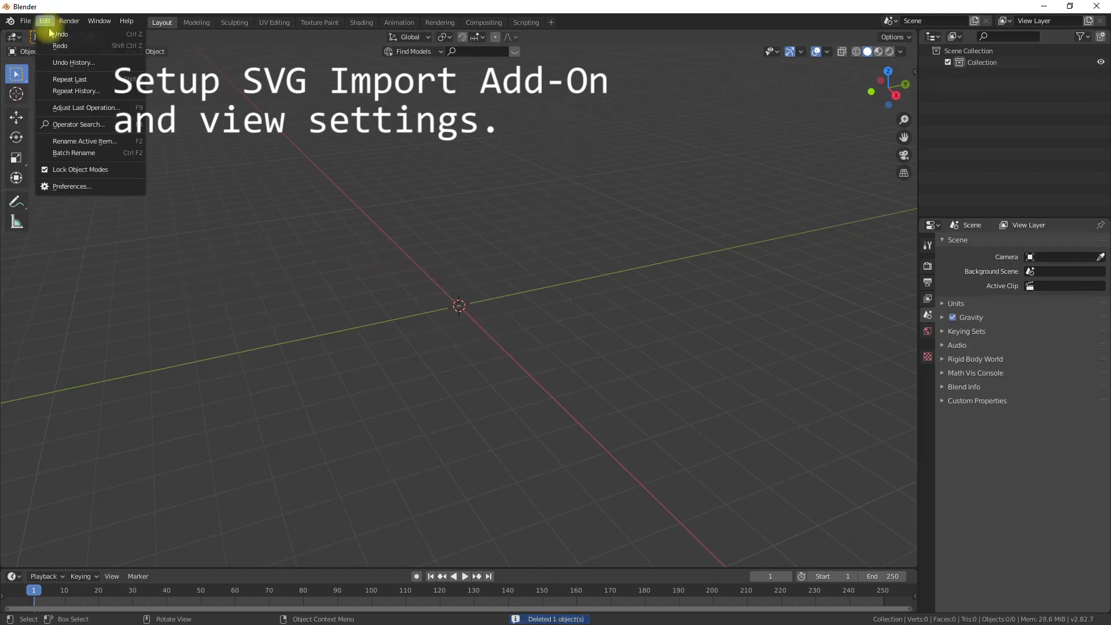
click(72, 187)
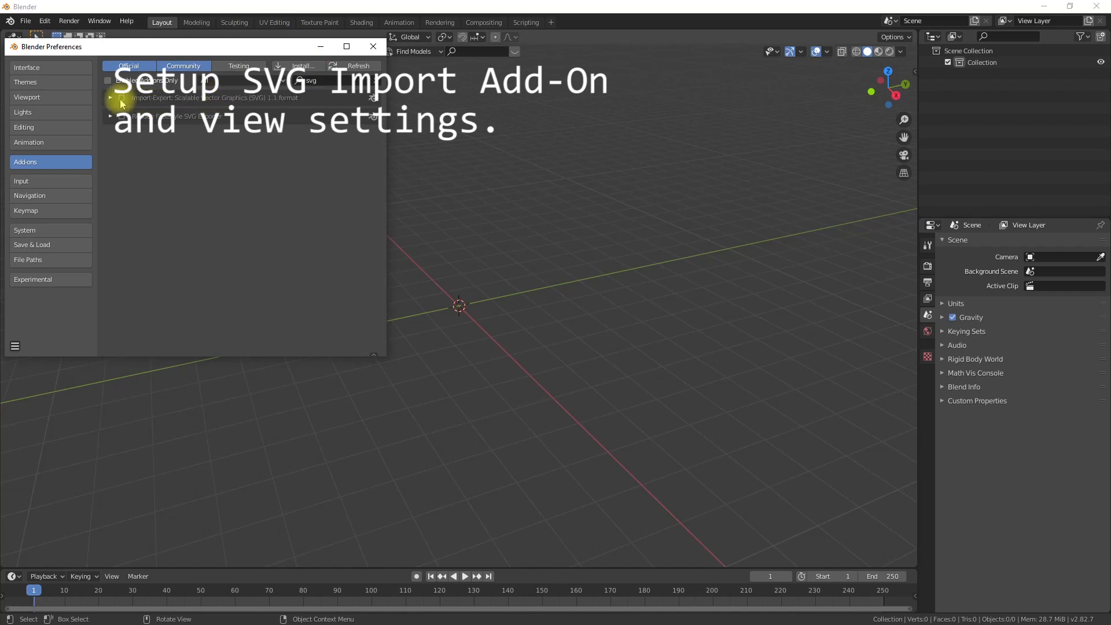
click(121, 98)
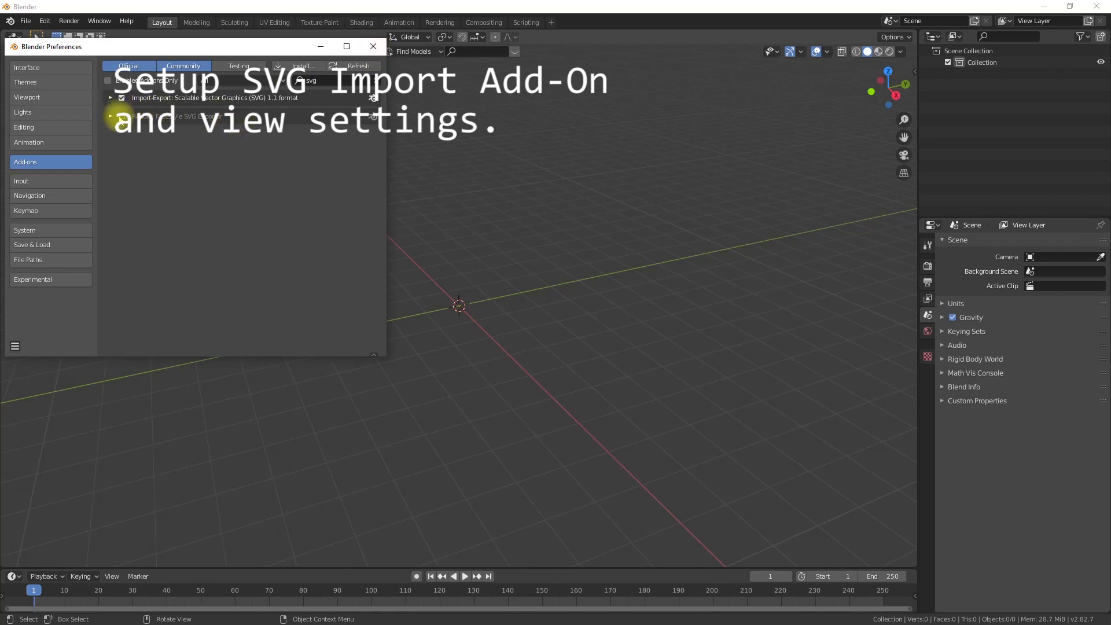
mouse_move(373, 46)
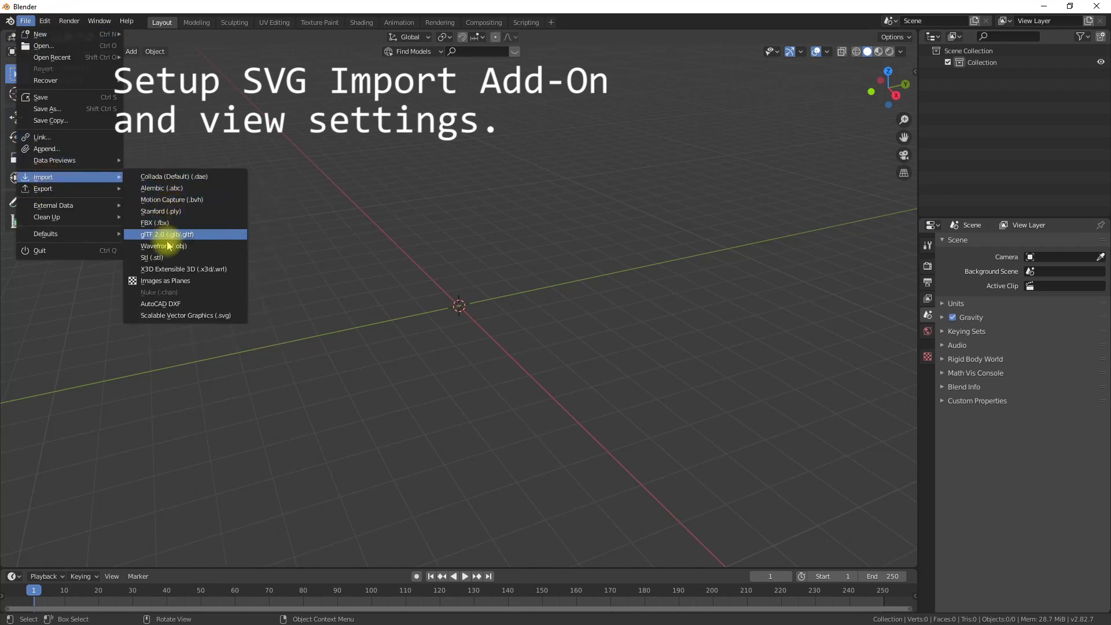
mouse_move(159, 202)
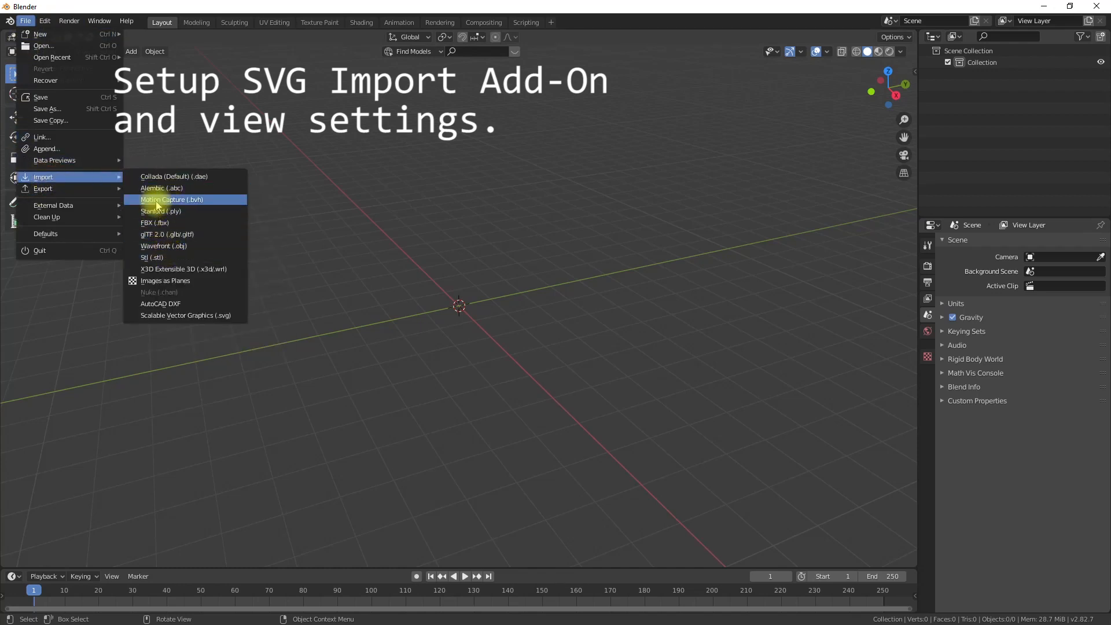
mouse_move(155, 223)
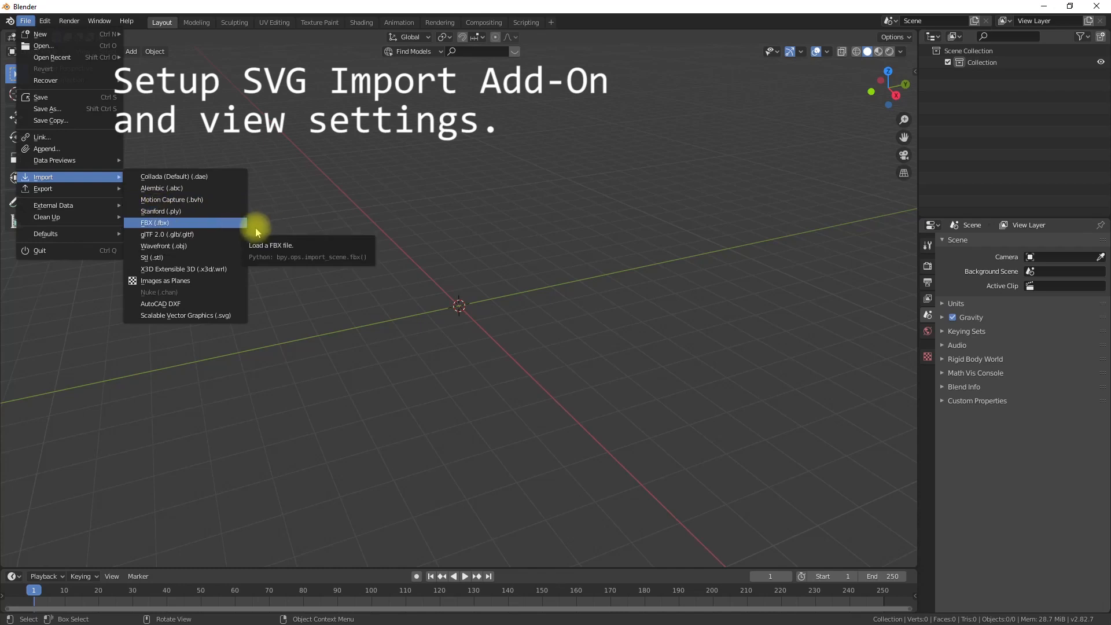
Import the single-circle test file CreateSVGBrowser2.svg.
click(185, 316)
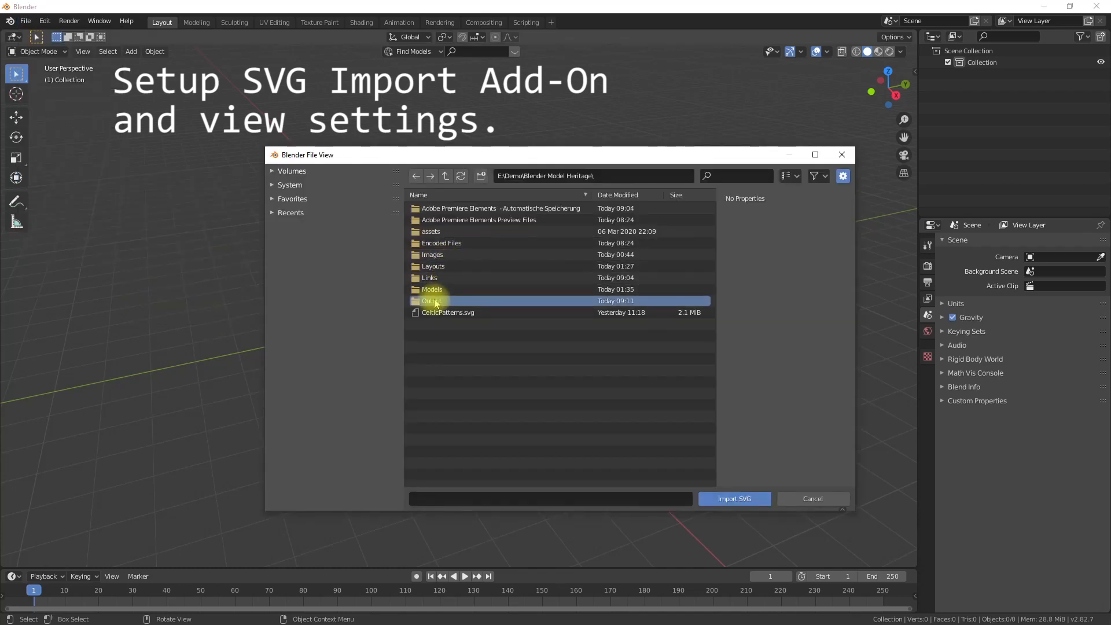
click(735, 498)
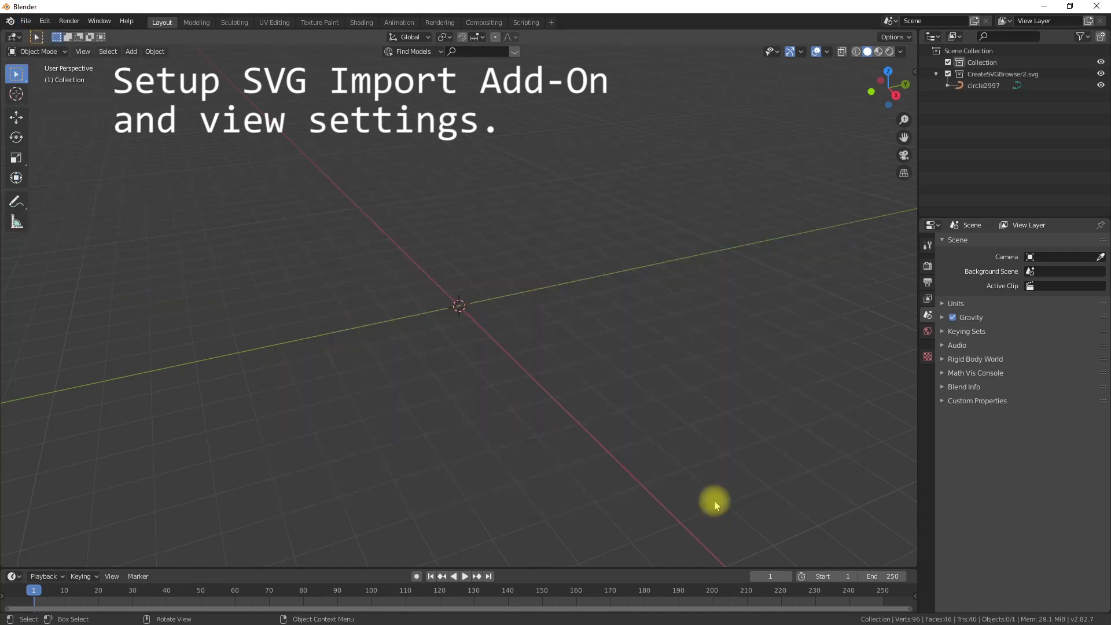
mouse_move(571, 311)
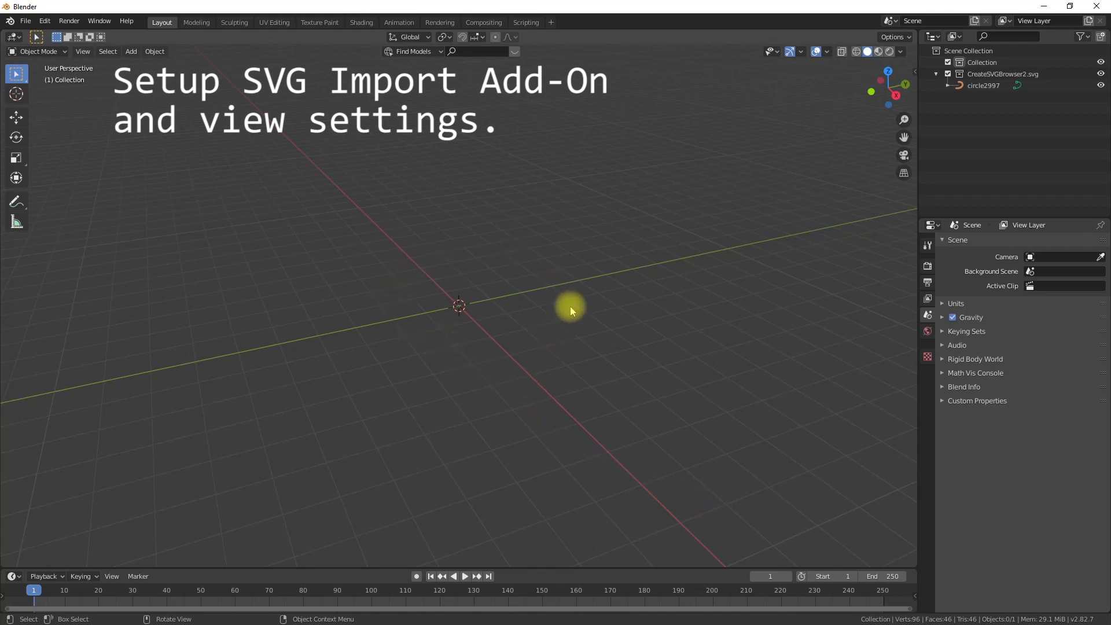
click(943, 303)
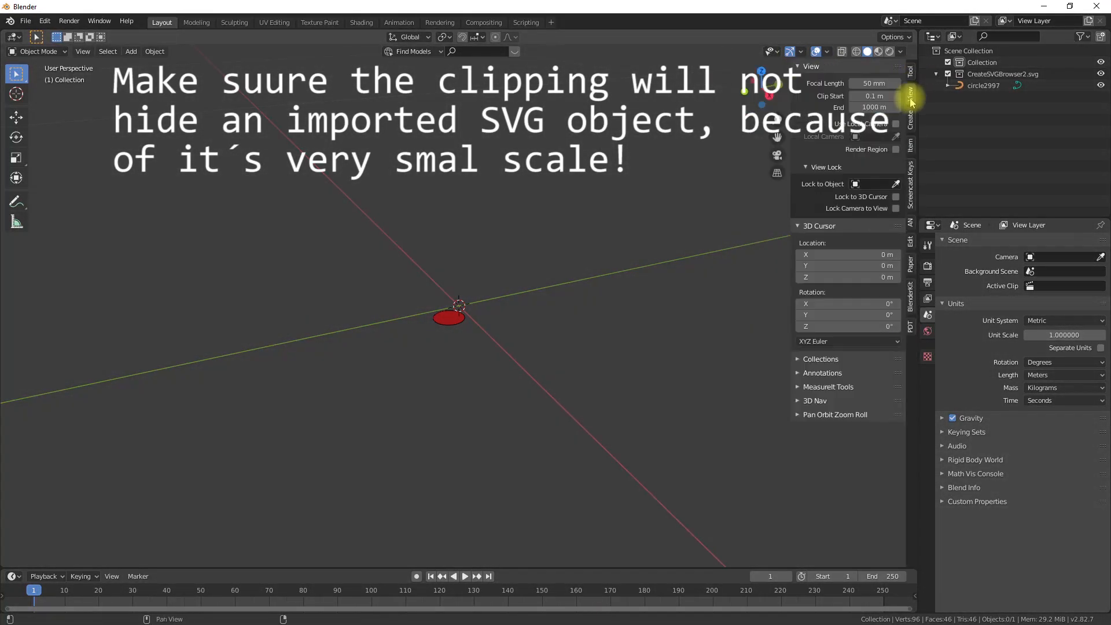
Set view clipping to 0.001–10000 m, scale the circle by 20, and add Solidify.
click(874, 96)
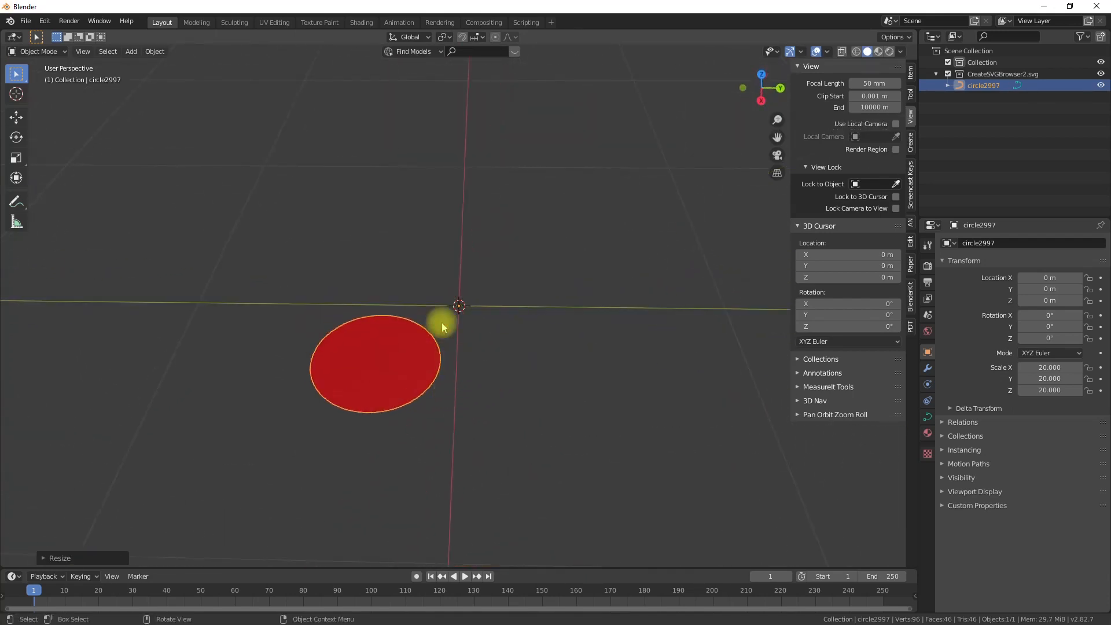
click(927, 367)
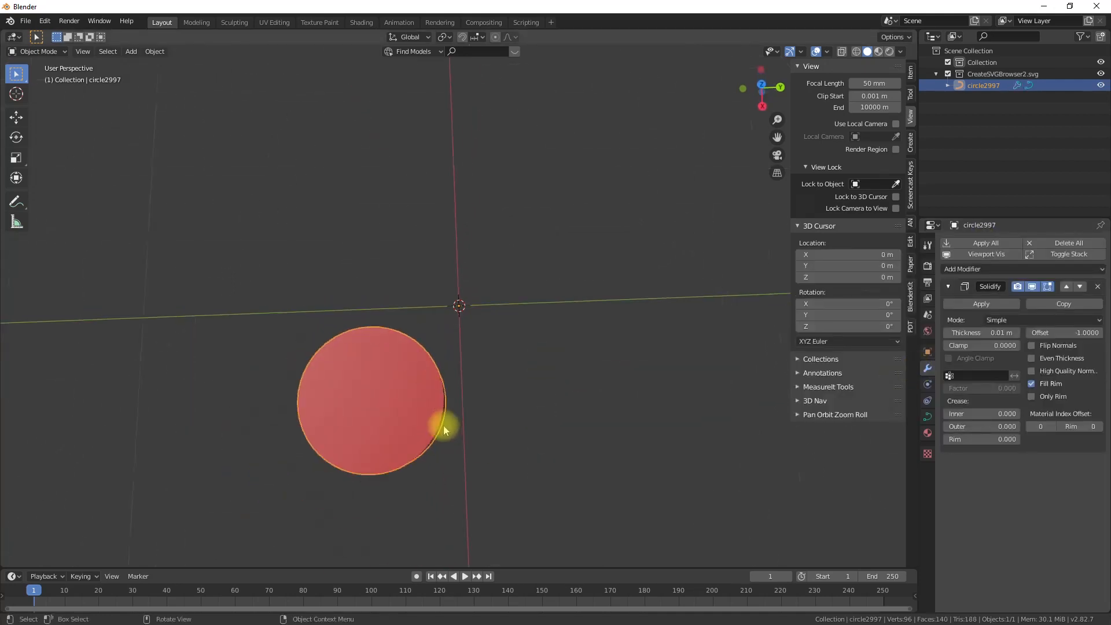
key(Tab)
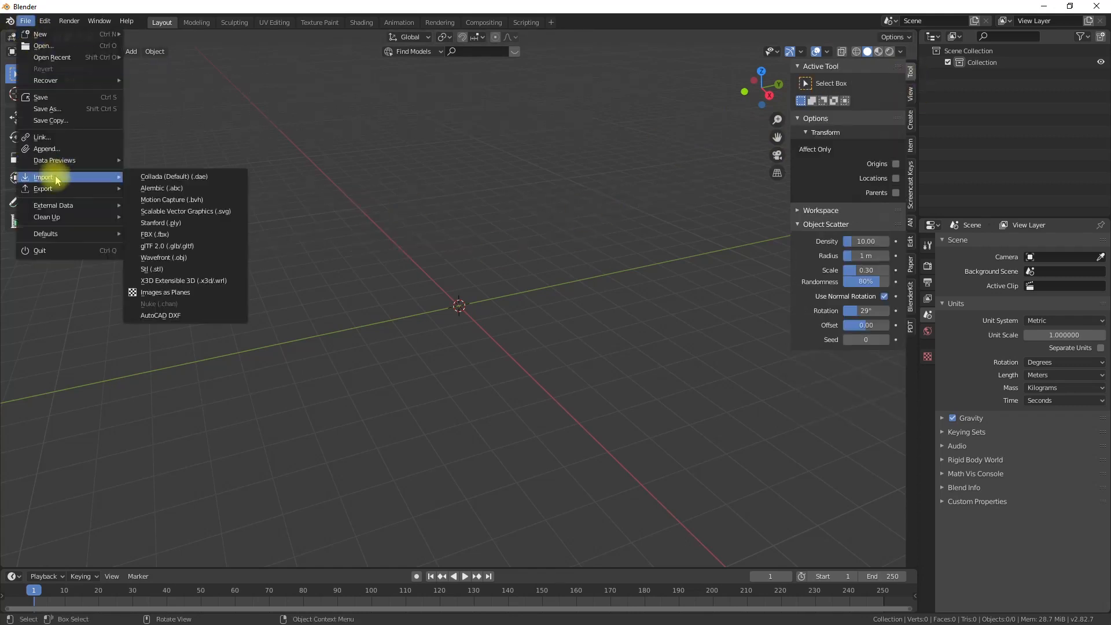
mouse_move(179, 226)
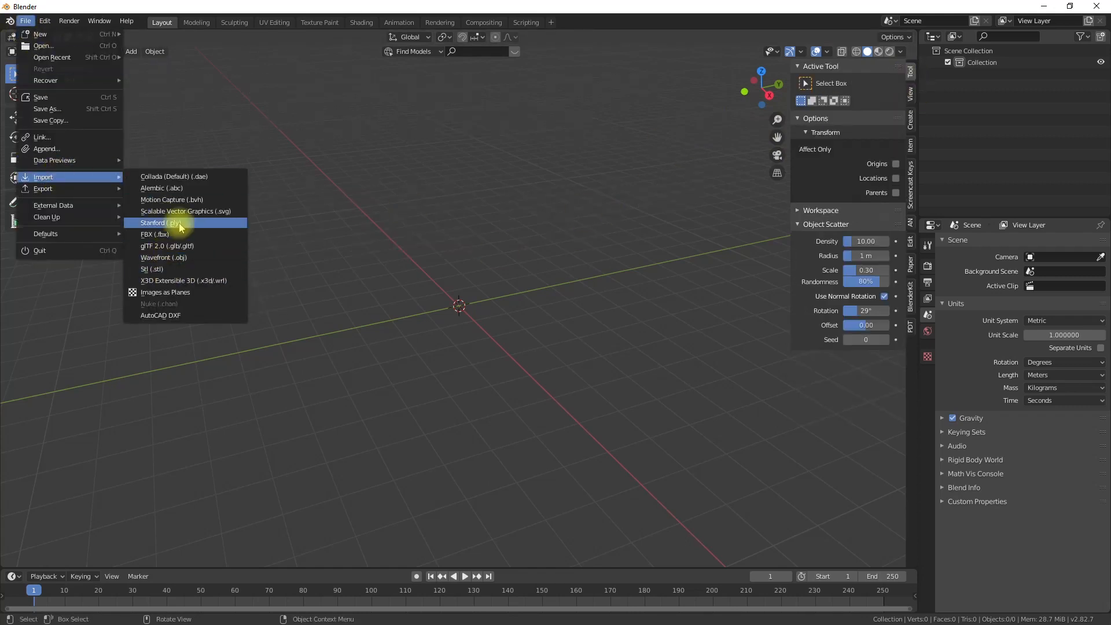
Import collection_of_39_celtic_knot_patterns.svg through the SVG importer.
click(186, 212)
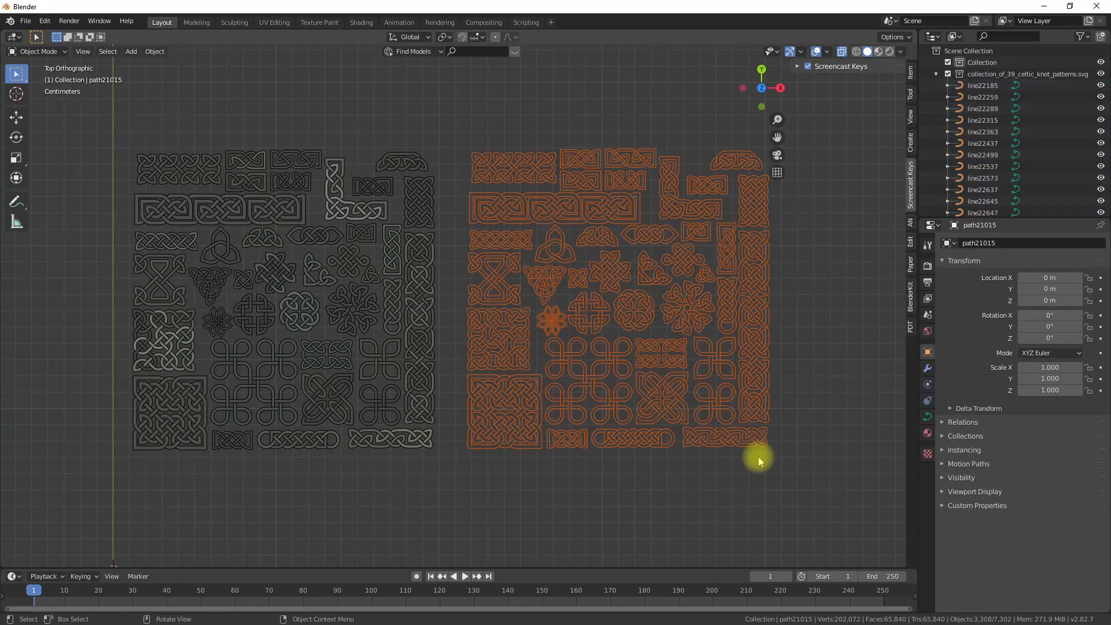
right_click(759, 460)
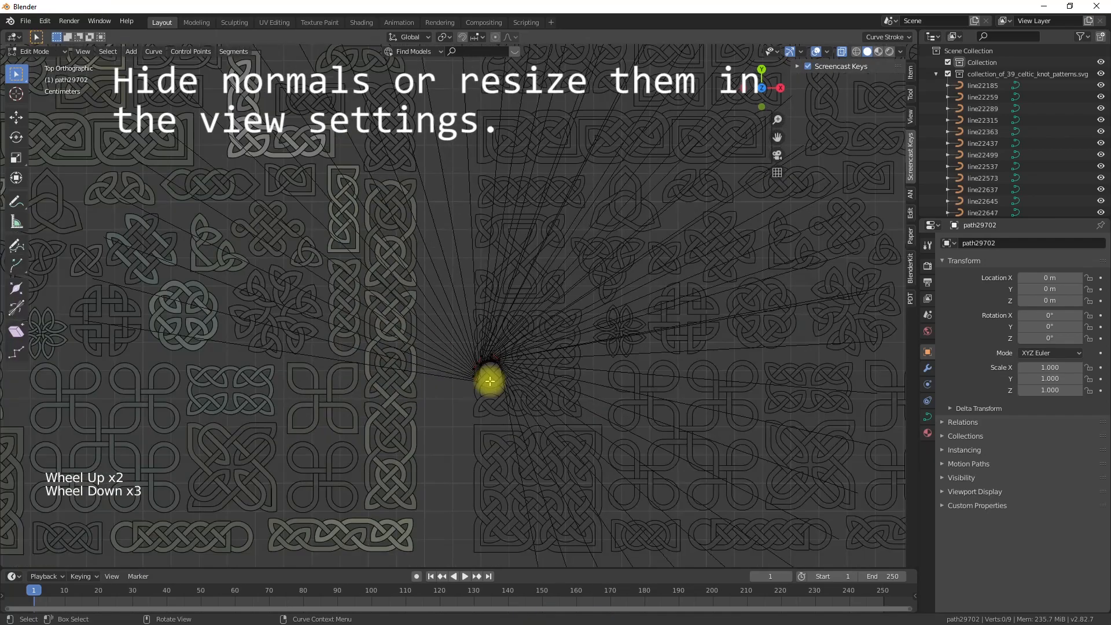
Shorten the curve Normals size in Viewport Overlays, then return to Object Mode.
click(815, 52)
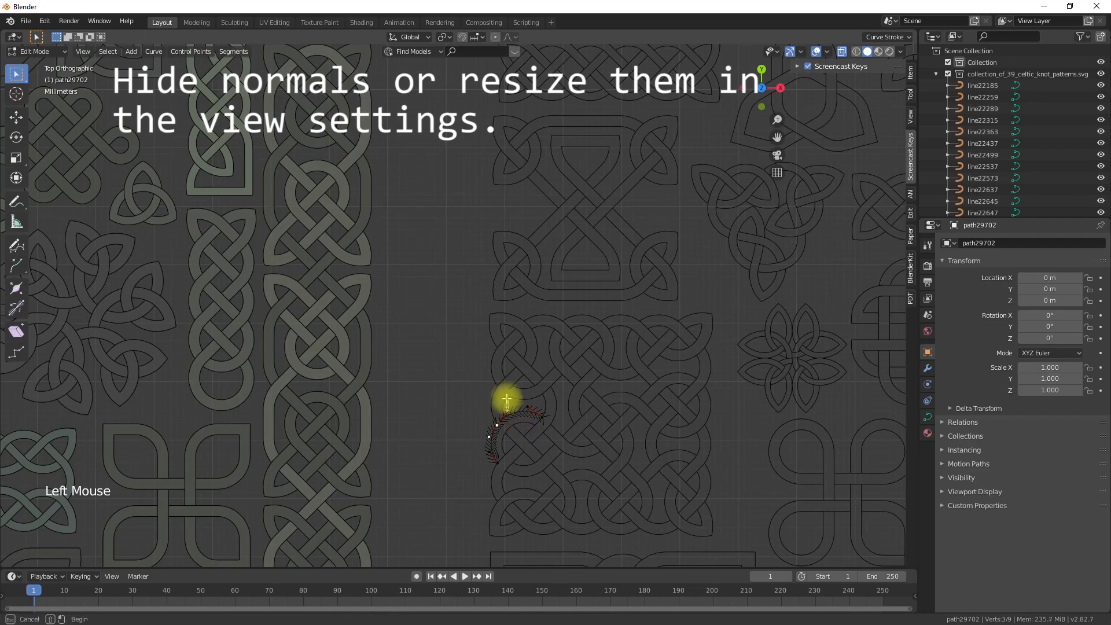
scroll(down, 3)
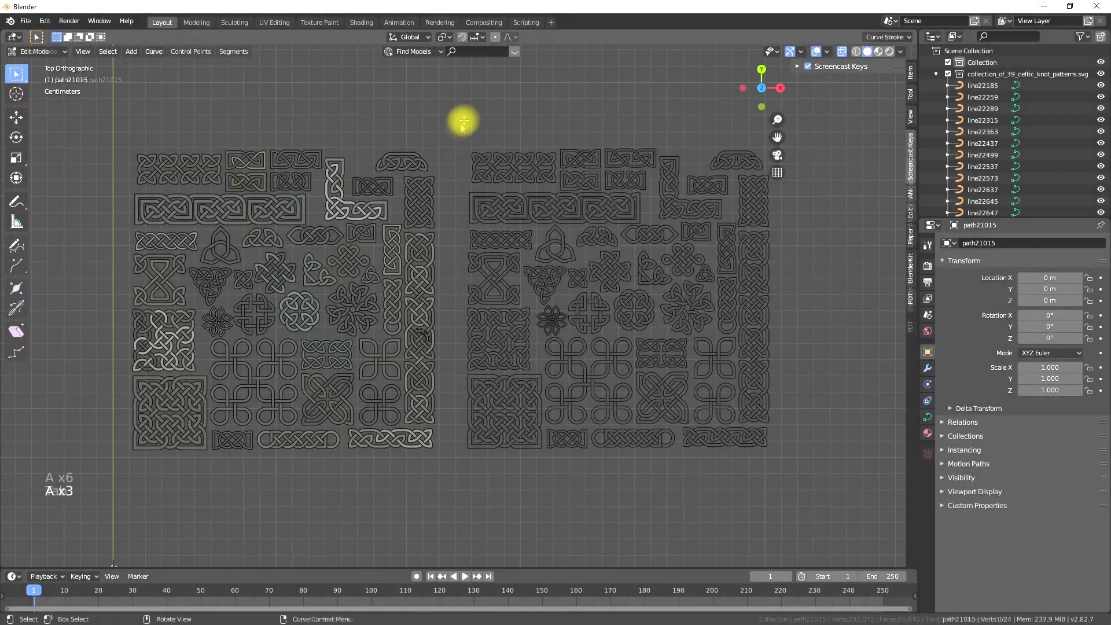
key(Tab)
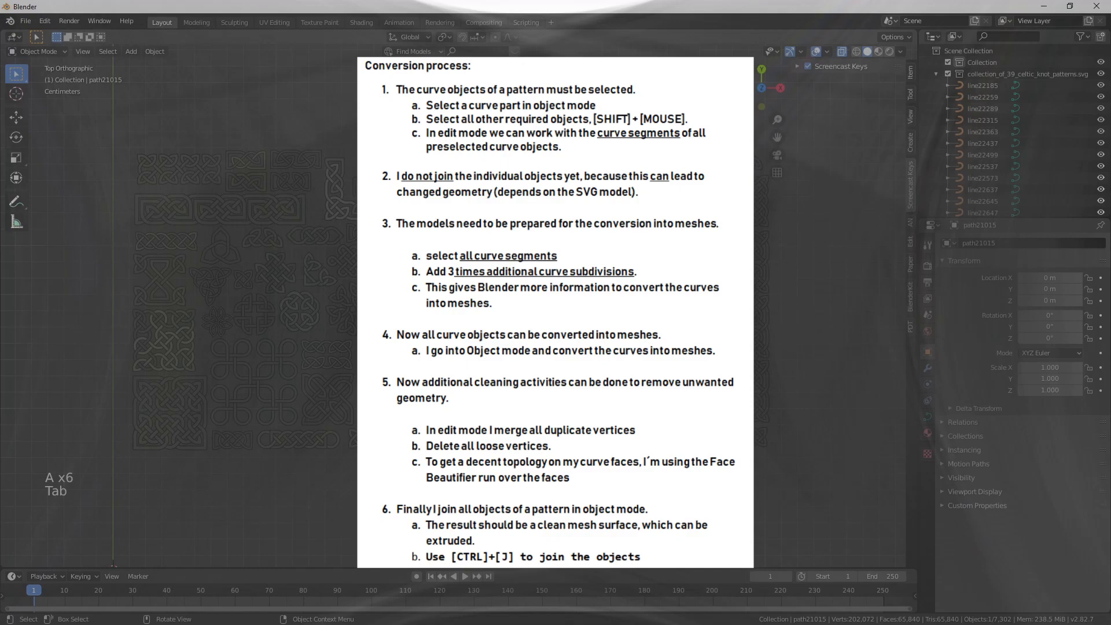
Duplicate the four-loop knot with Shift+D and place the copy clear of the sheet.
scroll(up, 3)
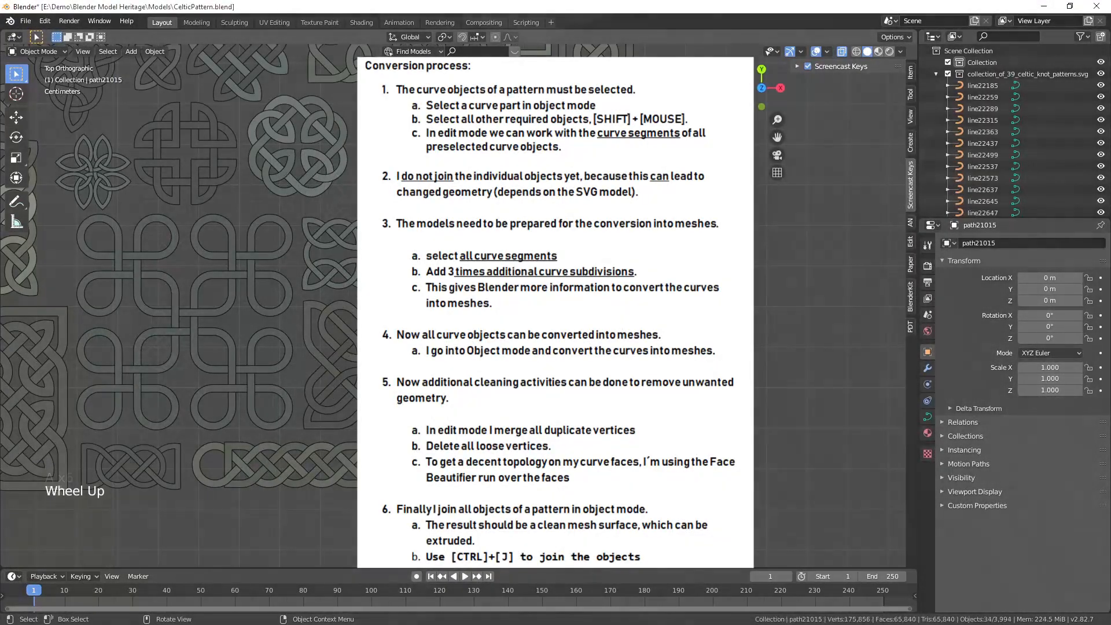
key(KP_7)
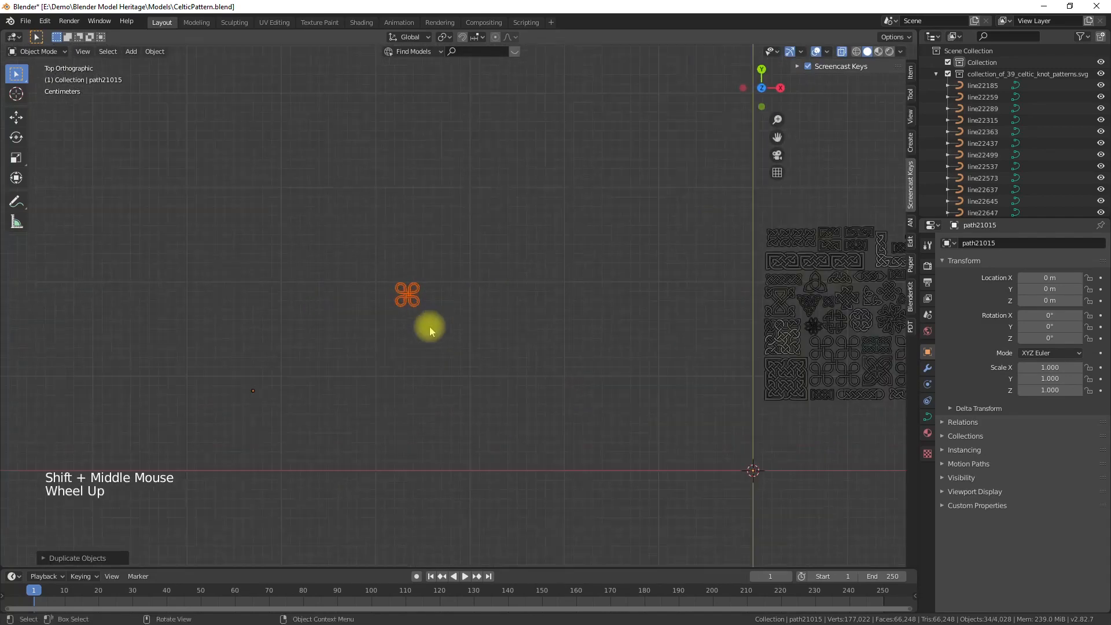
Pick the copied four-loop knot and undo the last change via Edit > Undo.
click(154, 51)
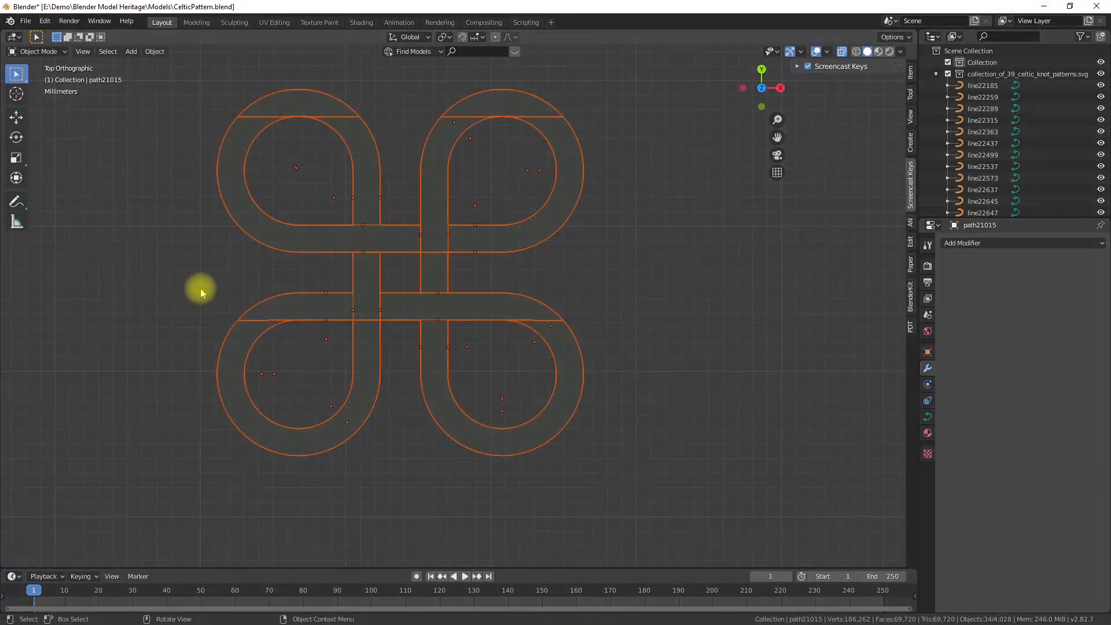
mouse_move(294, 341)
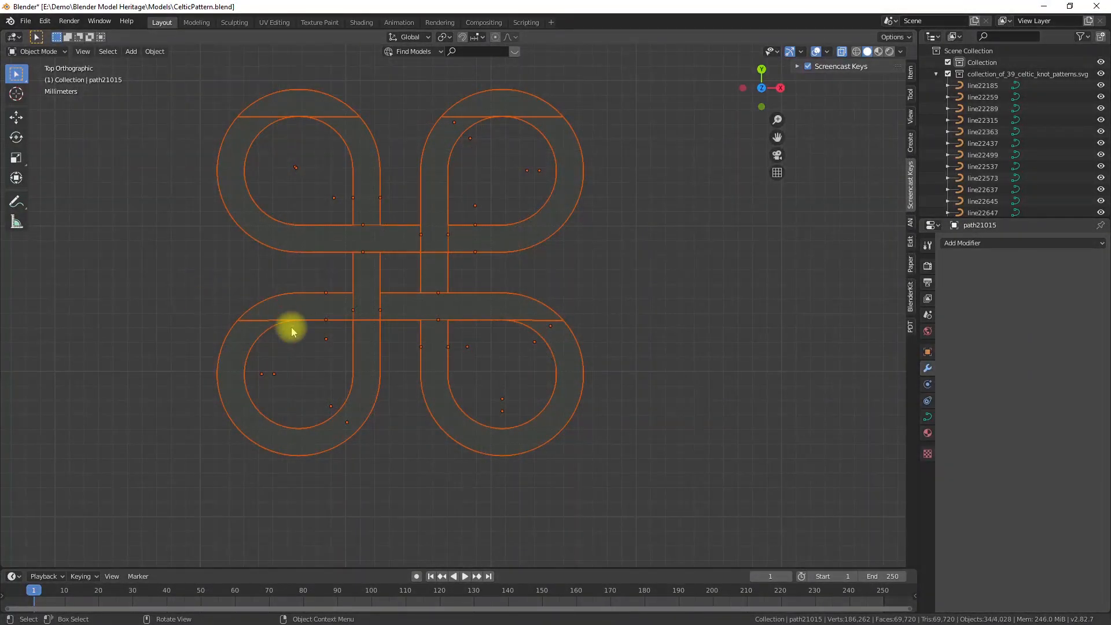
click(47, 22)
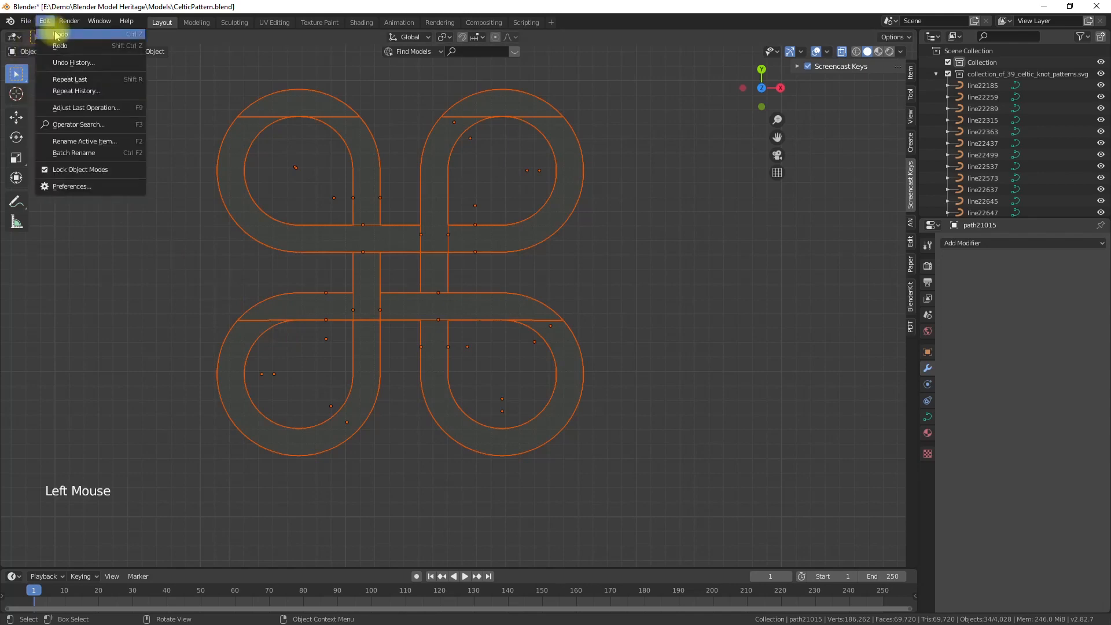
key(Tab)
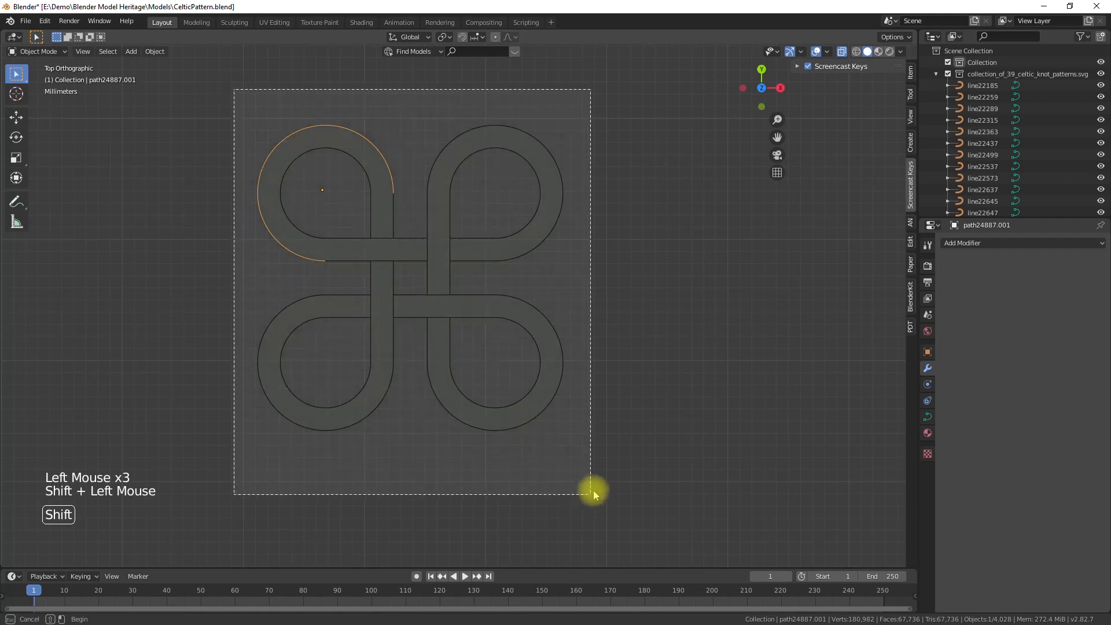
Shift box-select the remaining curve pieces of the copied knot.
key(Tab)
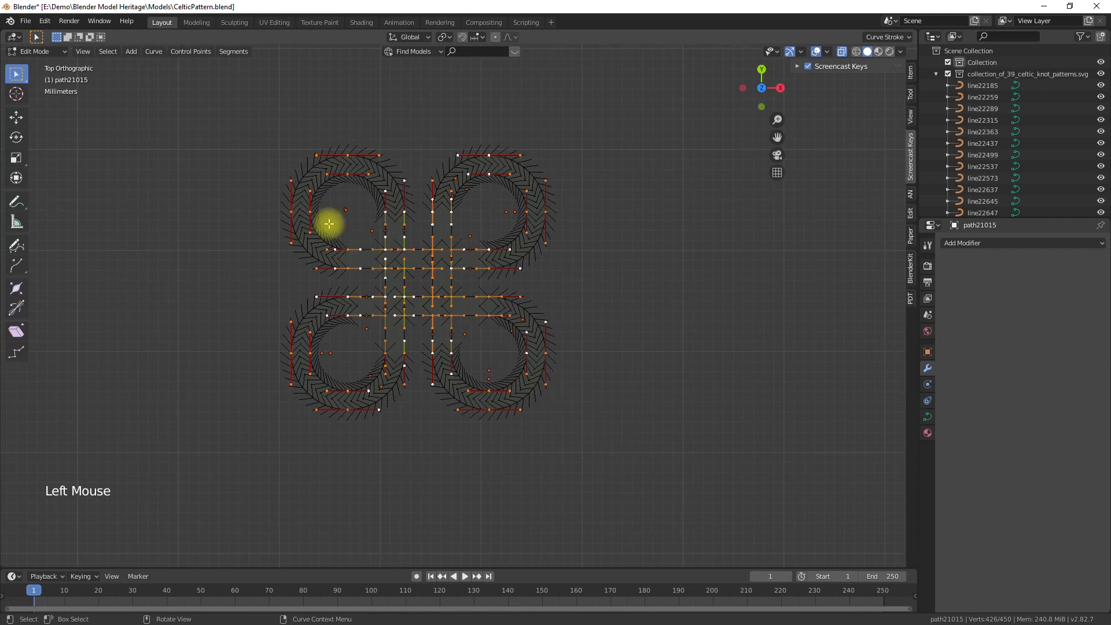
mouse_move(232, 51)
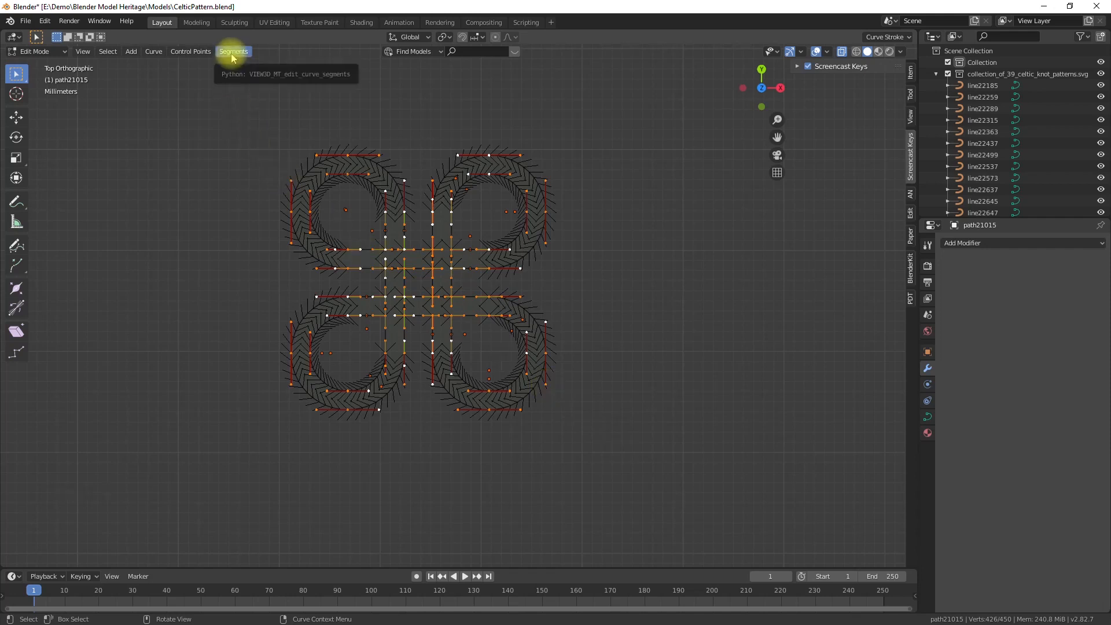
Apply Segments > Subdivide to the selected knot curves three times.
click(233, 52)
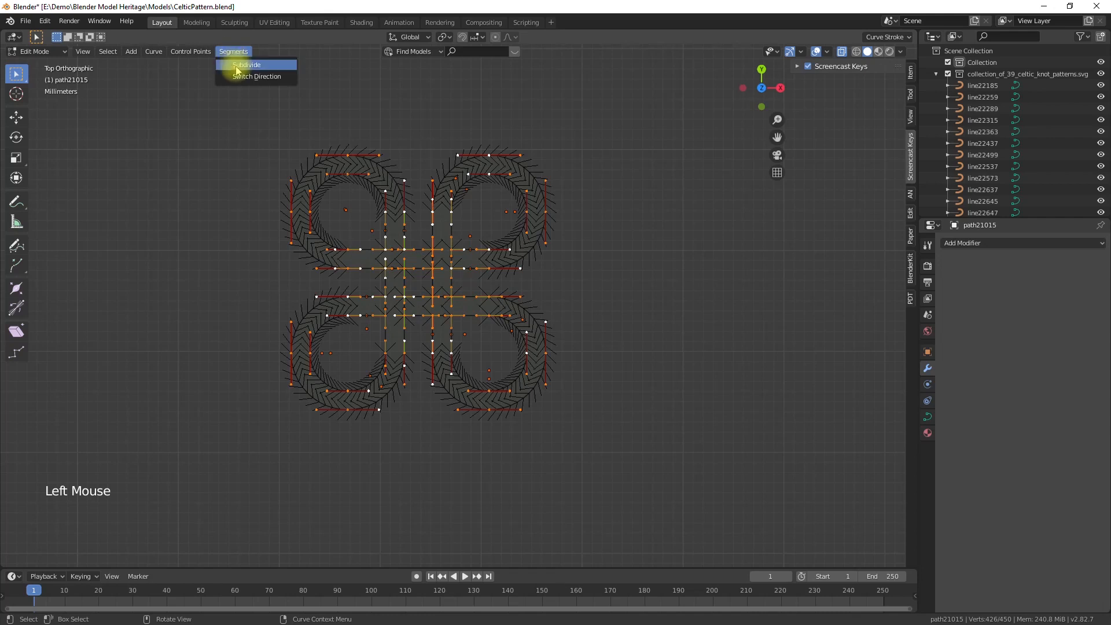
mouse_move(237, 65)
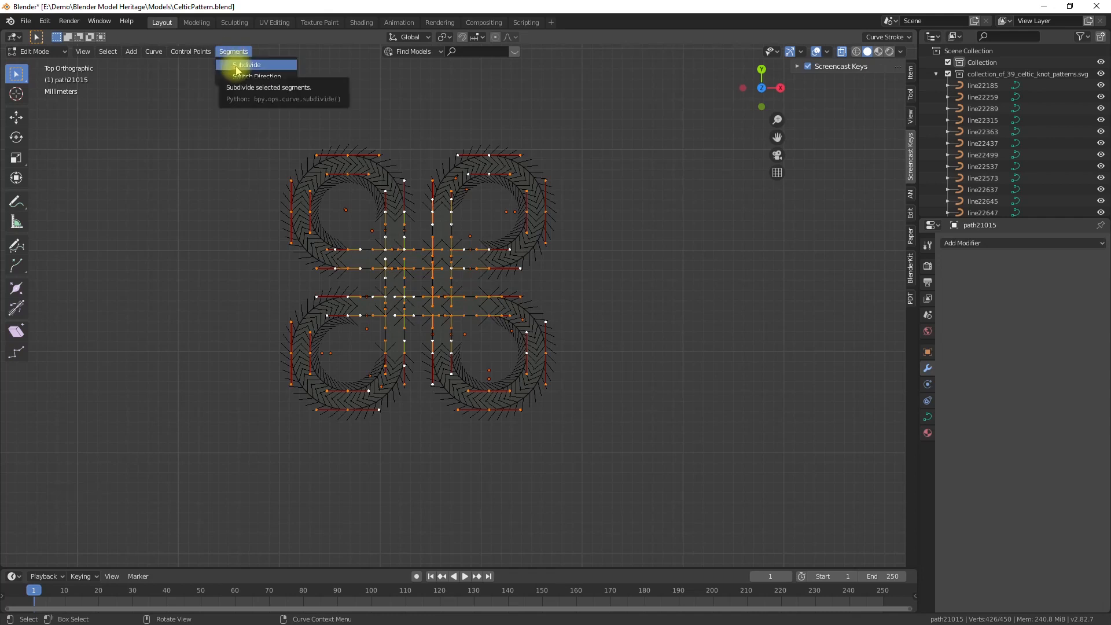
click(247, 64)
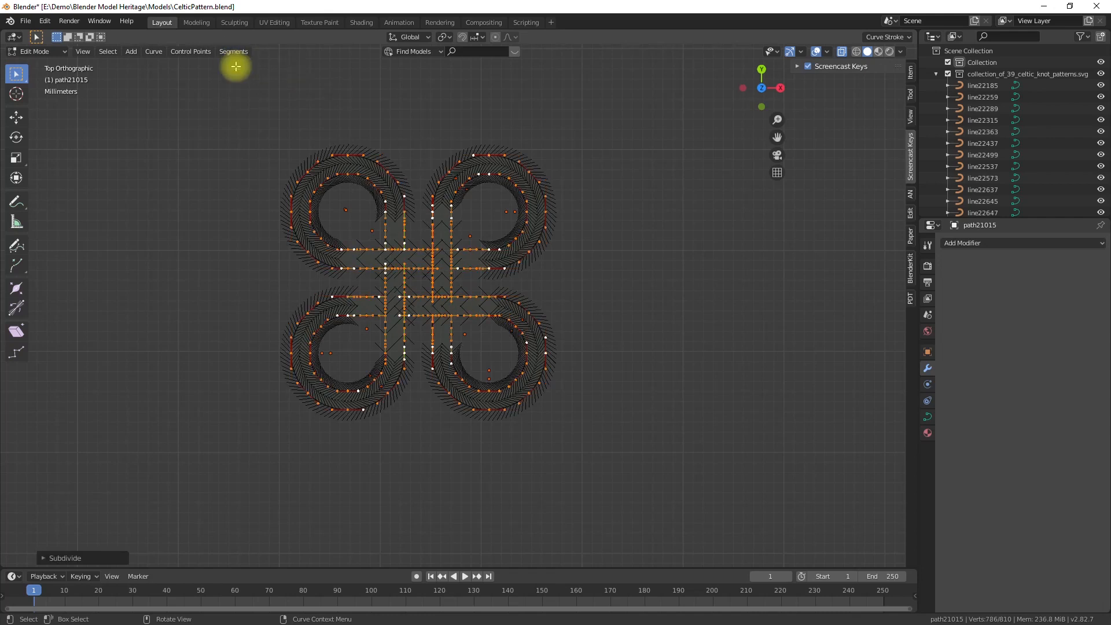
click(233, 51)
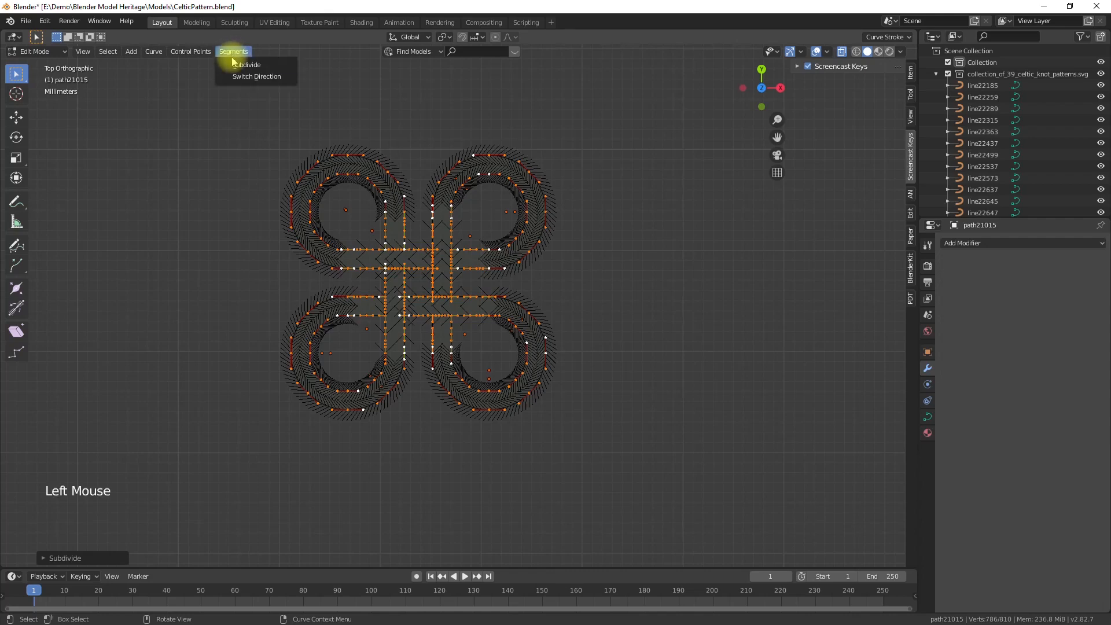
click(246, 64)
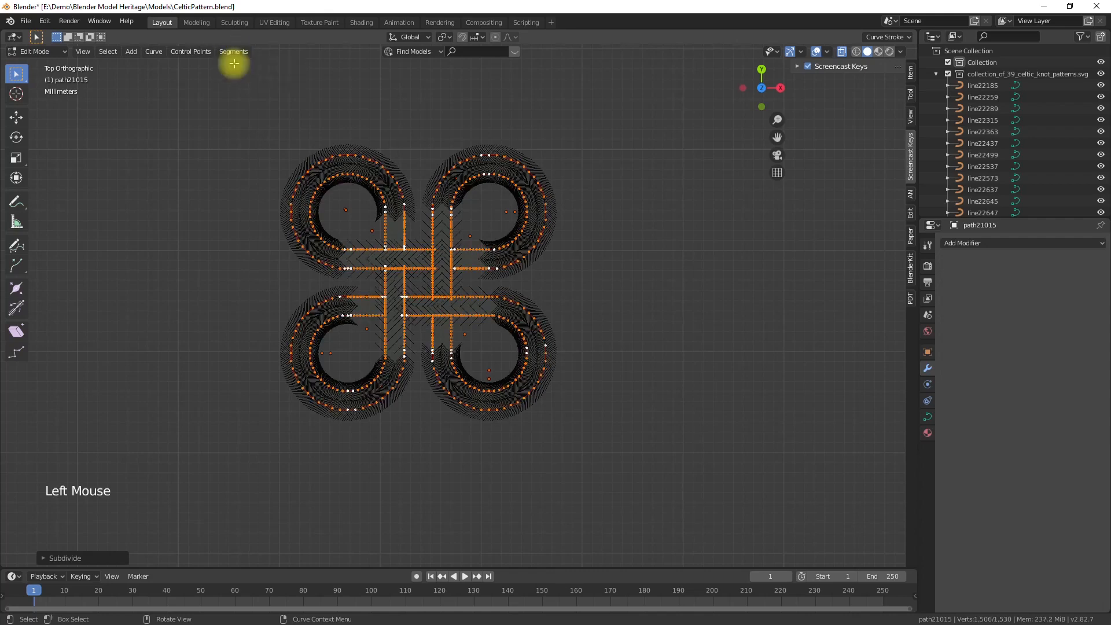
click(234, 51)
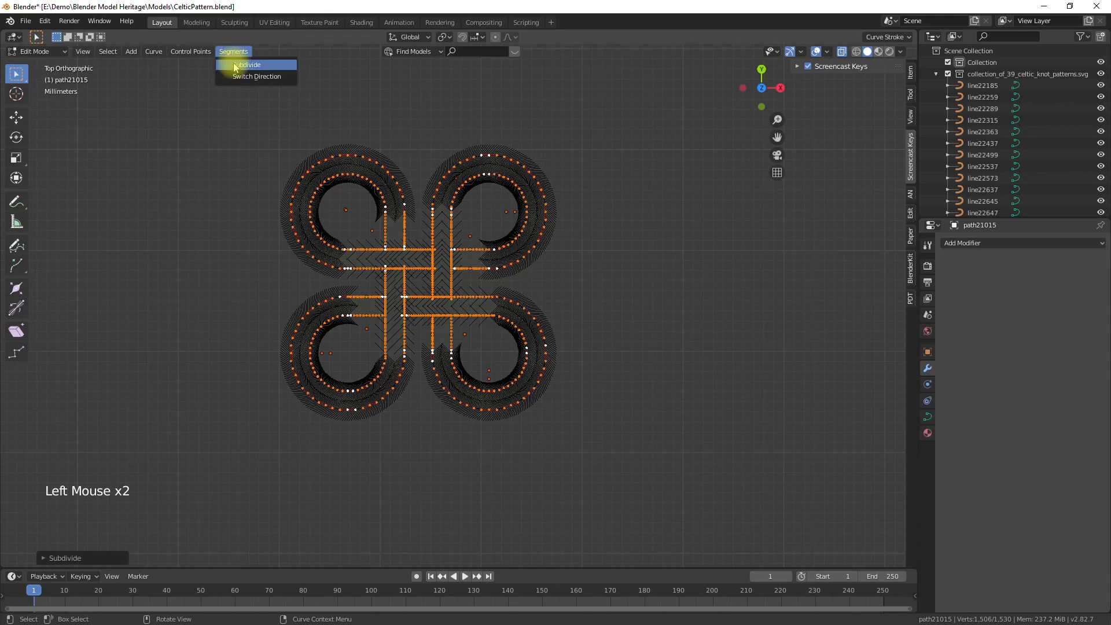
click(250, 65)
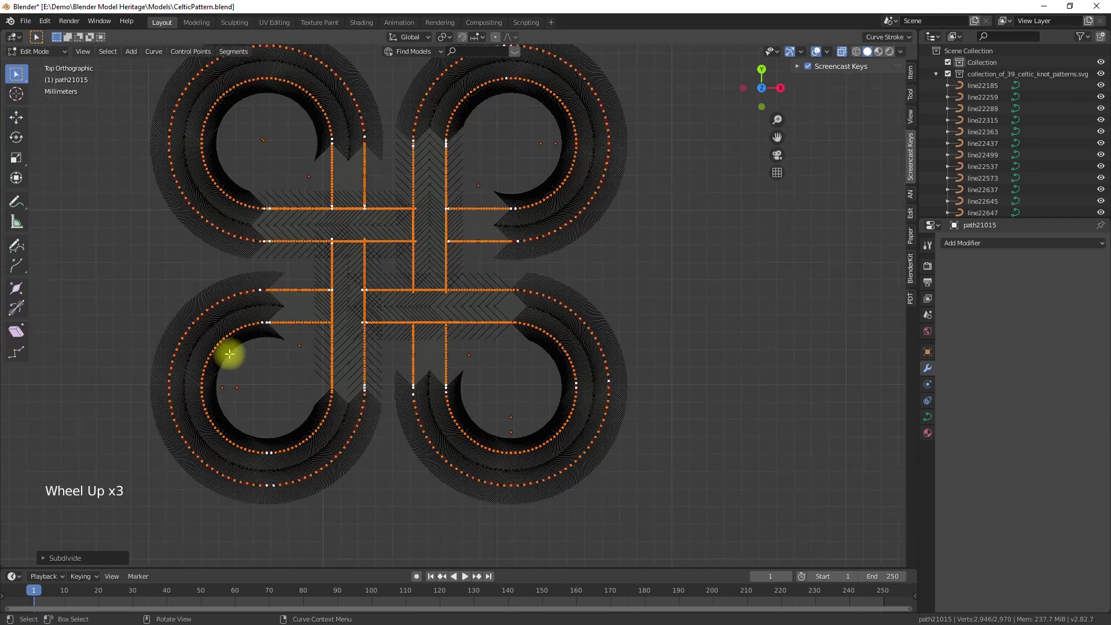
scroll(down, 3)
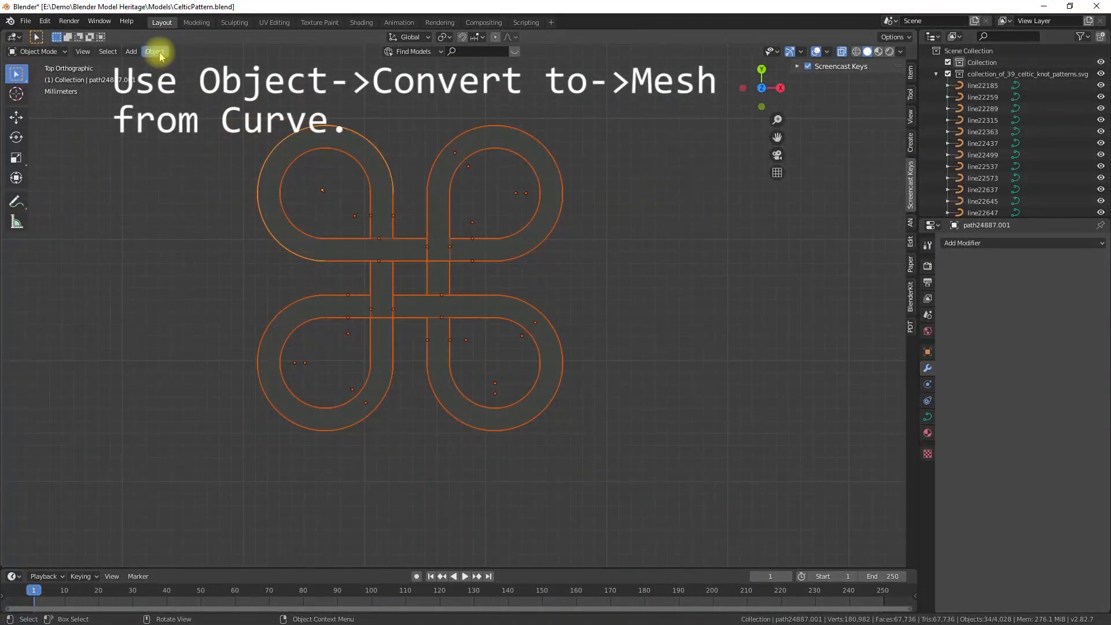
Convert the knot curve to a mesh, orbit to check normals, and return to top view.
click(154, 51)
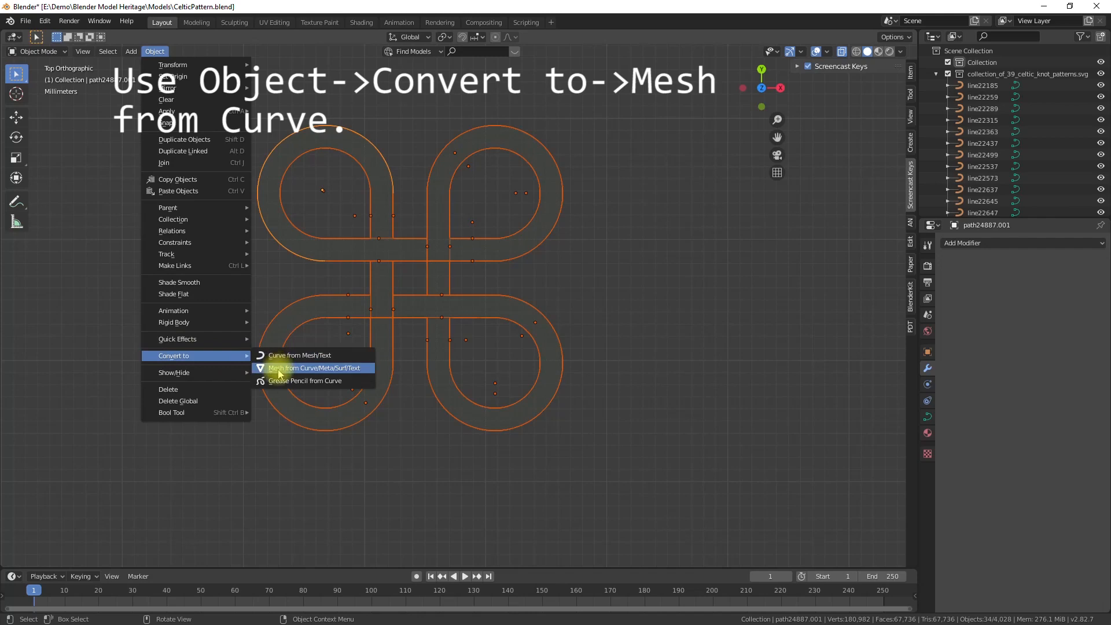
click(318, 368)
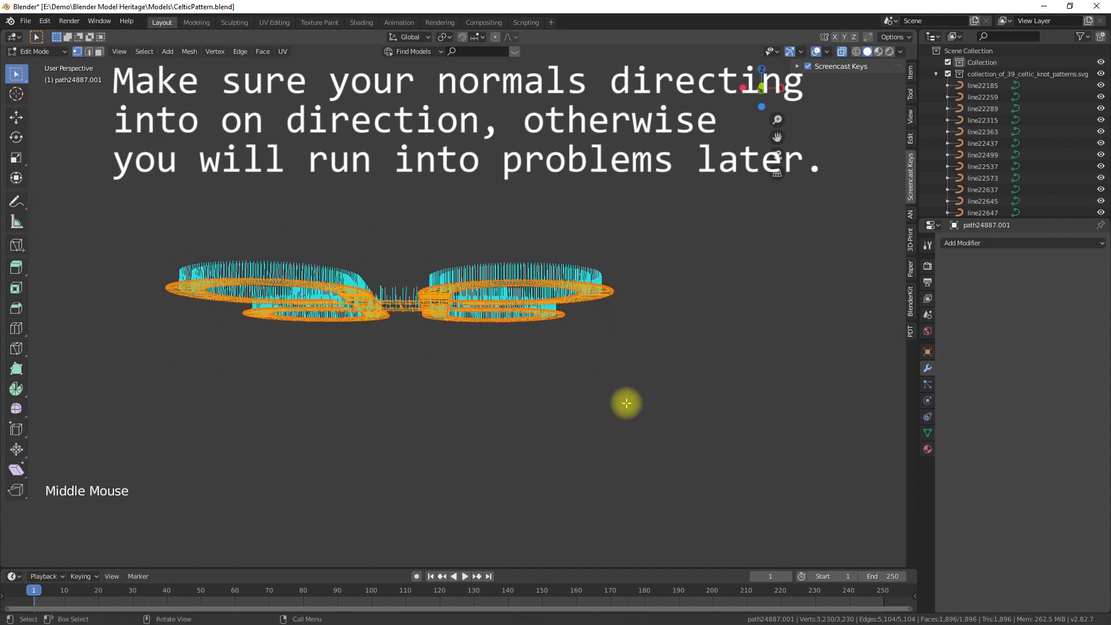
drag(626, 404, 620, 440)
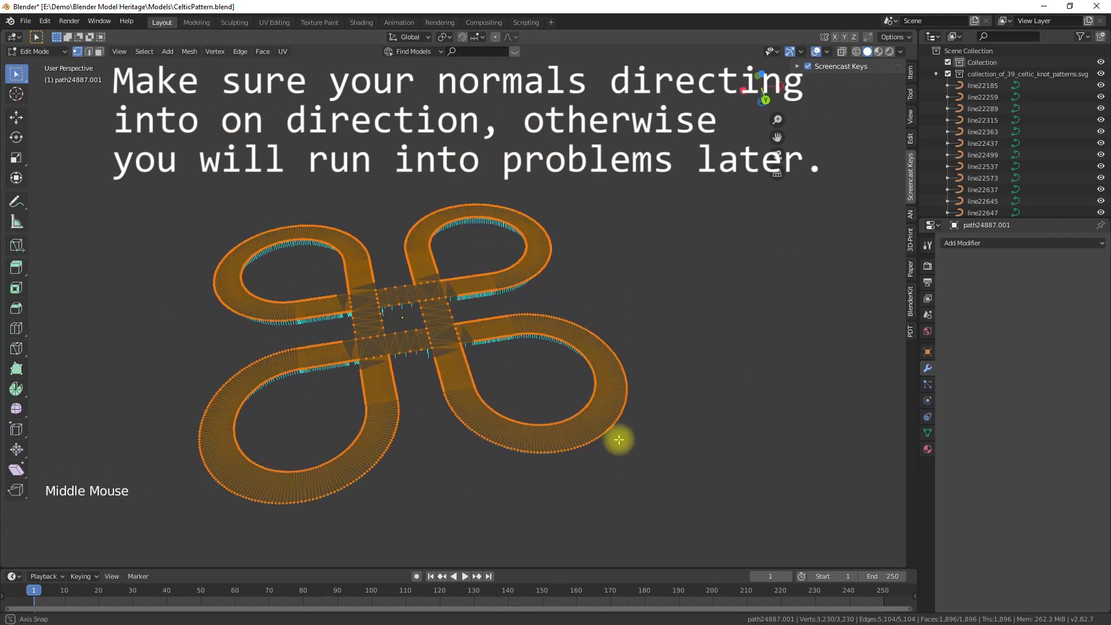
key(KP_7)
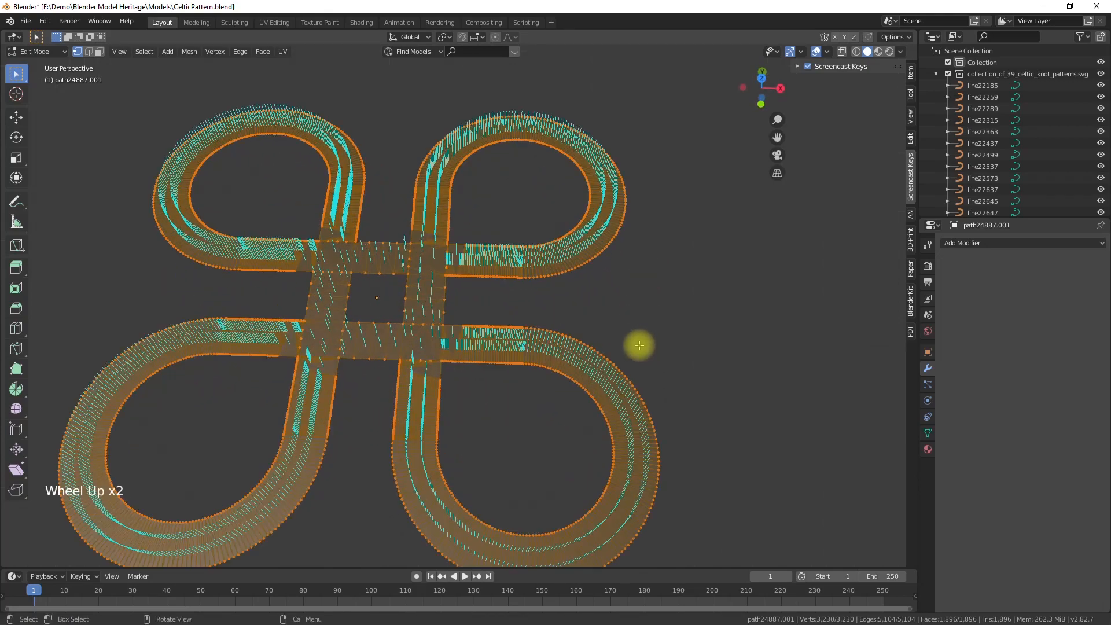
key(KP_7)
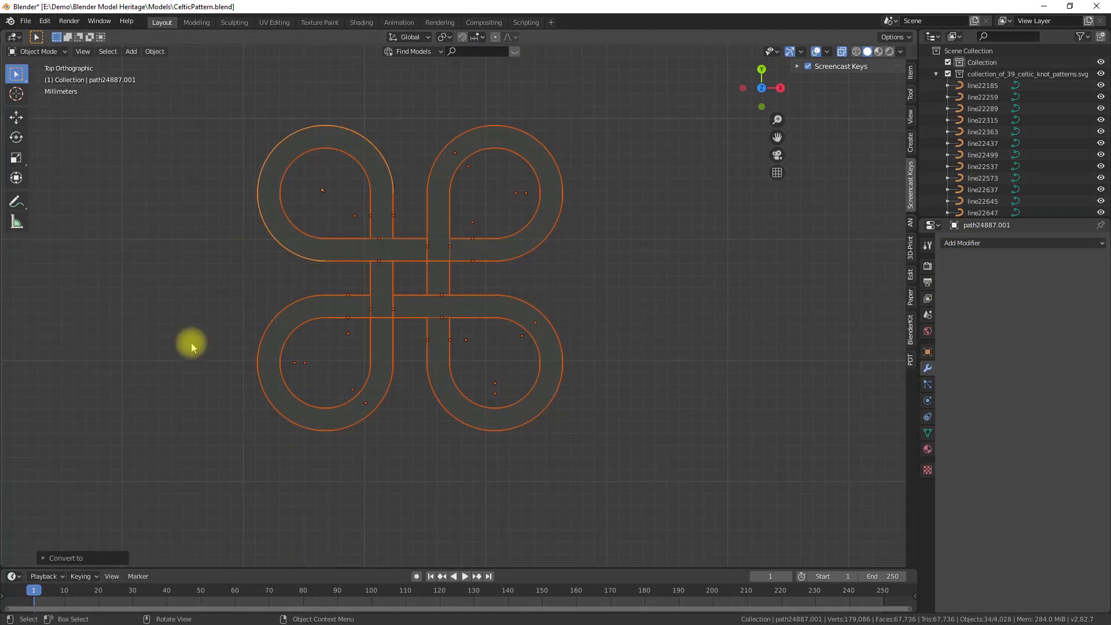
Select the entire knot mesh in Edit Mode and apply Face > Beautify Faces.
key(Tab)
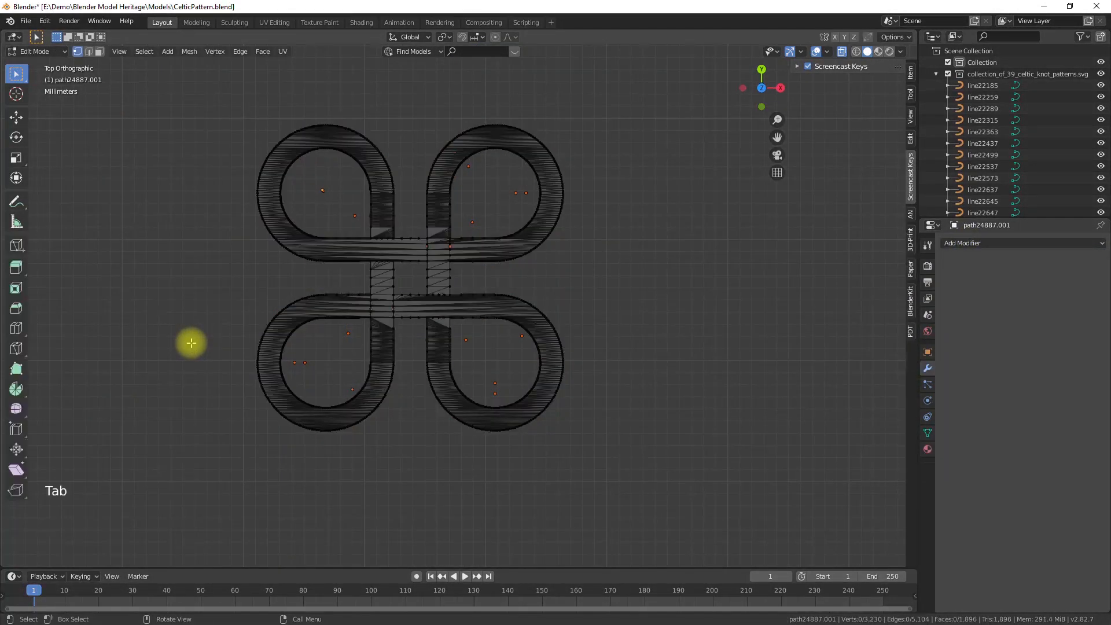
scroll(up, 3)
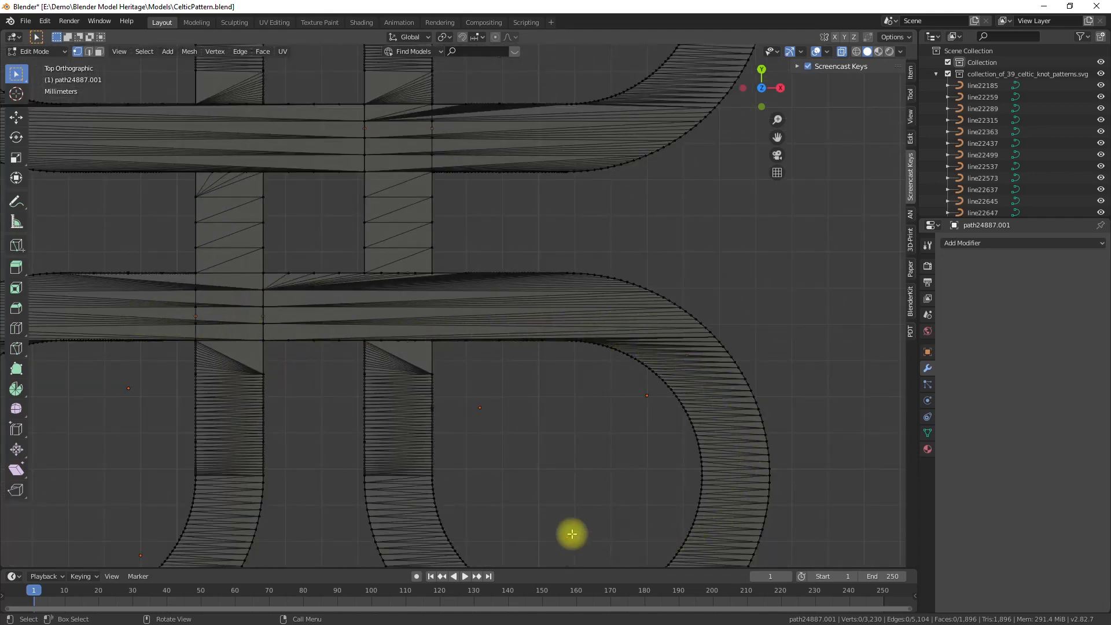
scroll(down, 3)
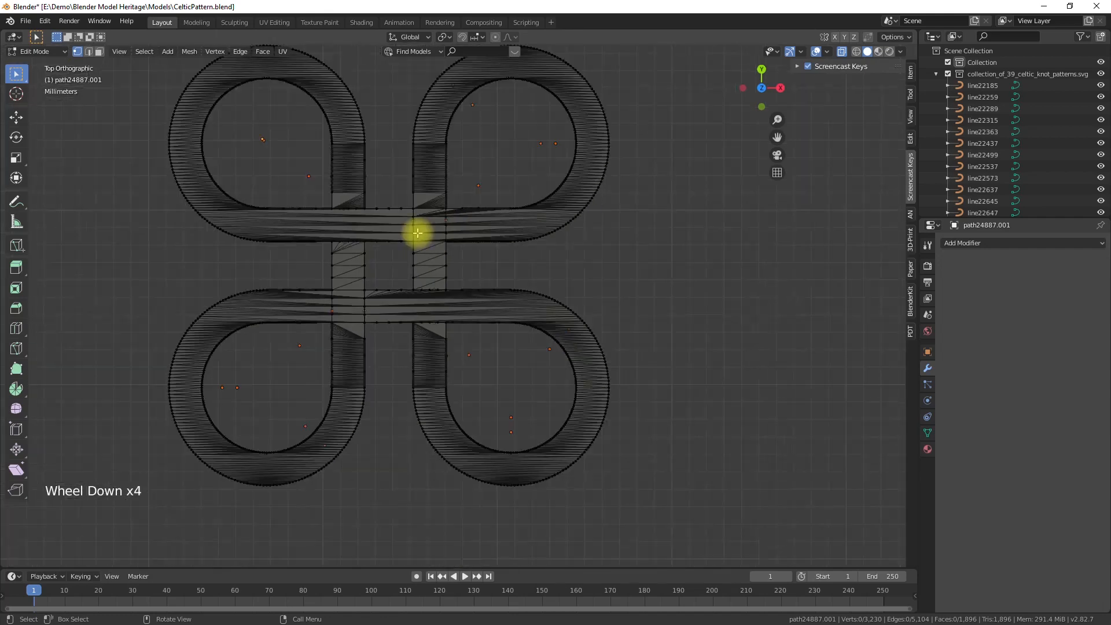
scroll(down, 3)
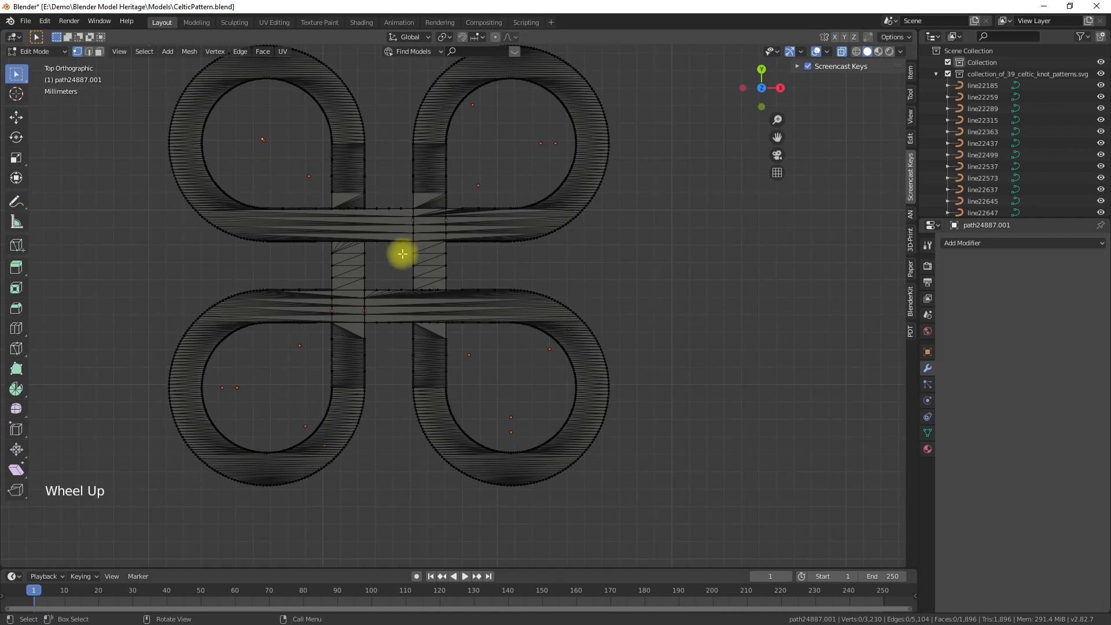
key(a)
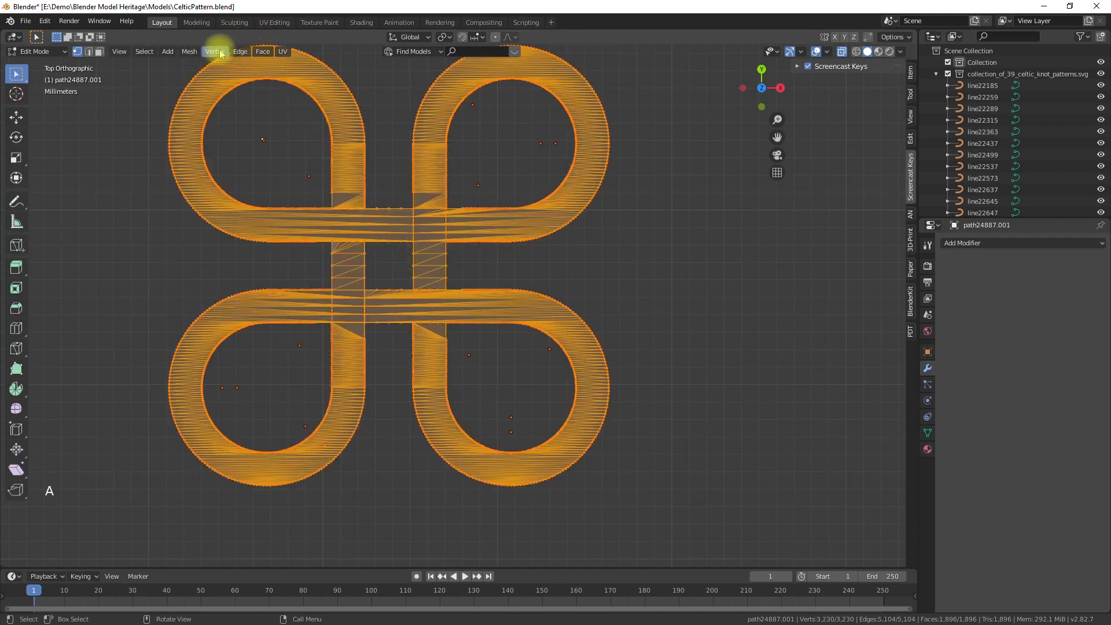
click(262, 51)
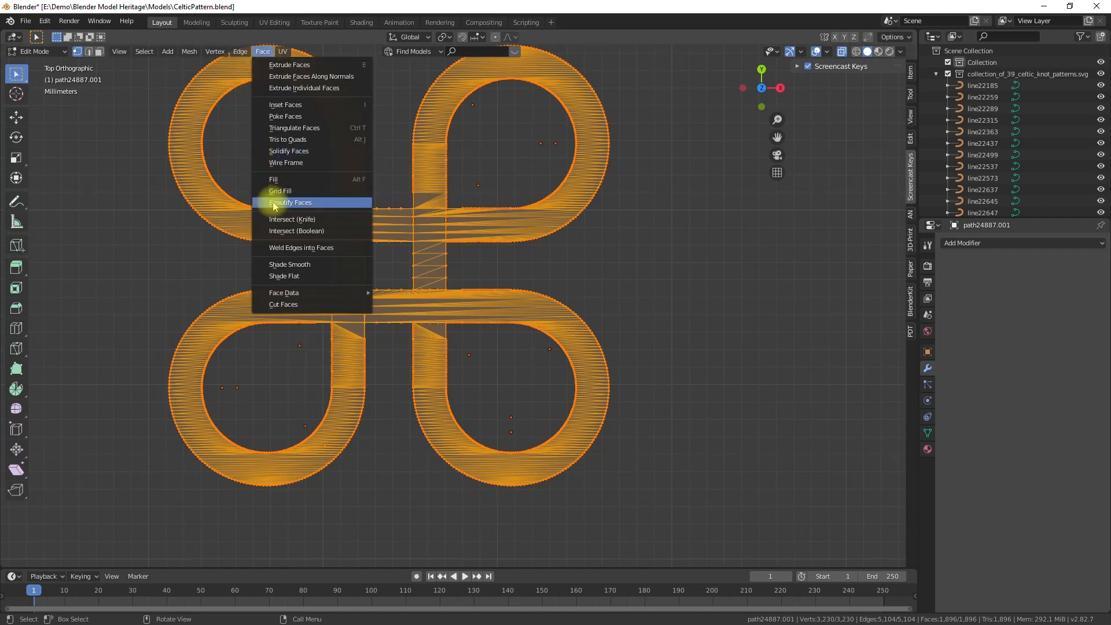
click(291, 202)
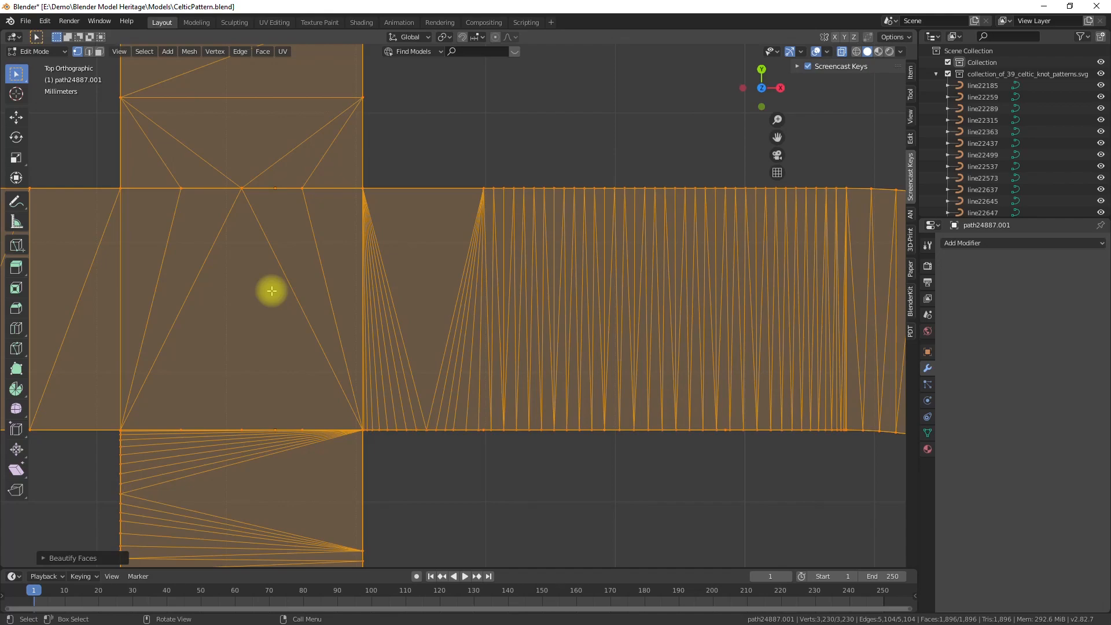
scroll(down, 3)
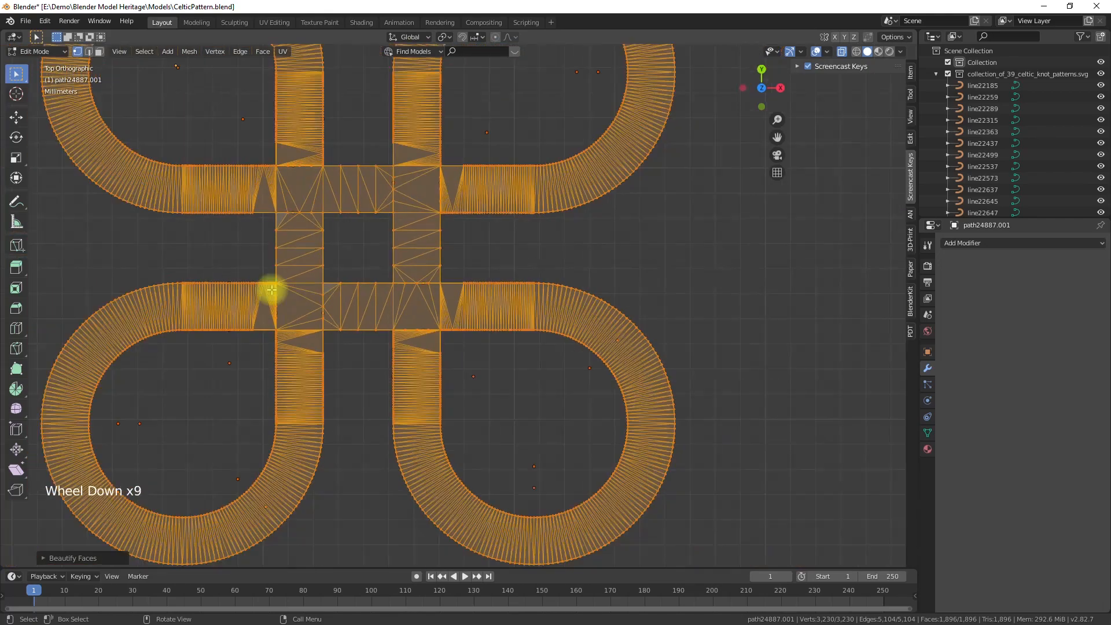
scroll(down, 3)
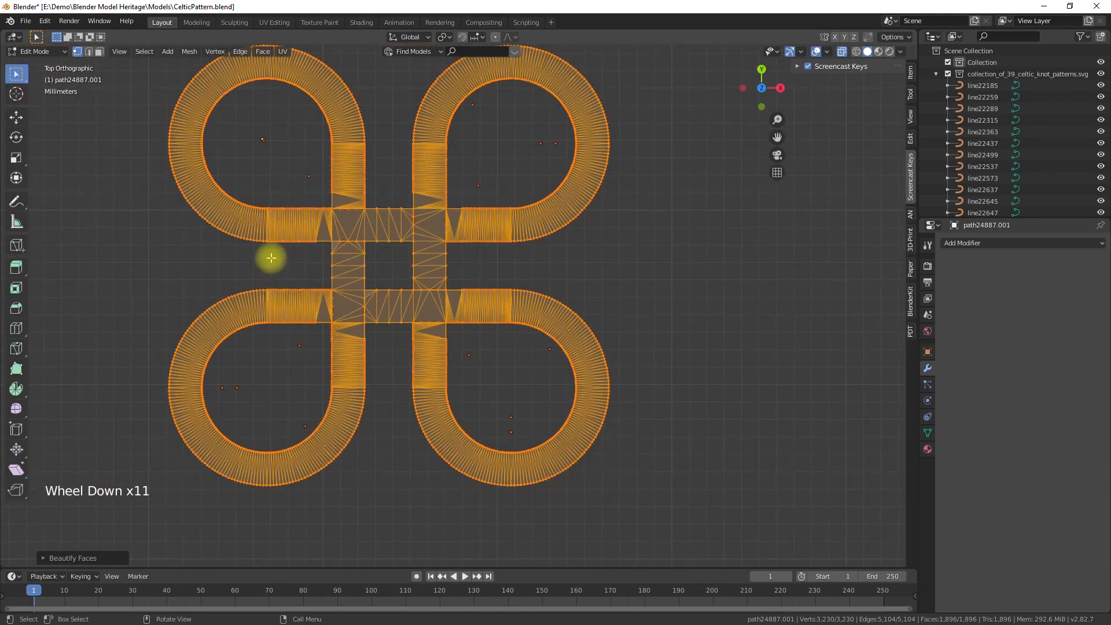
drag(271, 259, 363, 217)
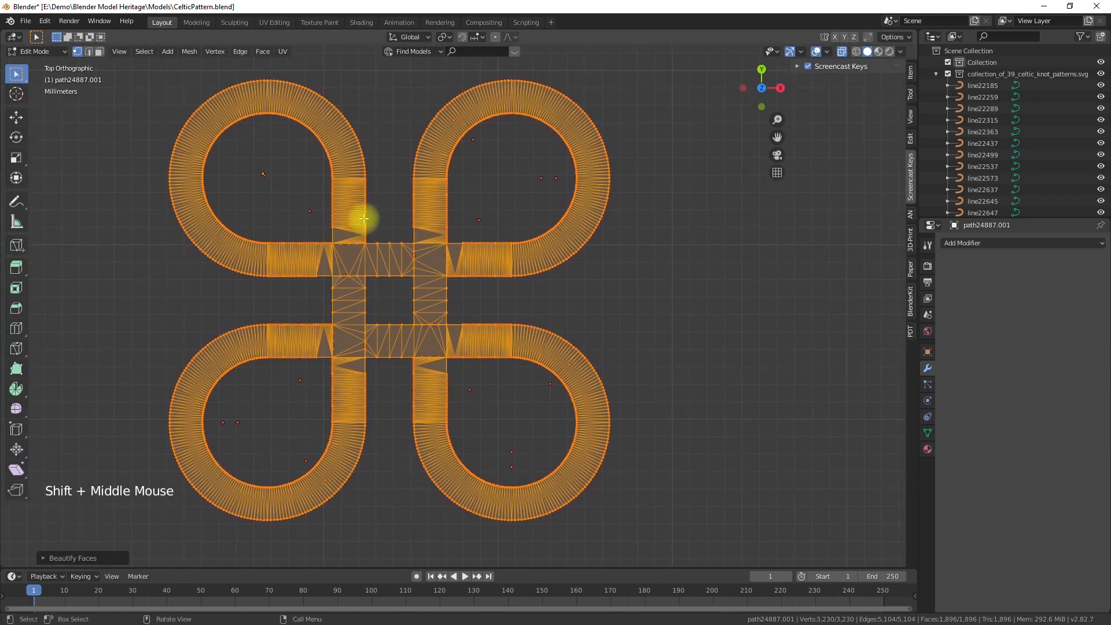
key(Tab)
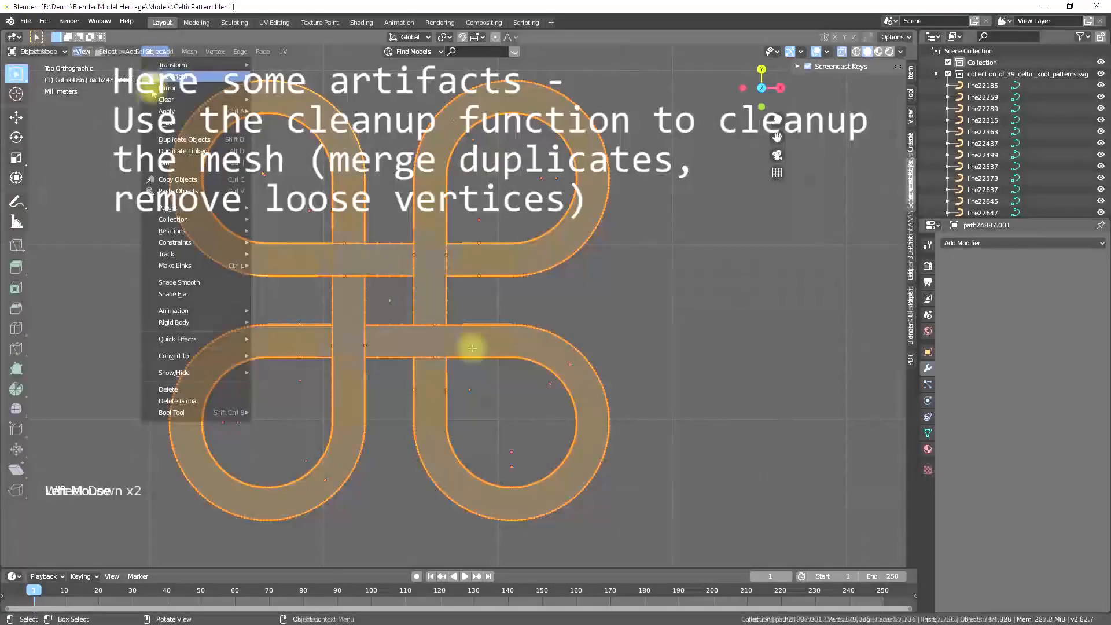
Add a 0.01 m Solidify modifier to the knot, then edit its vertices from top view.
key(Tab)
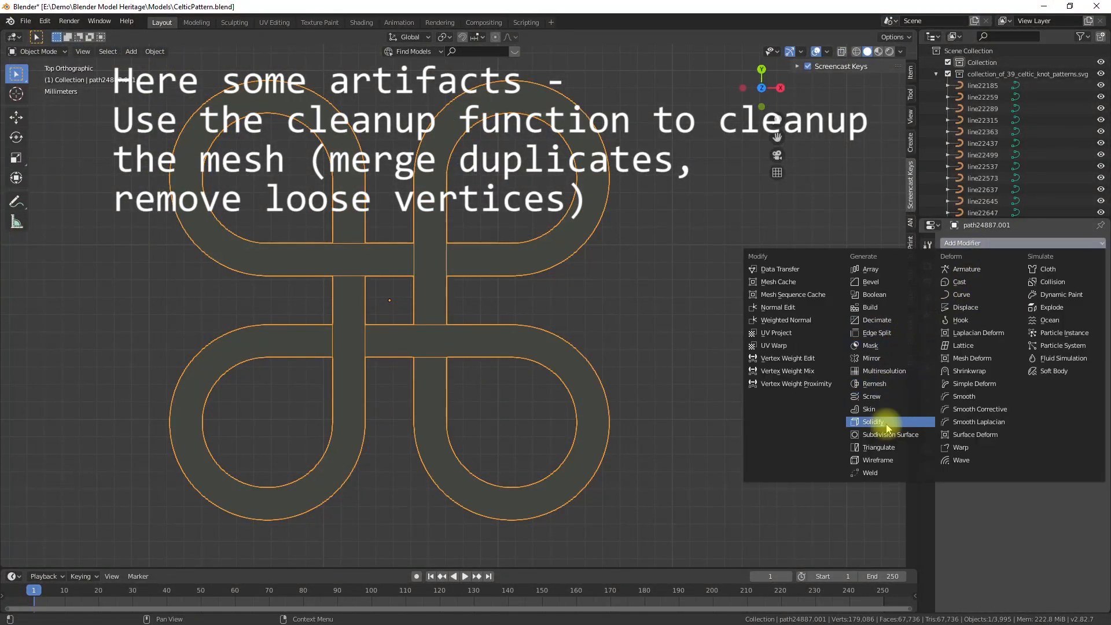
click(873, 422)
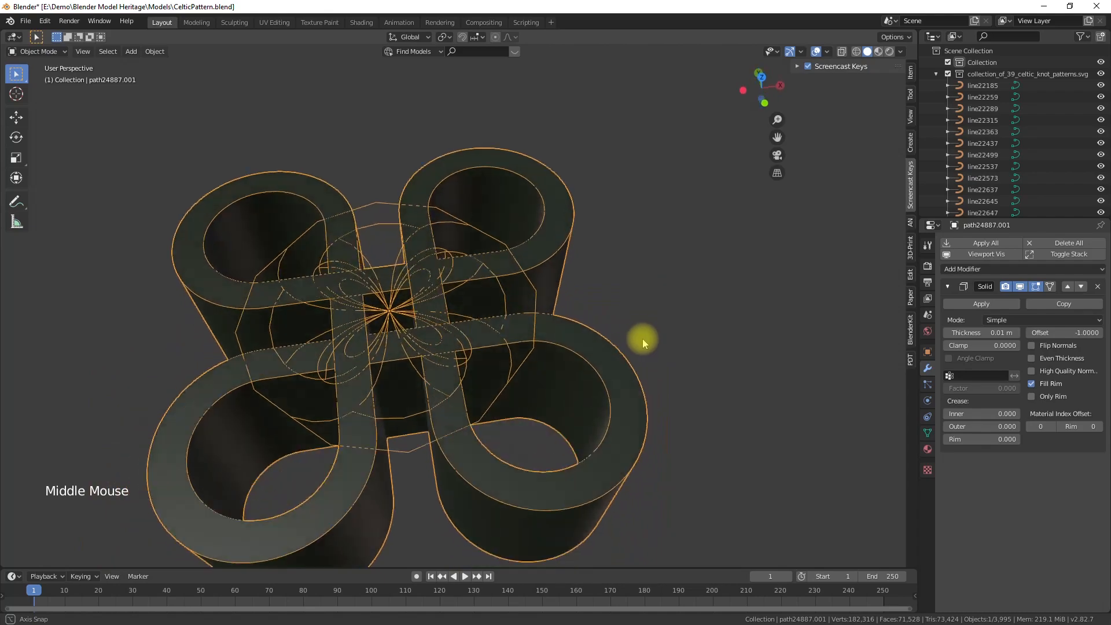
drag(643, 341, 620, 376)
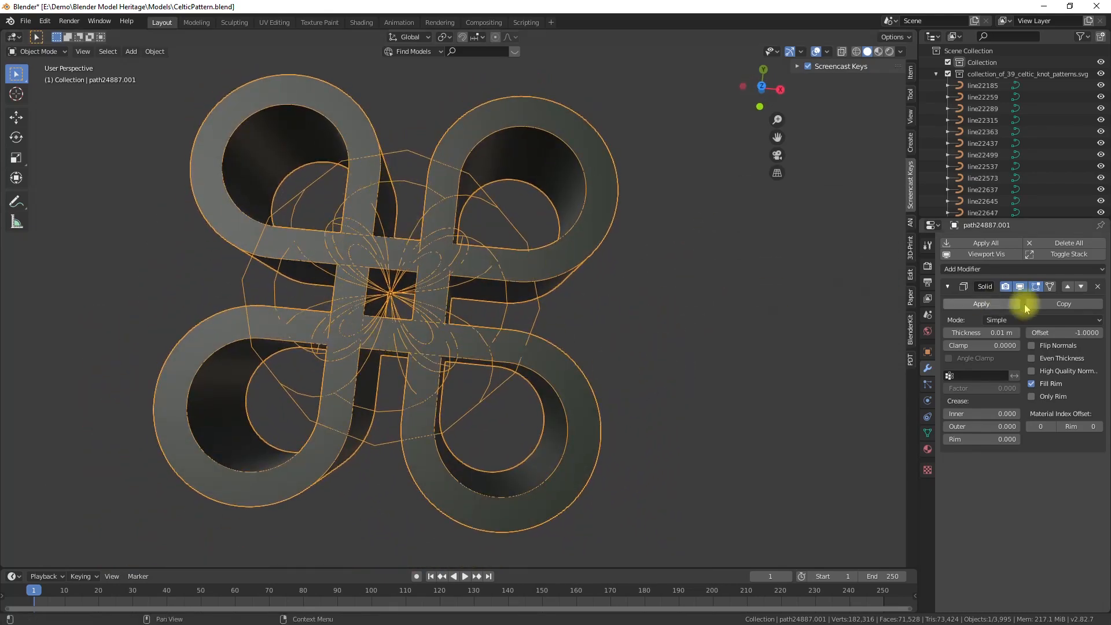
key(Tab)
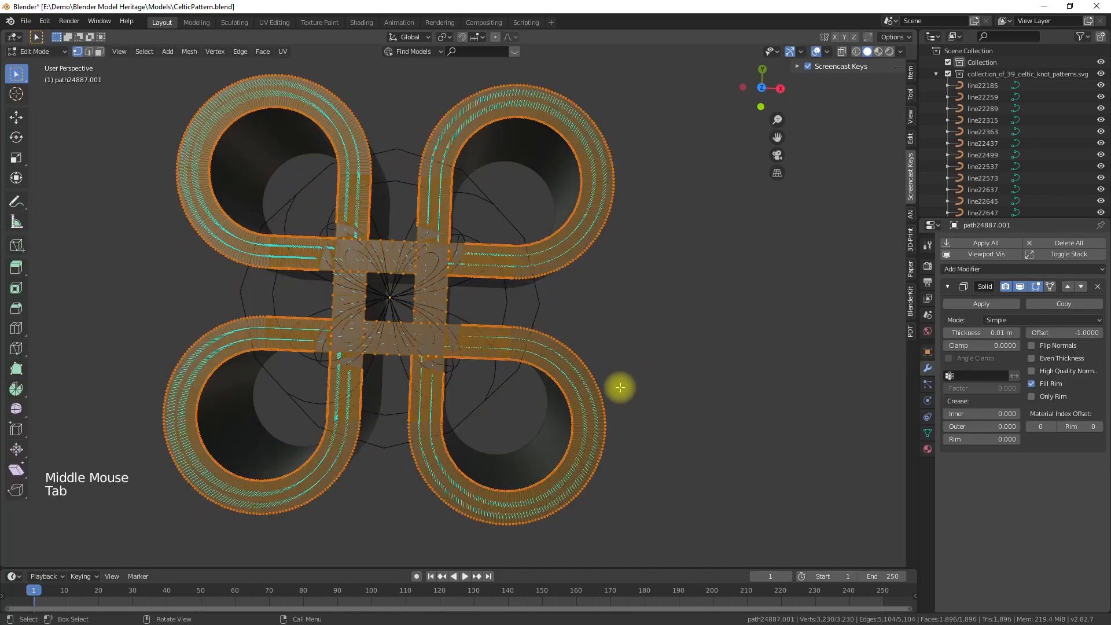
key(KP_7)
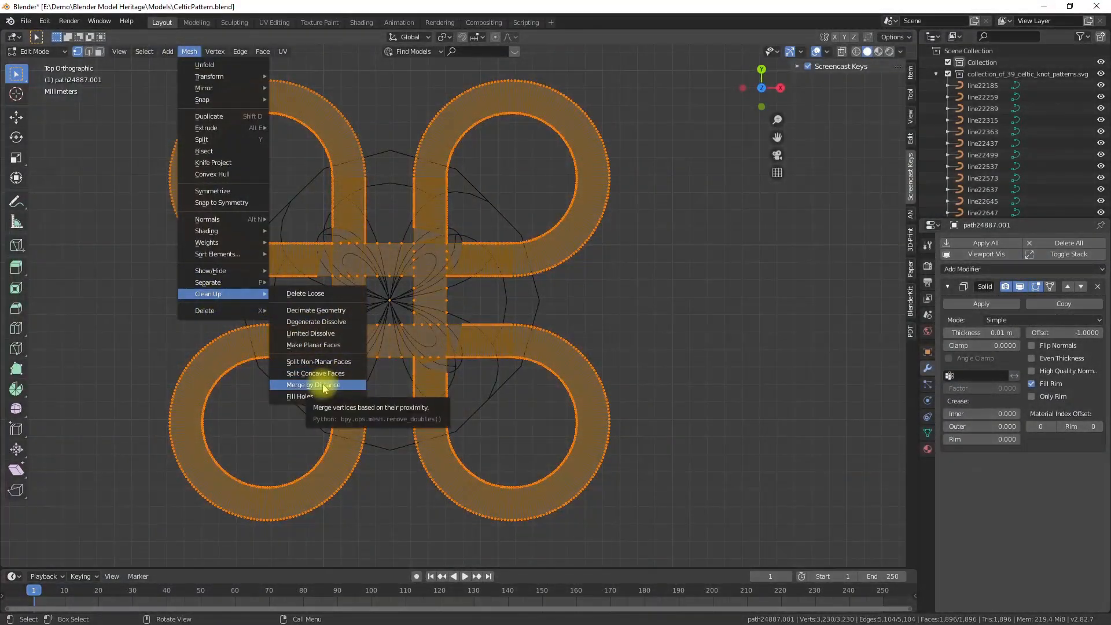
Merge duplicate vertices by distance and delete loose geometry, leaving 1,523 vertices.
click(311, 384)
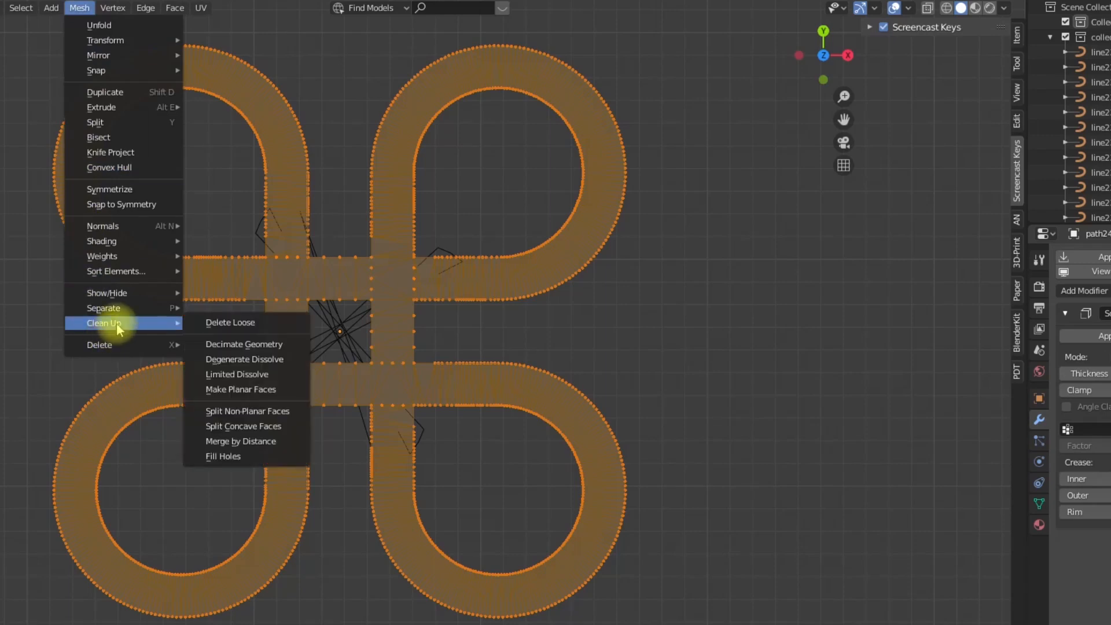
click(230, 323)
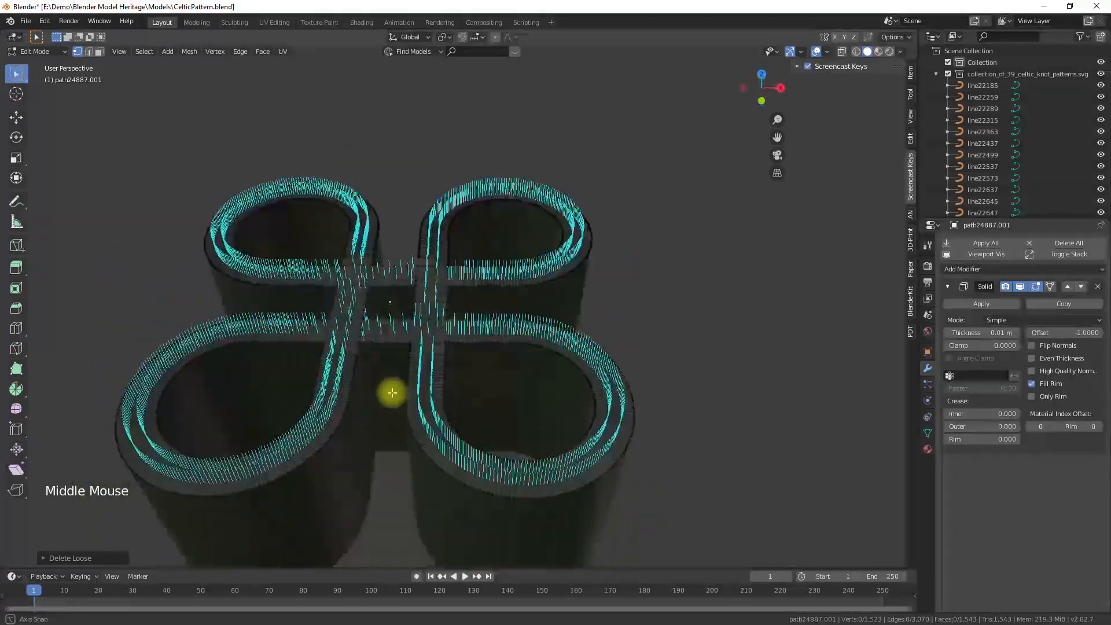
key(Tab)
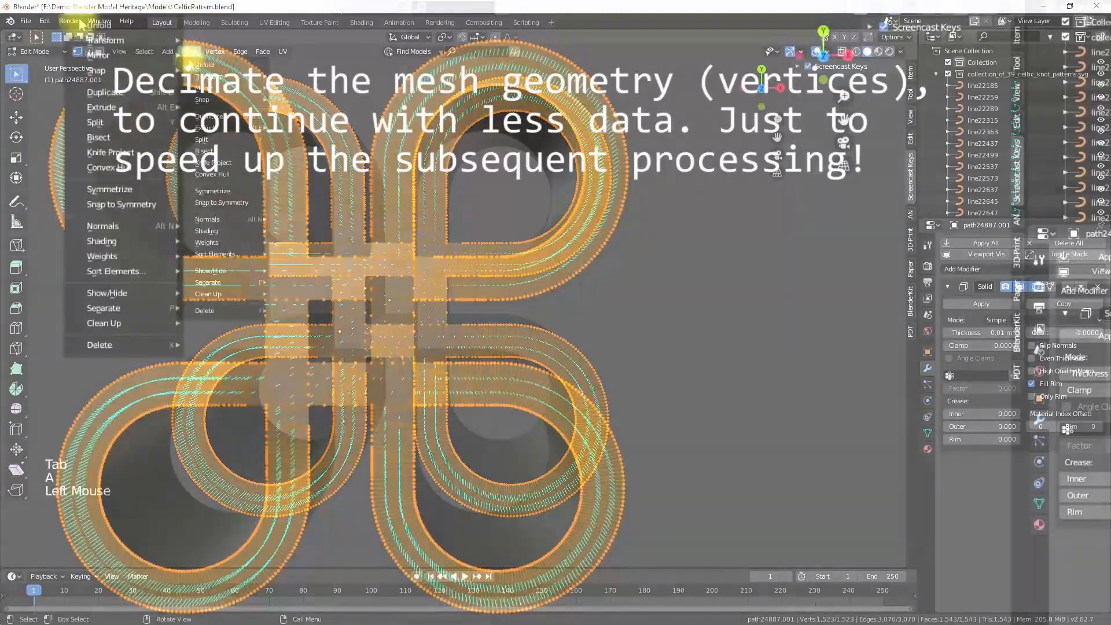
mouse_move(234, 374)
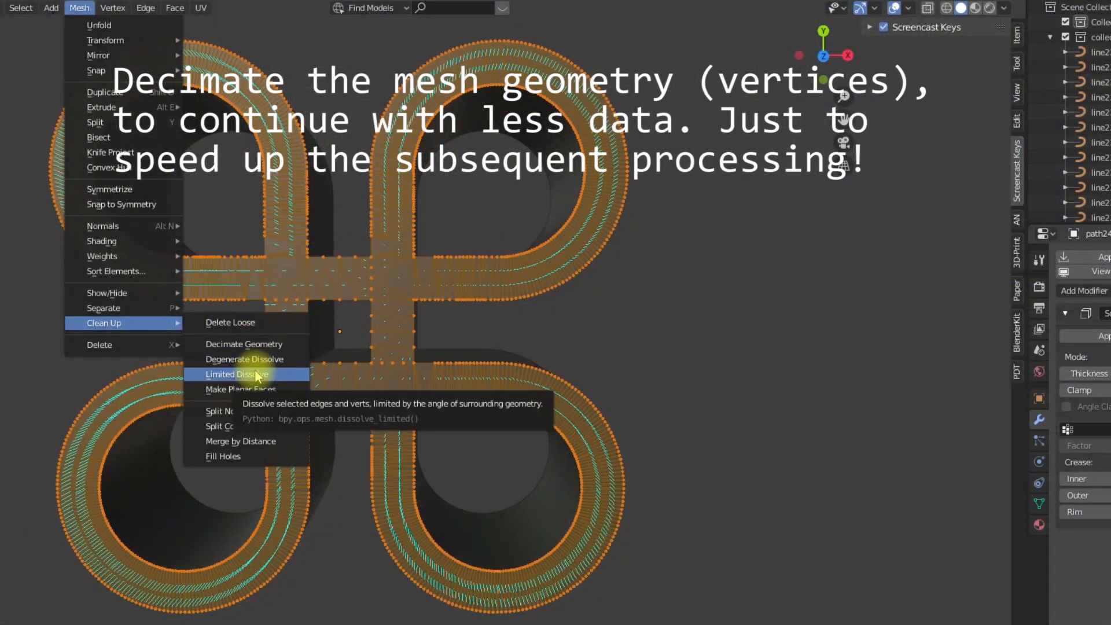
mouse_move(262, 344)
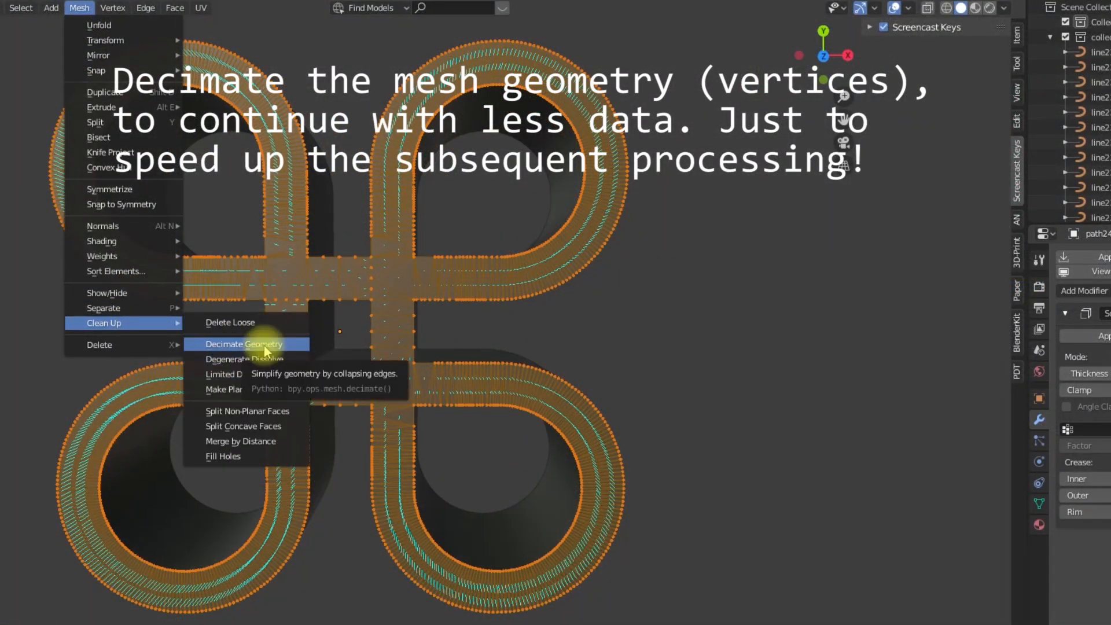
Decimate the knot geometry at ratio 0.3, leaving 454 vertices, and return to Object Mode.
click(245, 344)
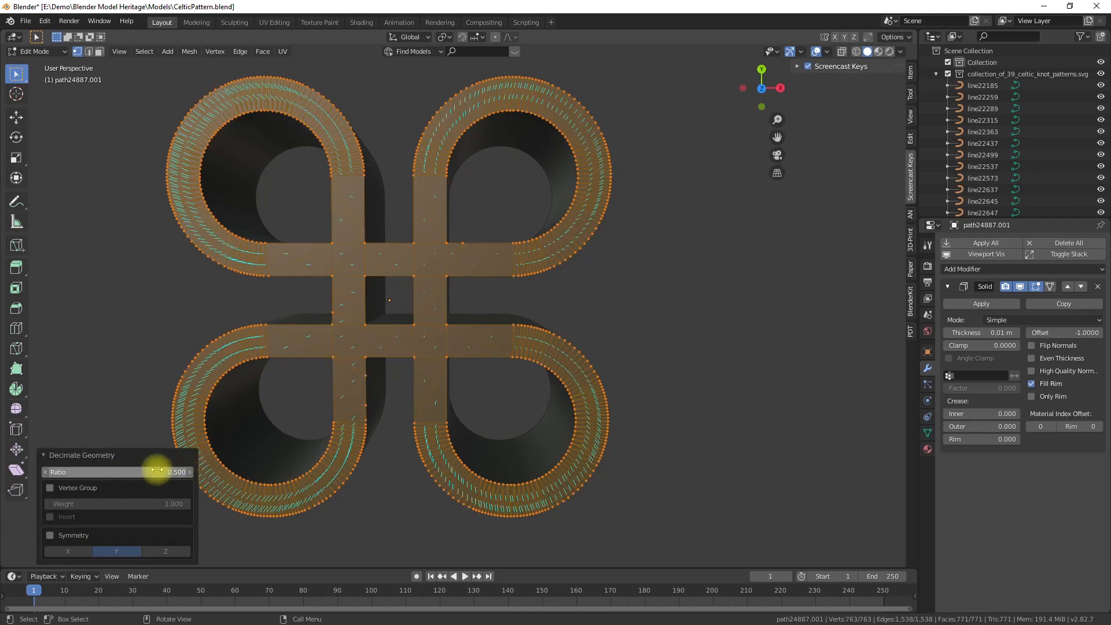
drag(156, 472, 57, 472)
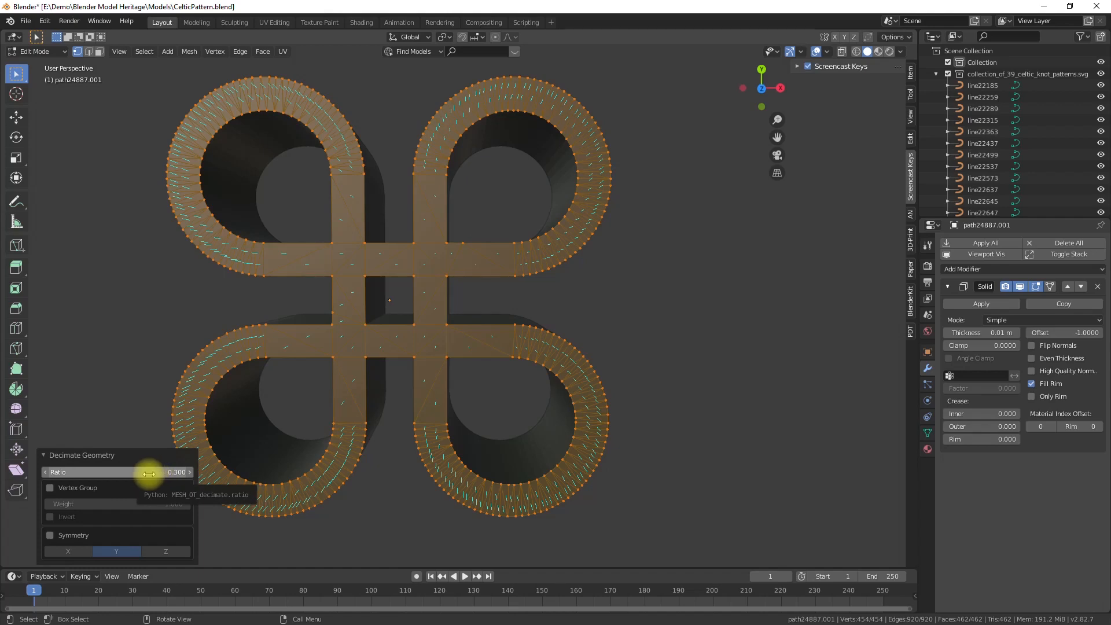
key(Tab)
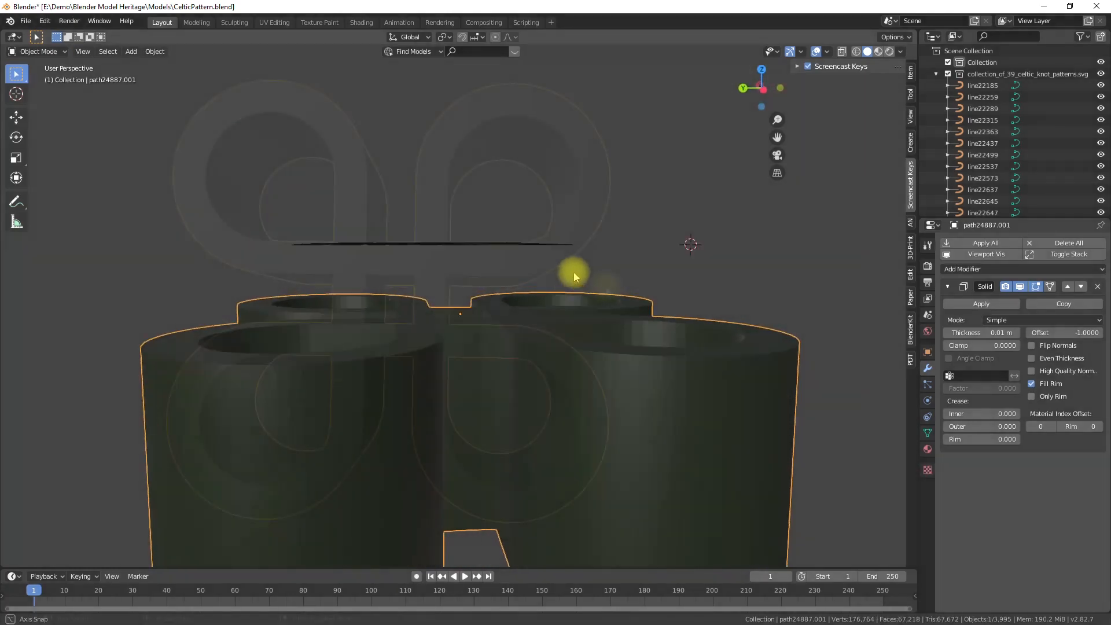
Export the knot as CelticPattern.stl to the Output folder with Scene Unit and scale 100.
click(24, 20)
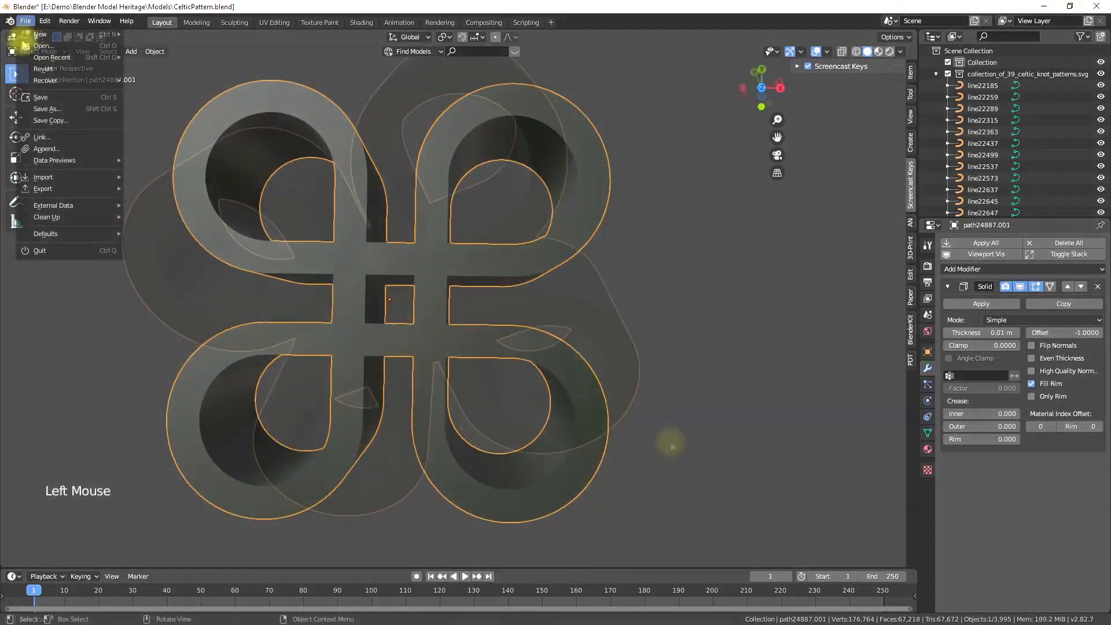
click(43, 189)
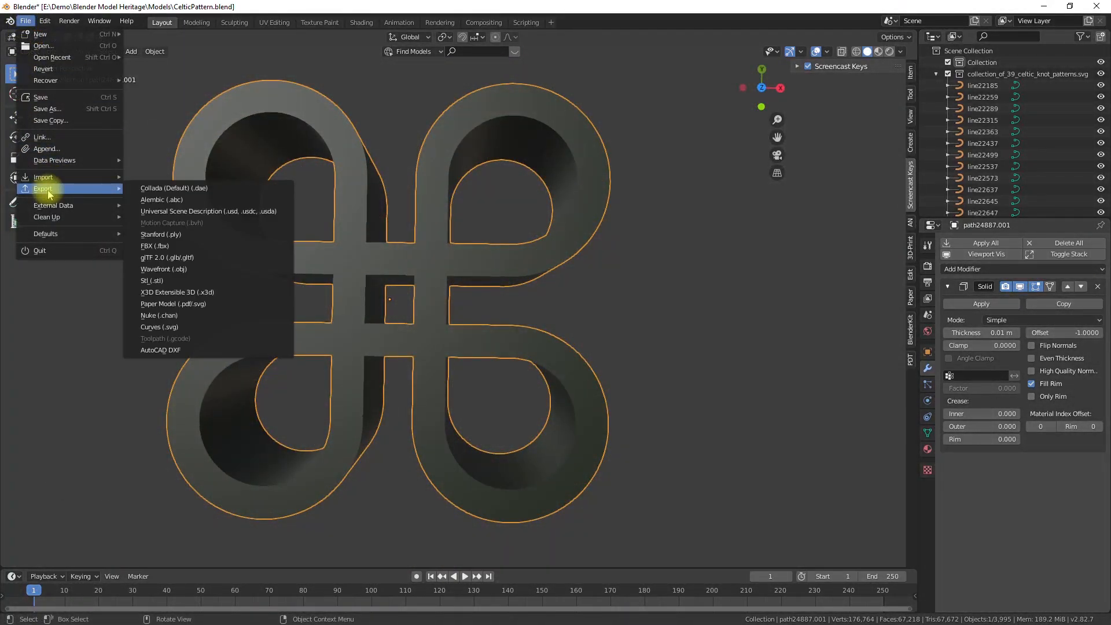
click(152, 281)
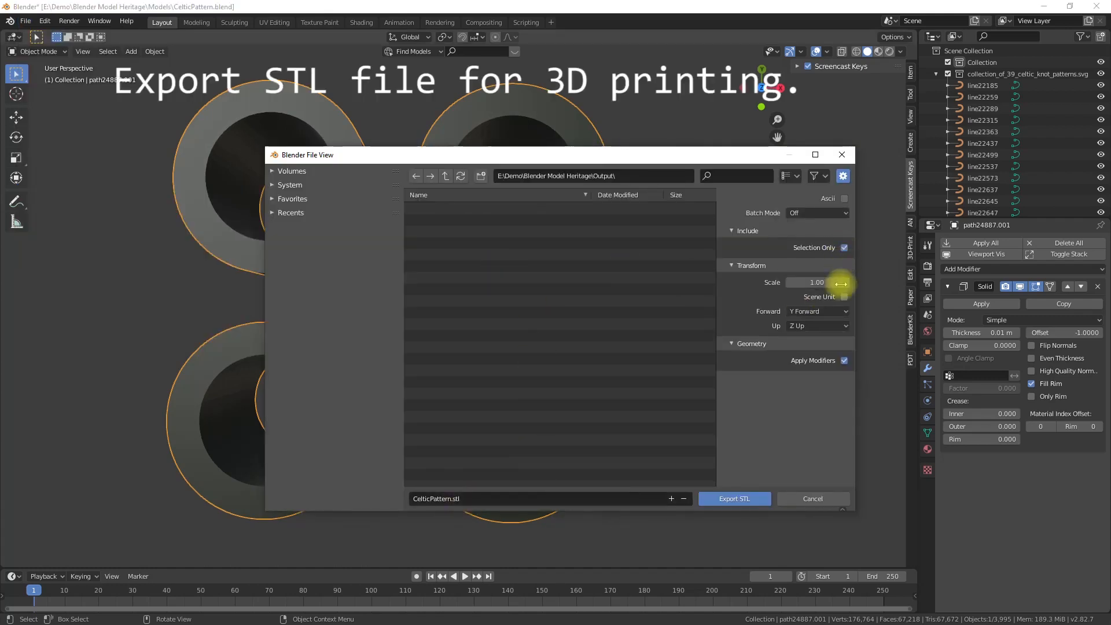
click(817, 282)
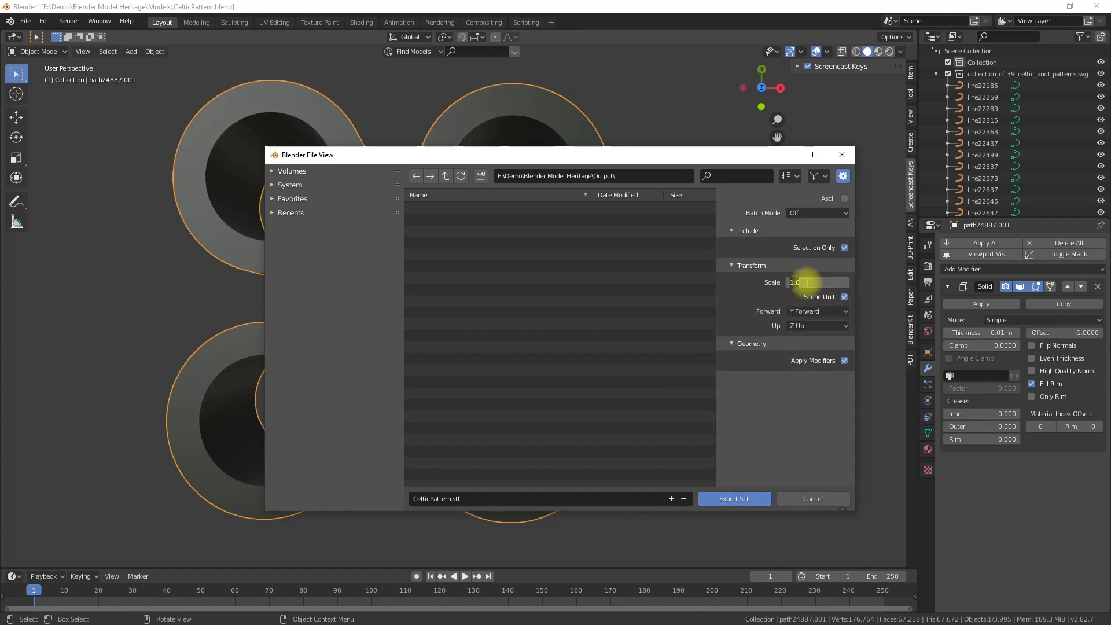
text(100)
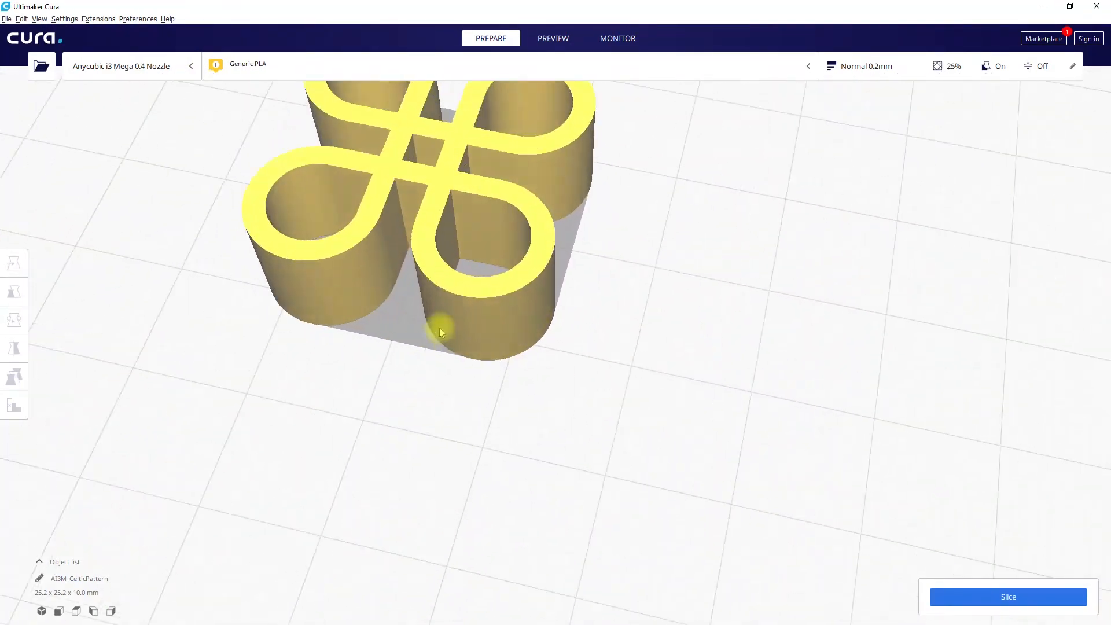
Slice the knot in Cura for an 18-minute, 3 g print, then return to Blender.
click(1008, 597)
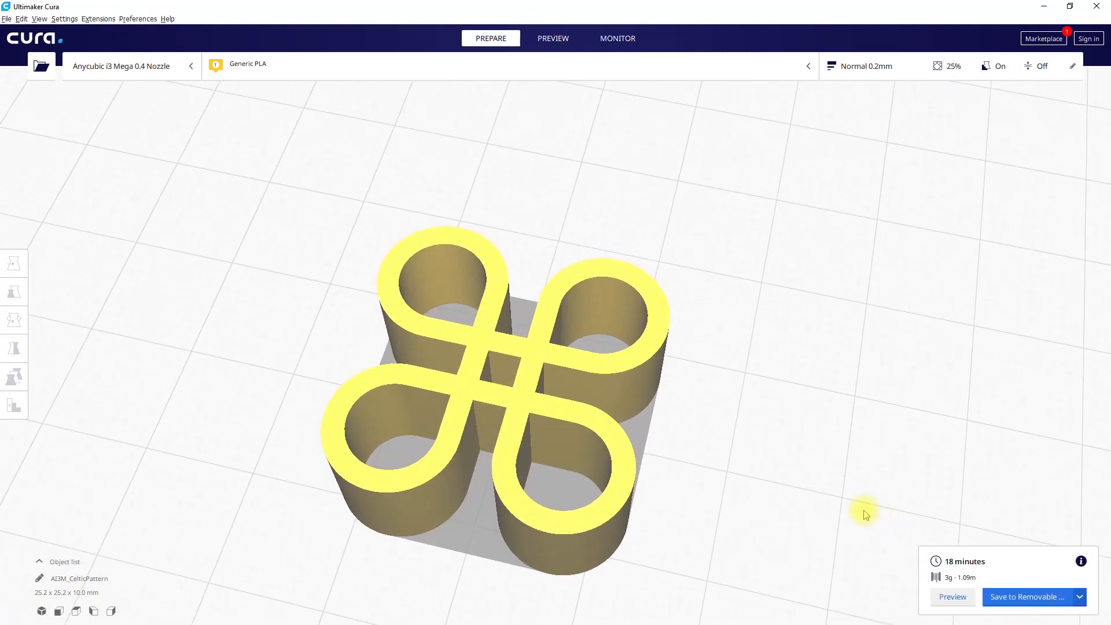
click(553, 39)
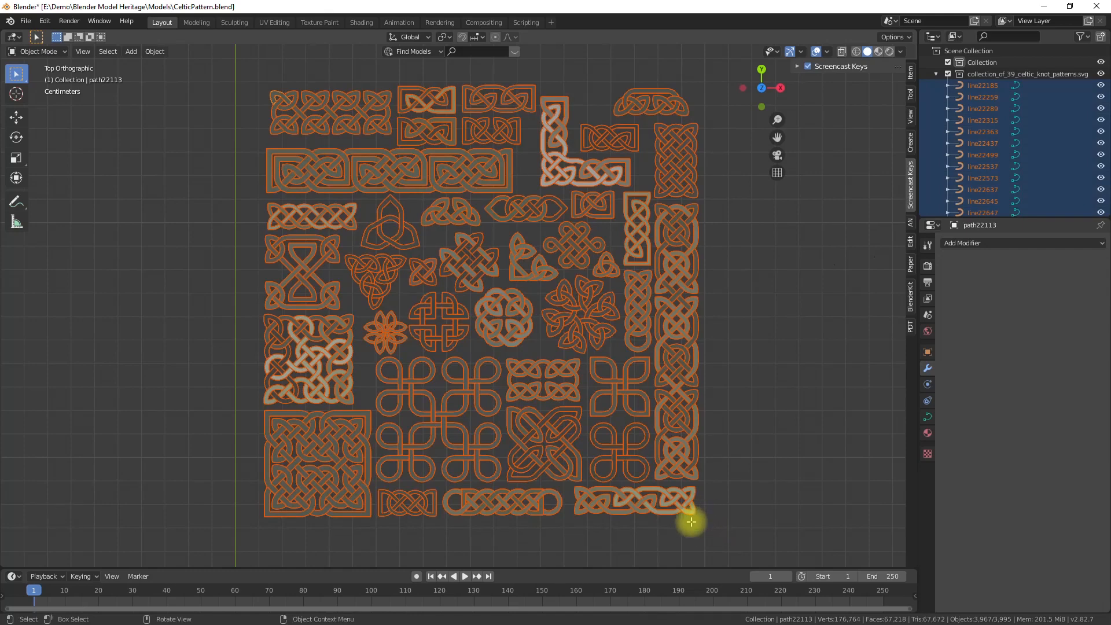
Subdivide the curves of every Celtic pattern and convert them all to meshes.
key(Tab)
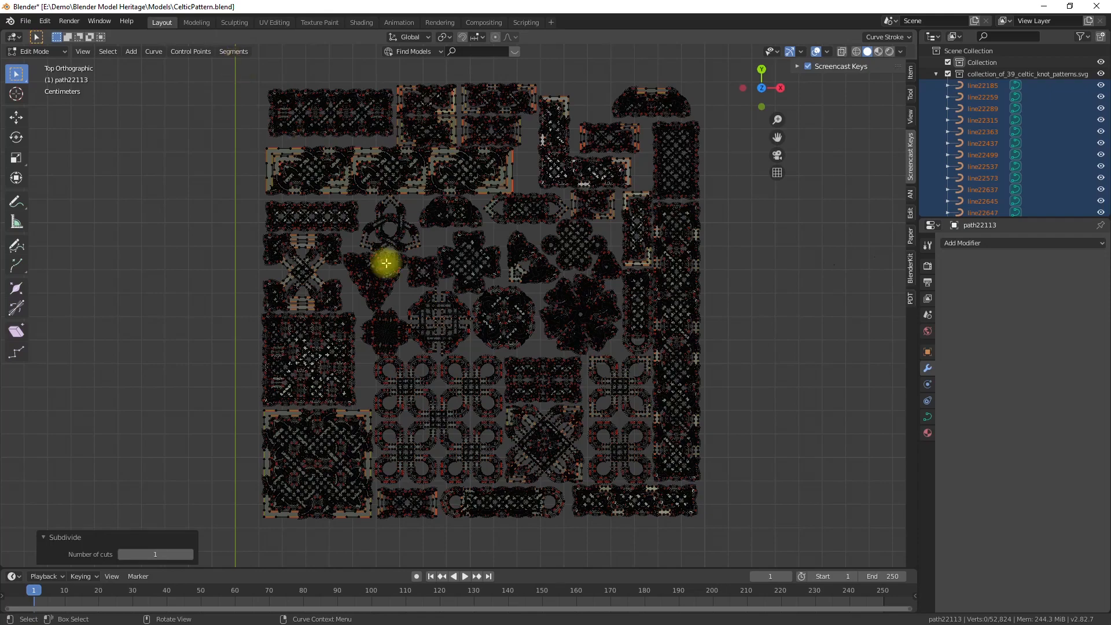
key(Tab)
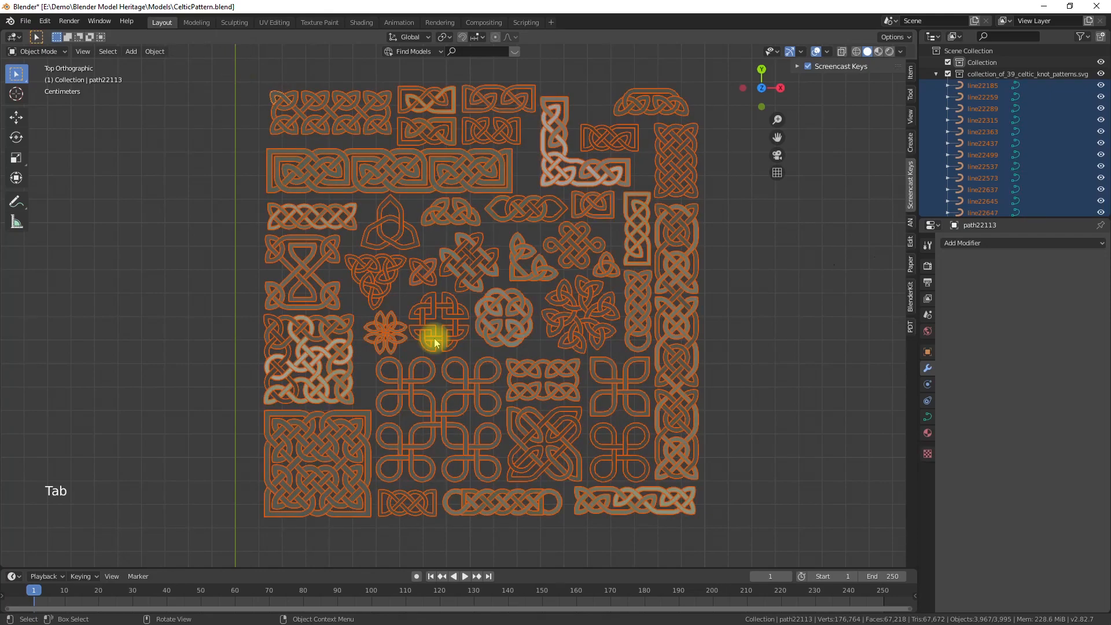
key(a)
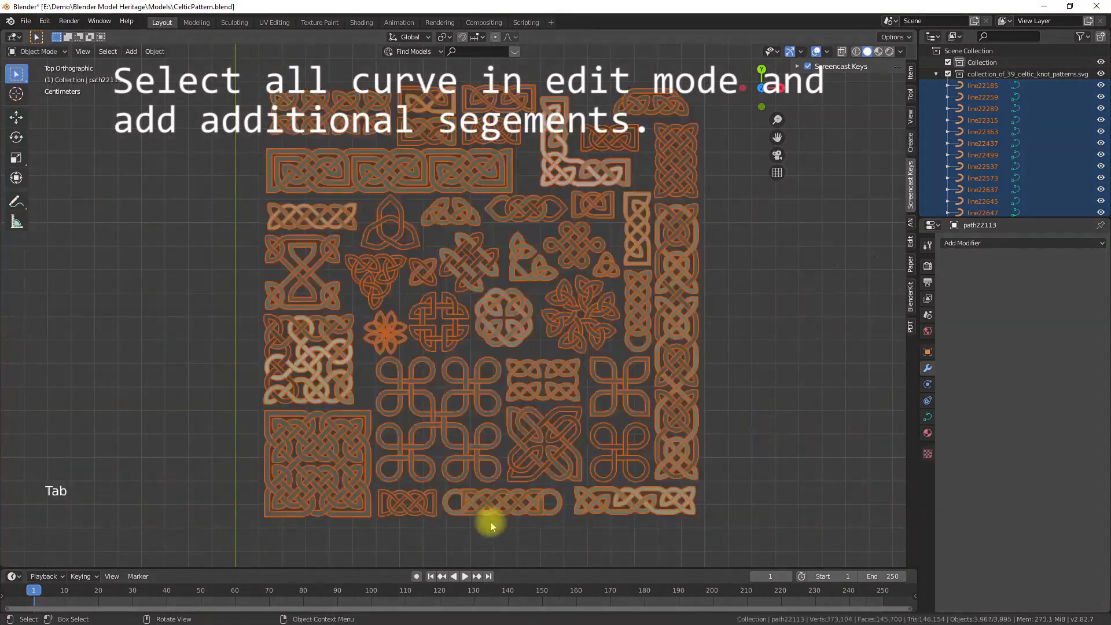
key(Tab)
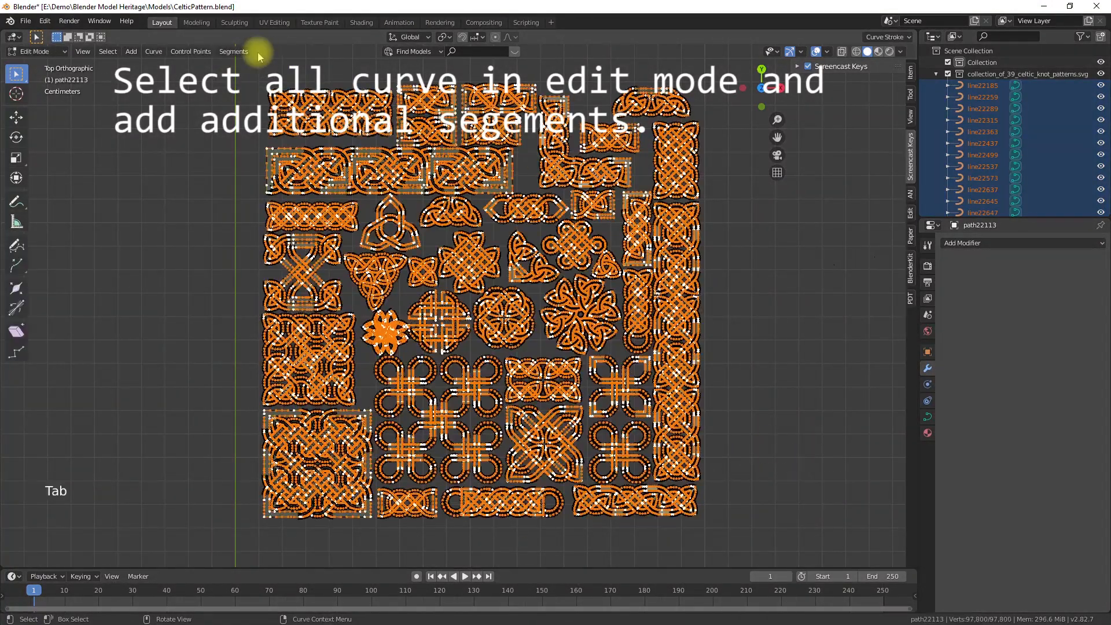
key(Tab)
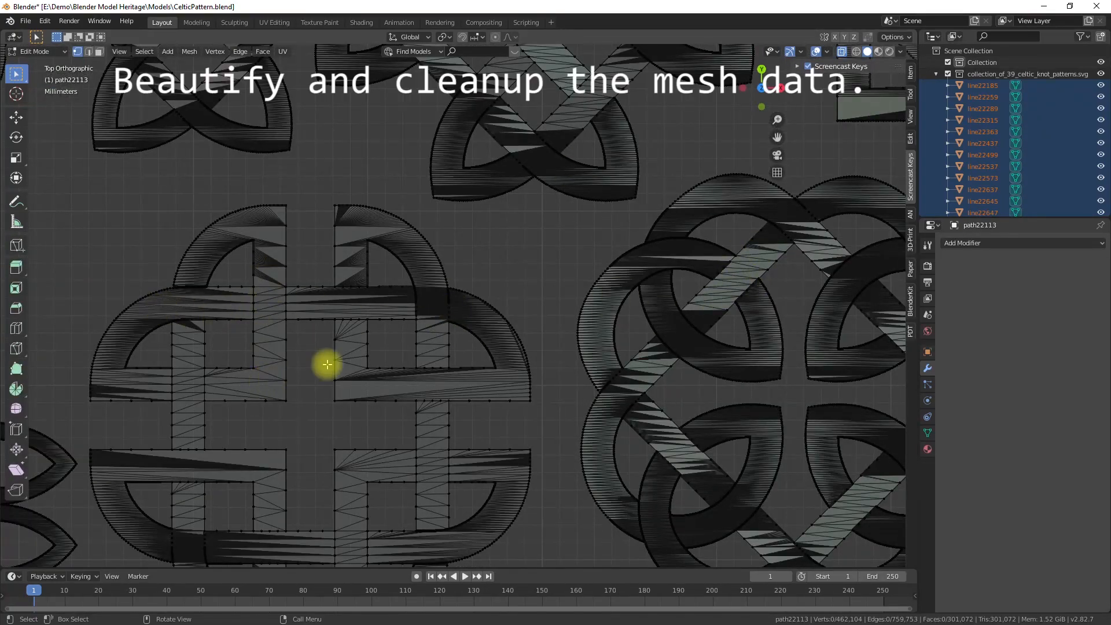
Select all pattern geometry and merge by distance, dropping to about 187,108 vertices.
key(a)
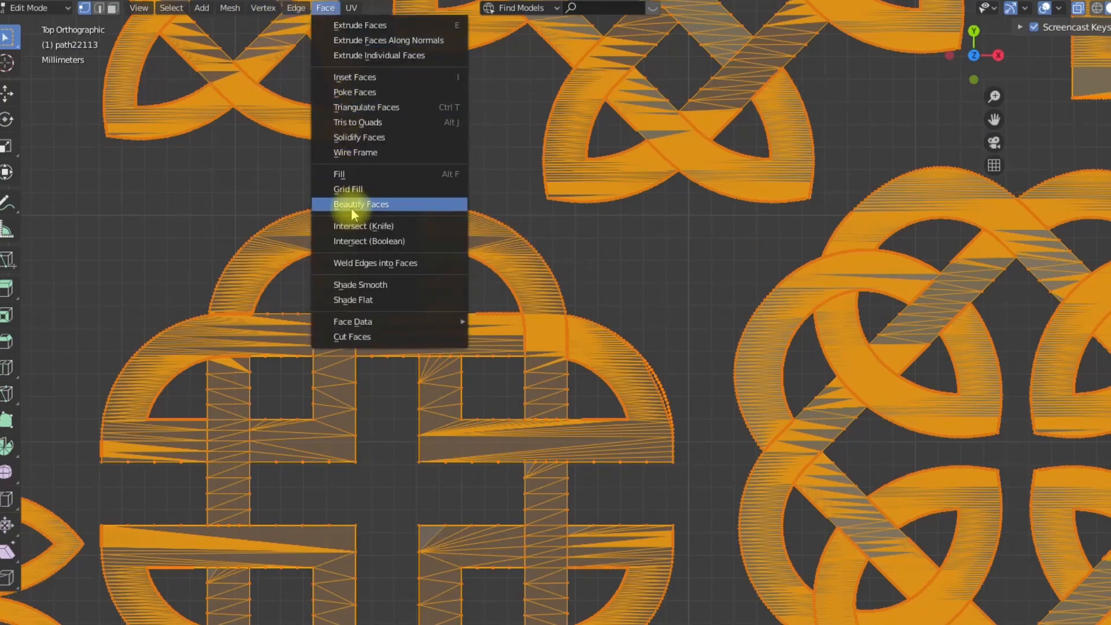
click(361, 205)
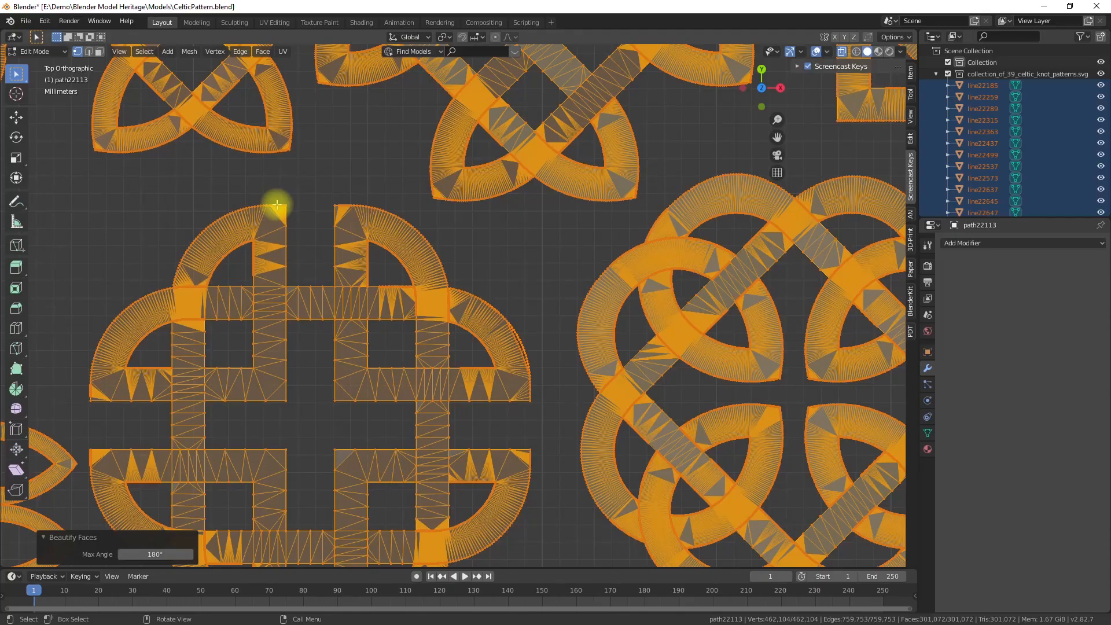
scroll(down, 3)
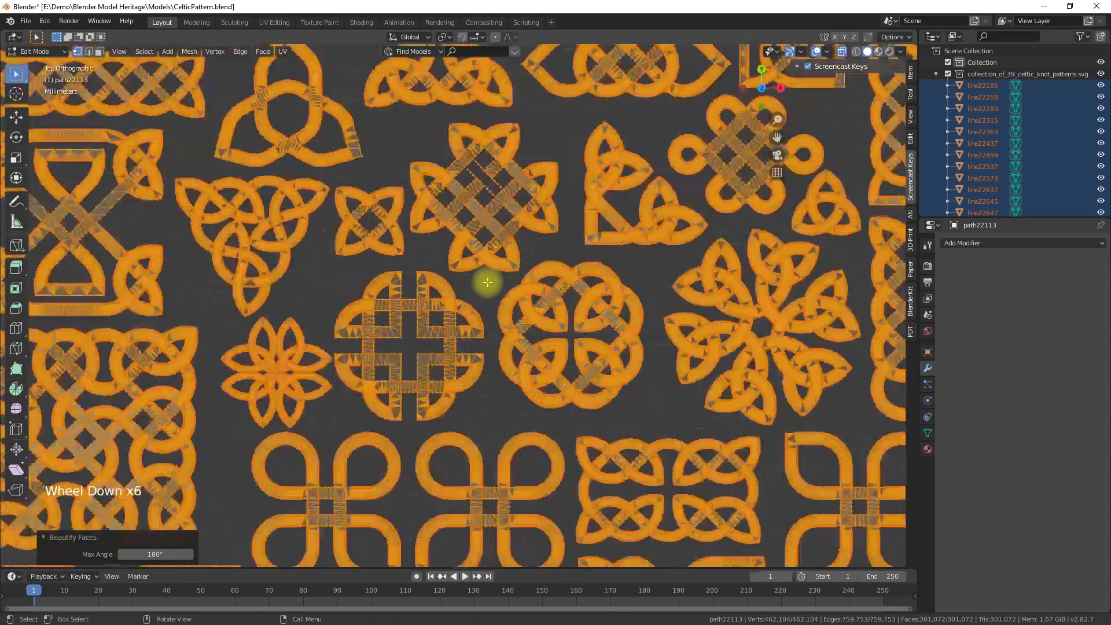
key(Tab)
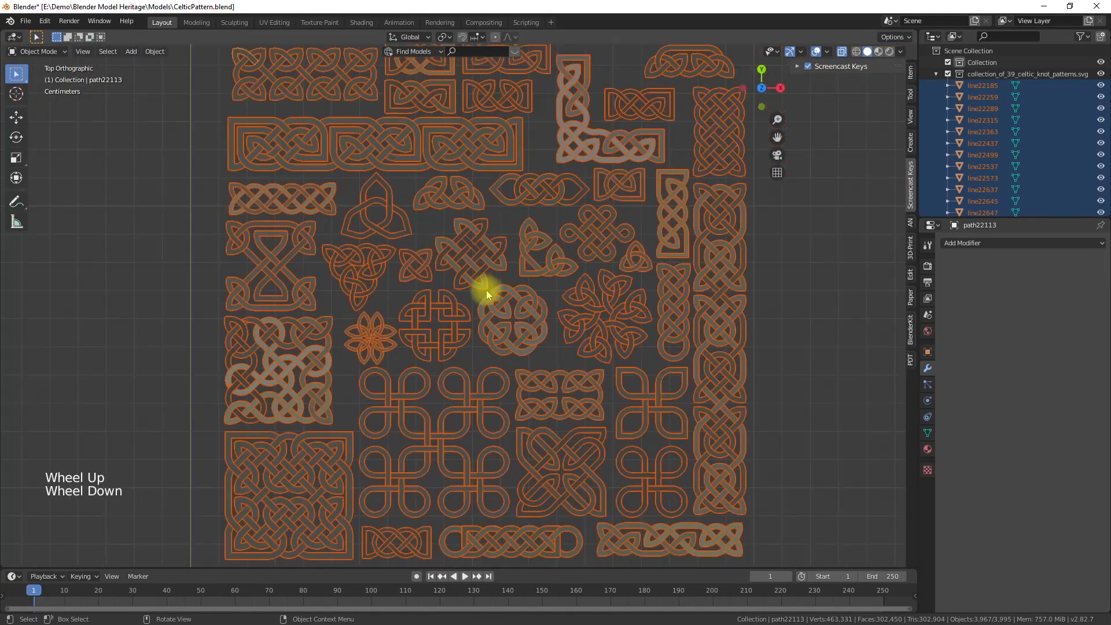
key(Tab)
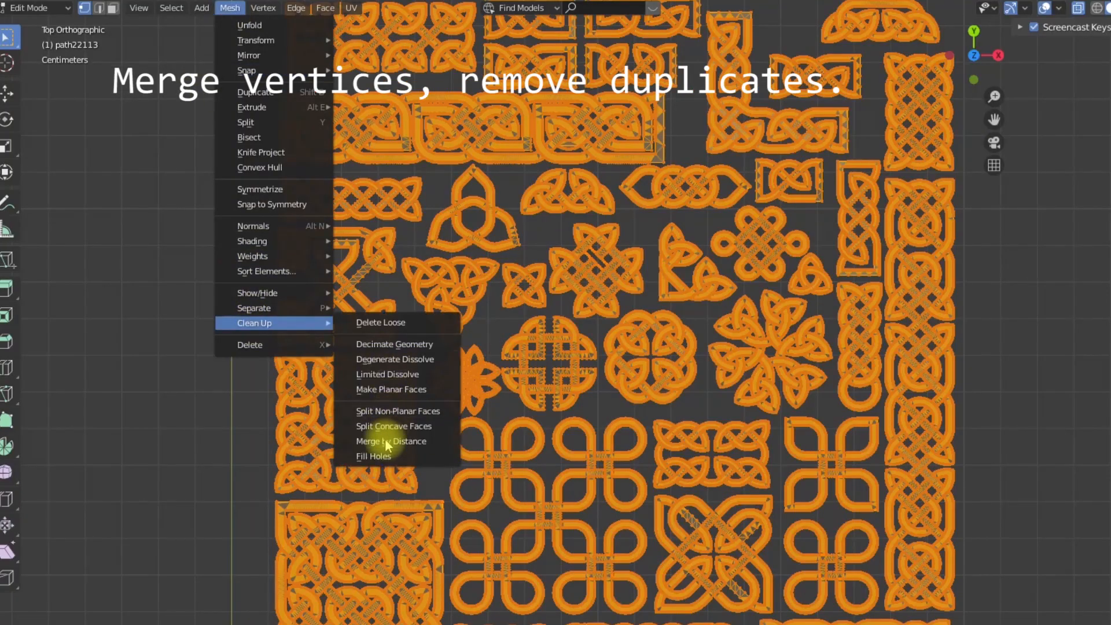
click(391, 441)
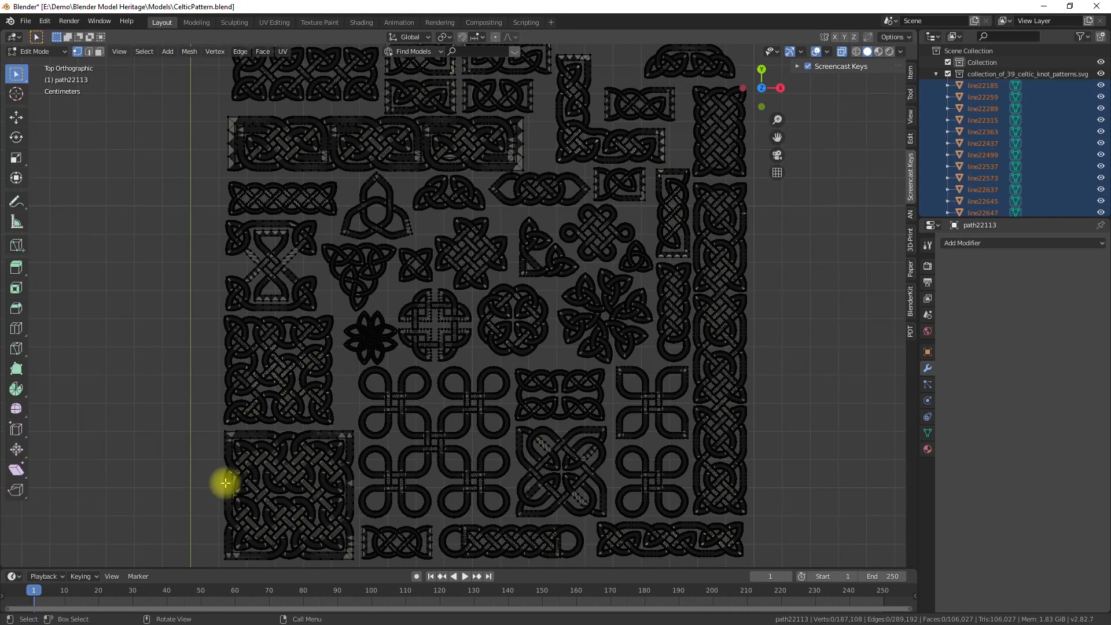
key(Tab)
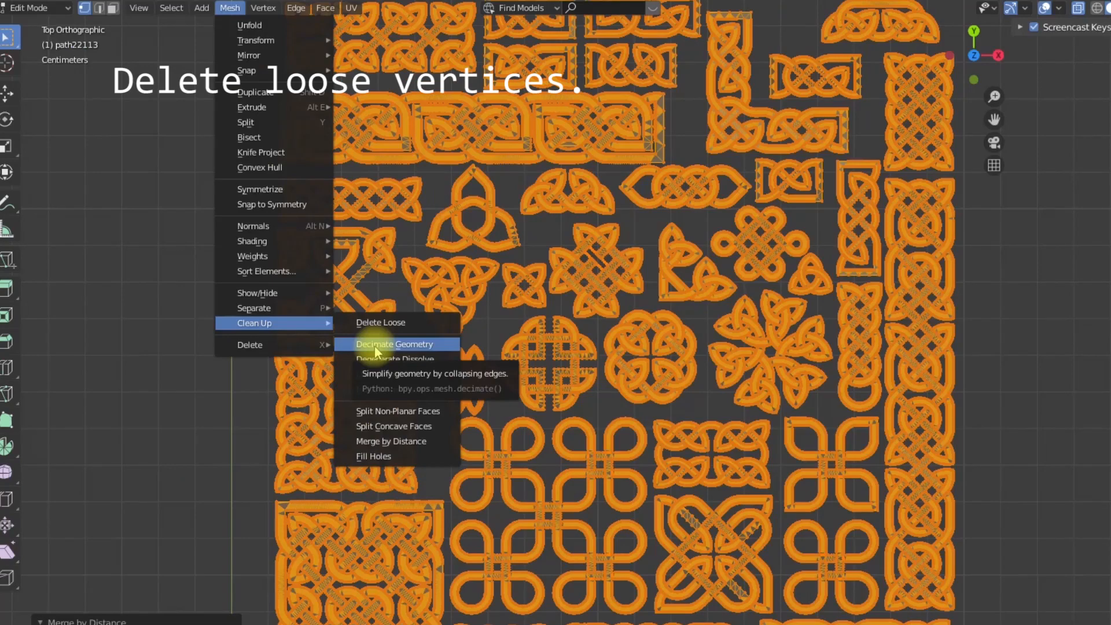
Delete loose vertices and decimate the sheet at ratio 0.5, about 54,900 vertices.
click(381, 322)
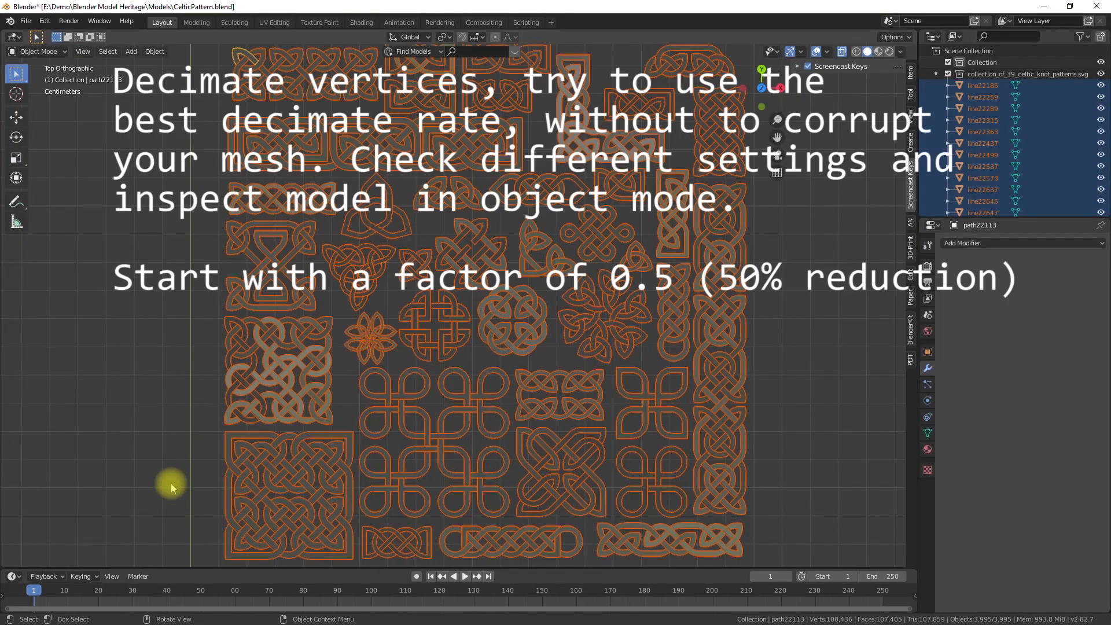
click(185, 52)
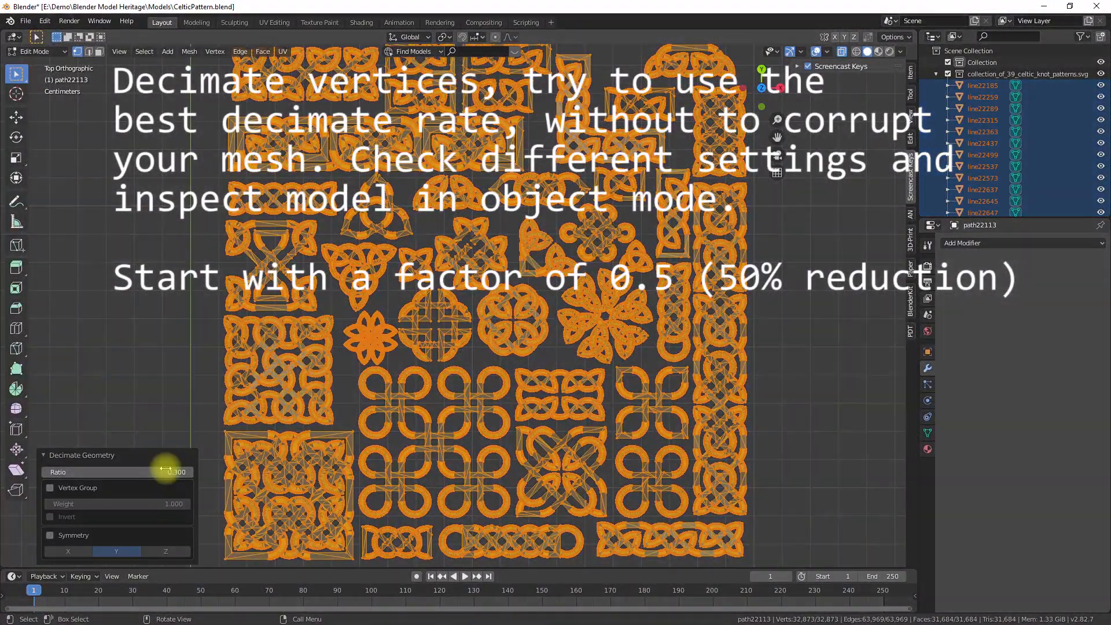
text(0.5)
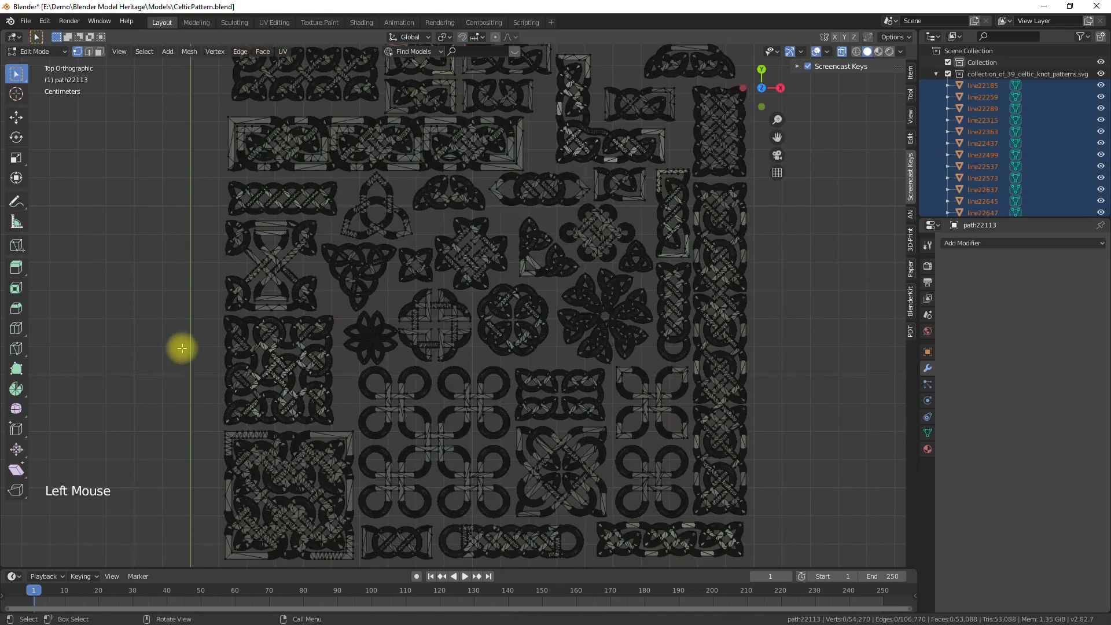
scroll(down, 3)
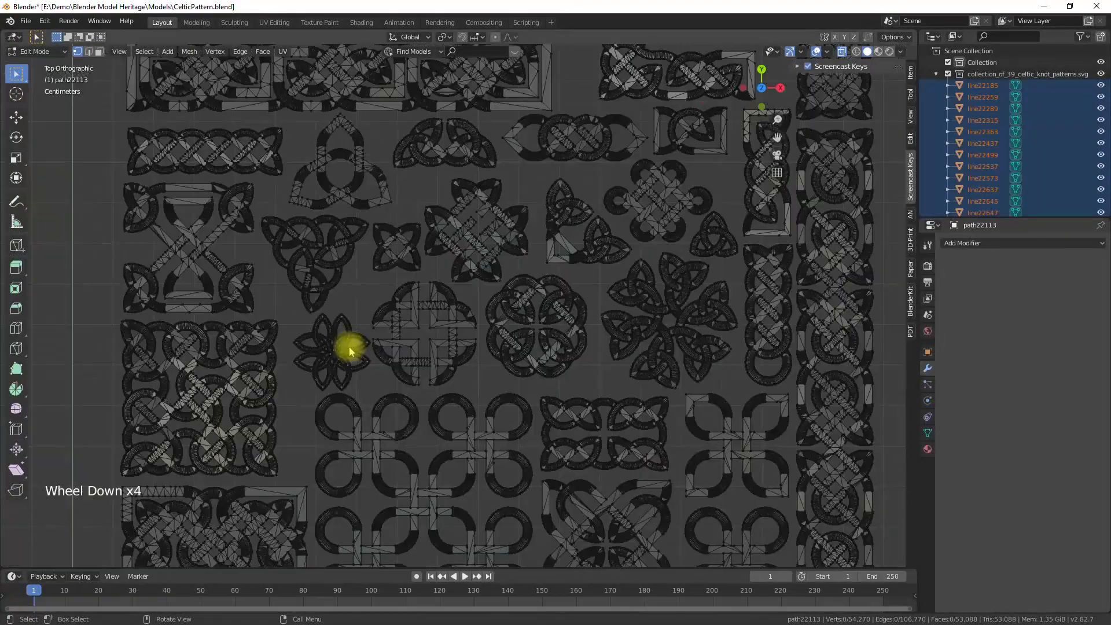
key(Tab)
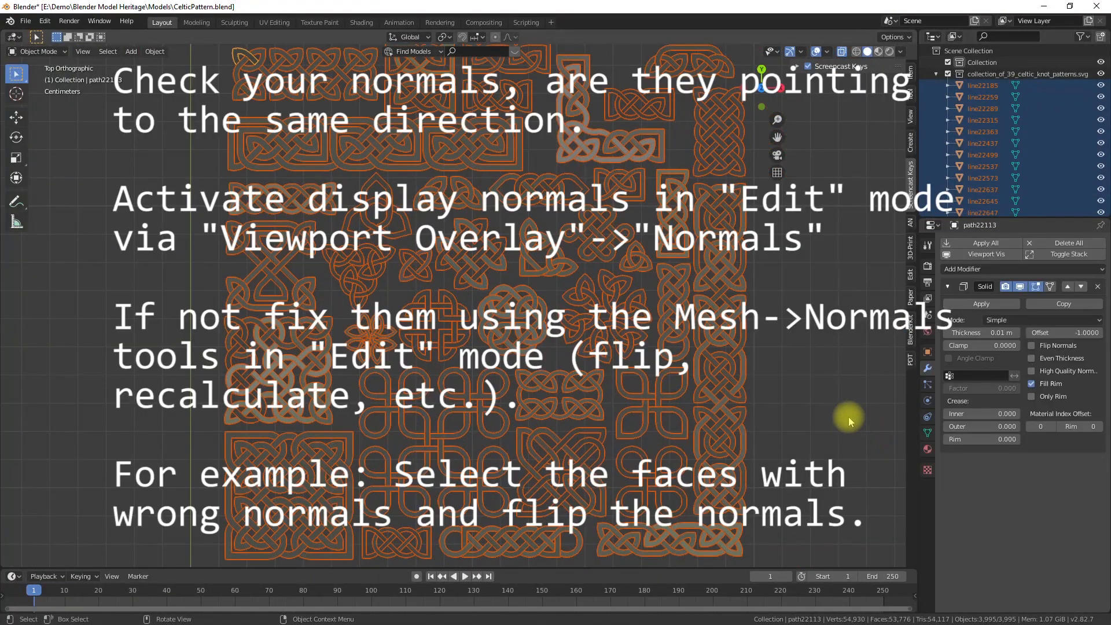
Show face normals in Edit Mode and orbit below the knot to check their direction.
key(Tab)
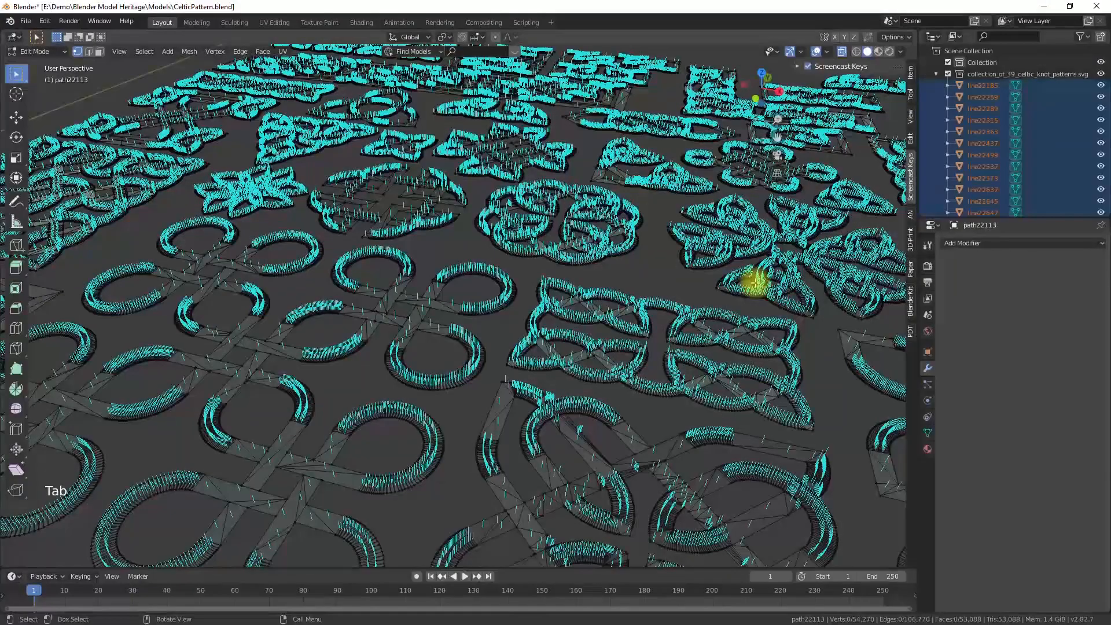
scroll(down, 3)
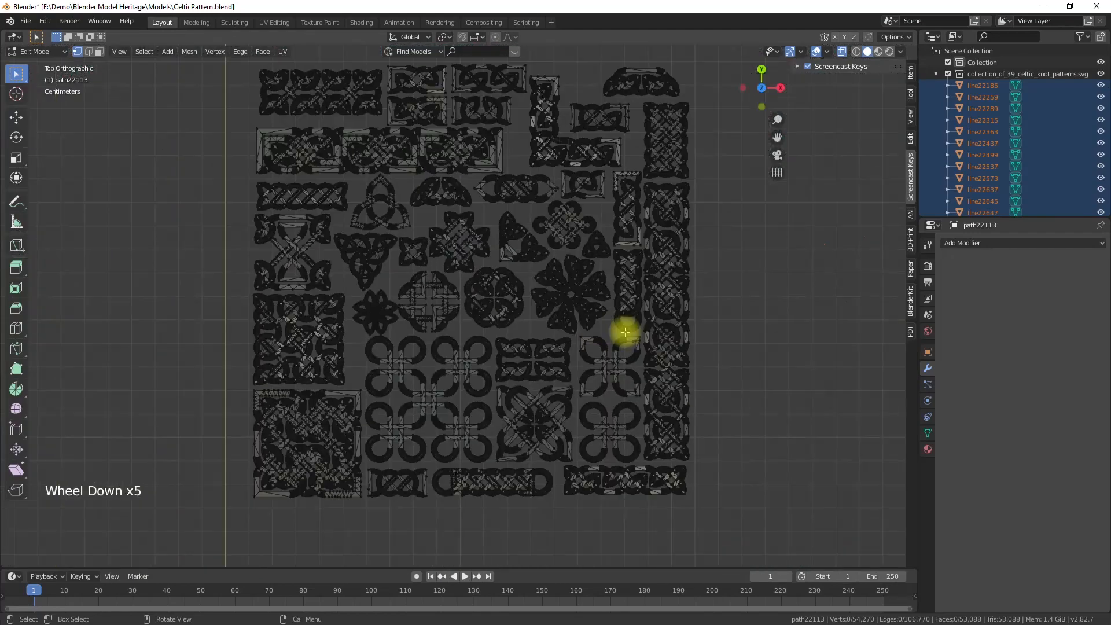
key(Tab)
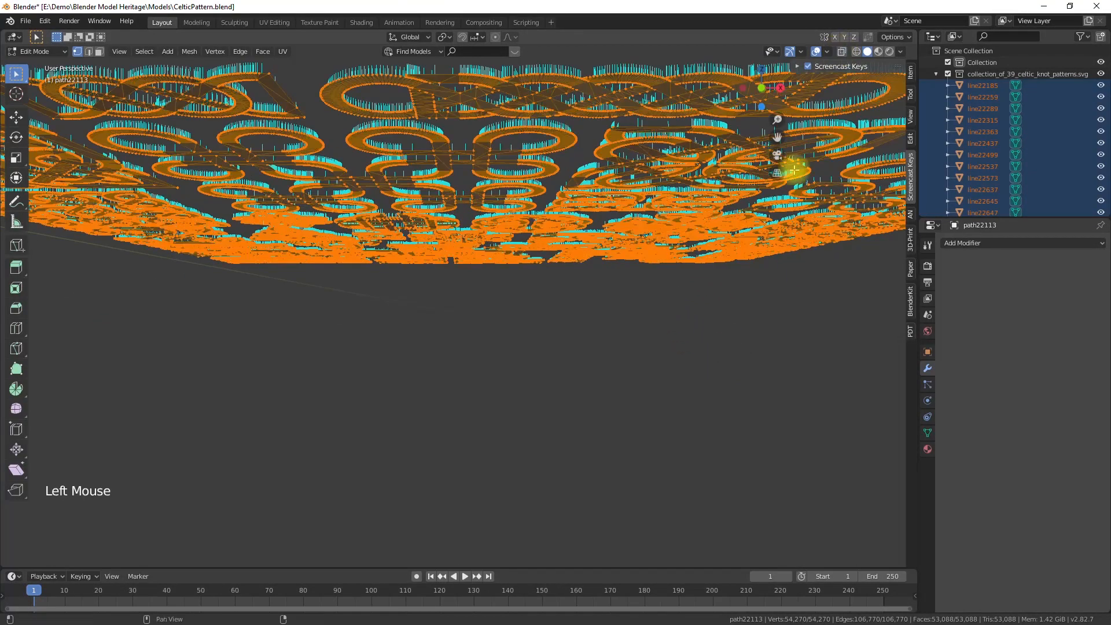
scroll(up, 3)
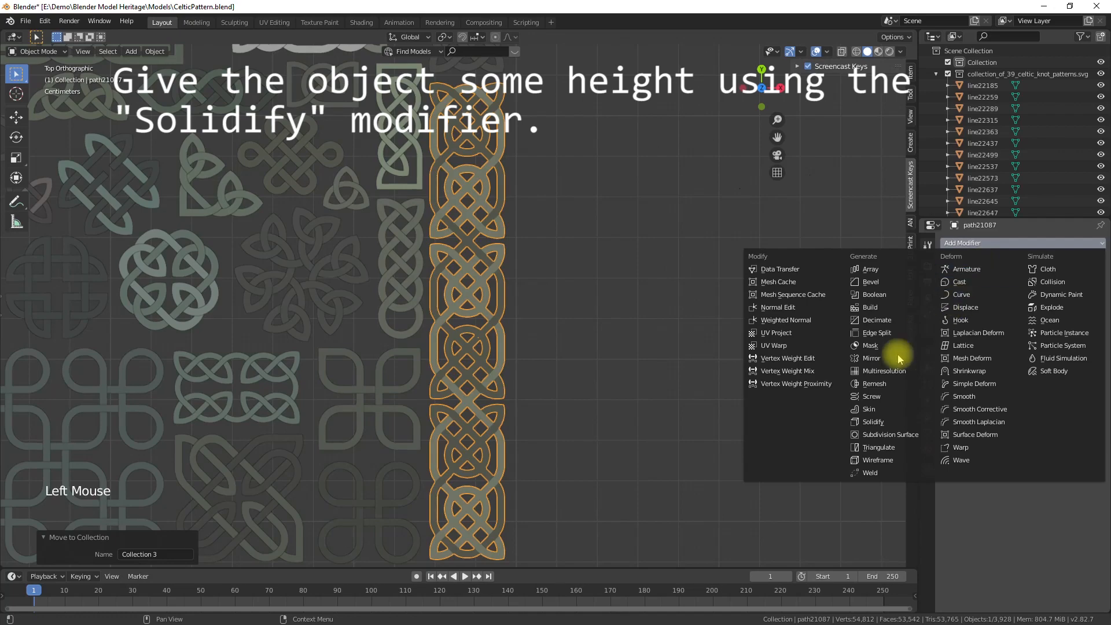
Solidify the vertical border knot to 0.01 m, then box-select the triquetra knot's pieces.
click(872, 422)
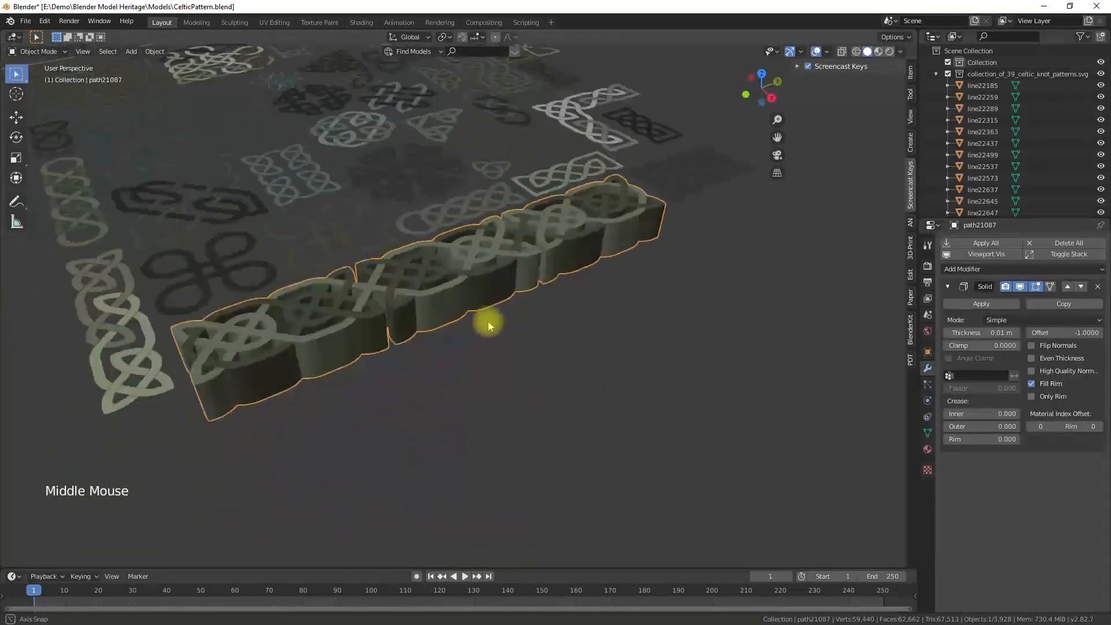
drag(487, 326, 580, 319)
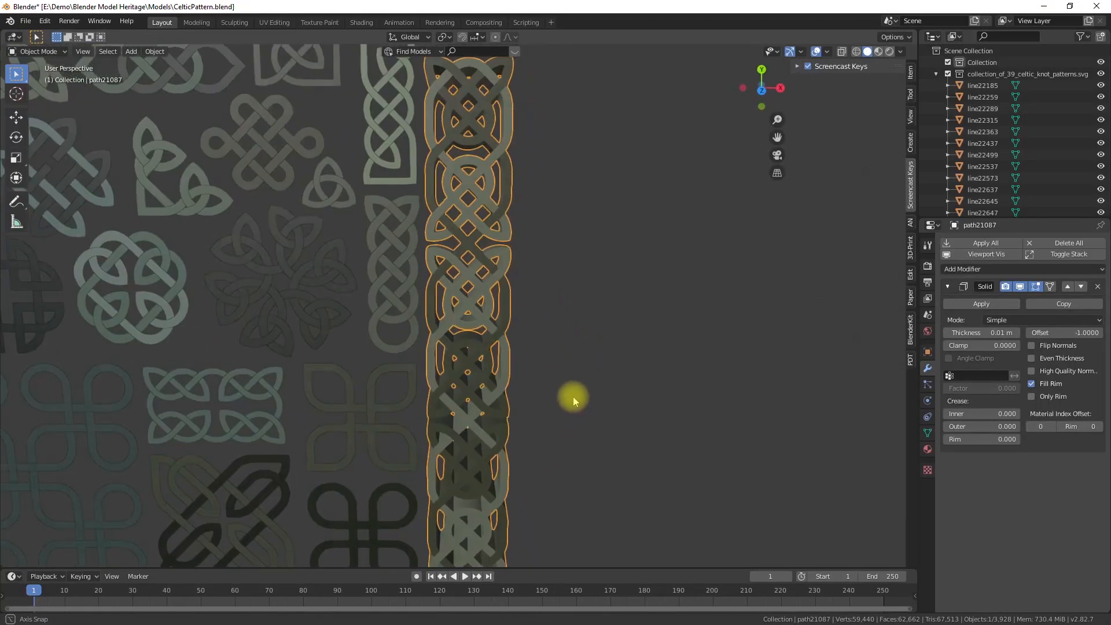
click(226, 252)
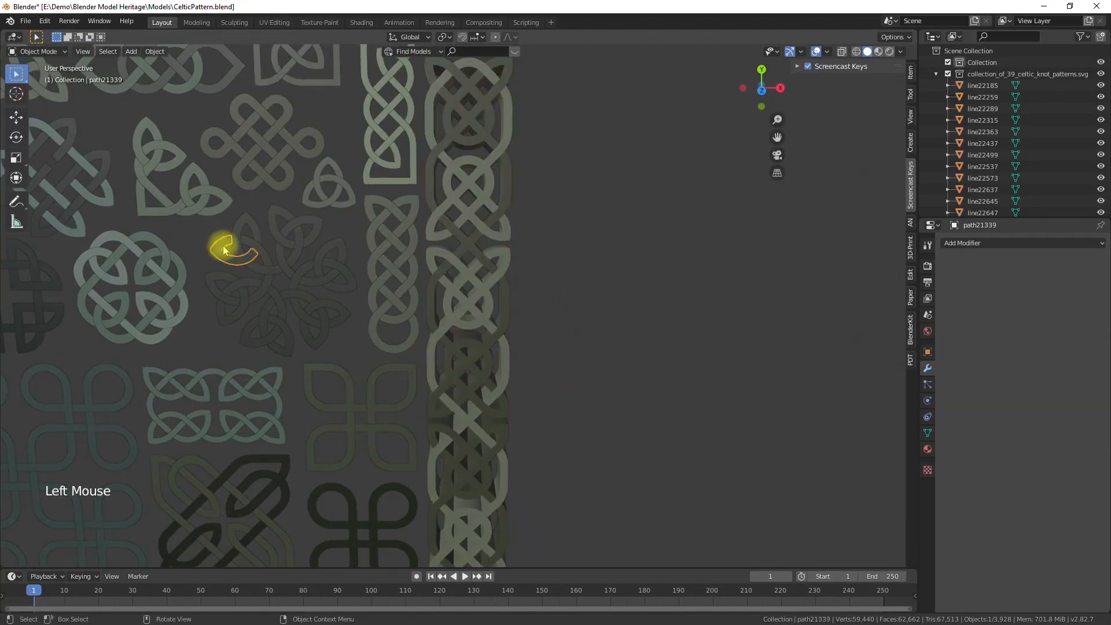
drag(200, 236, 341, 360)
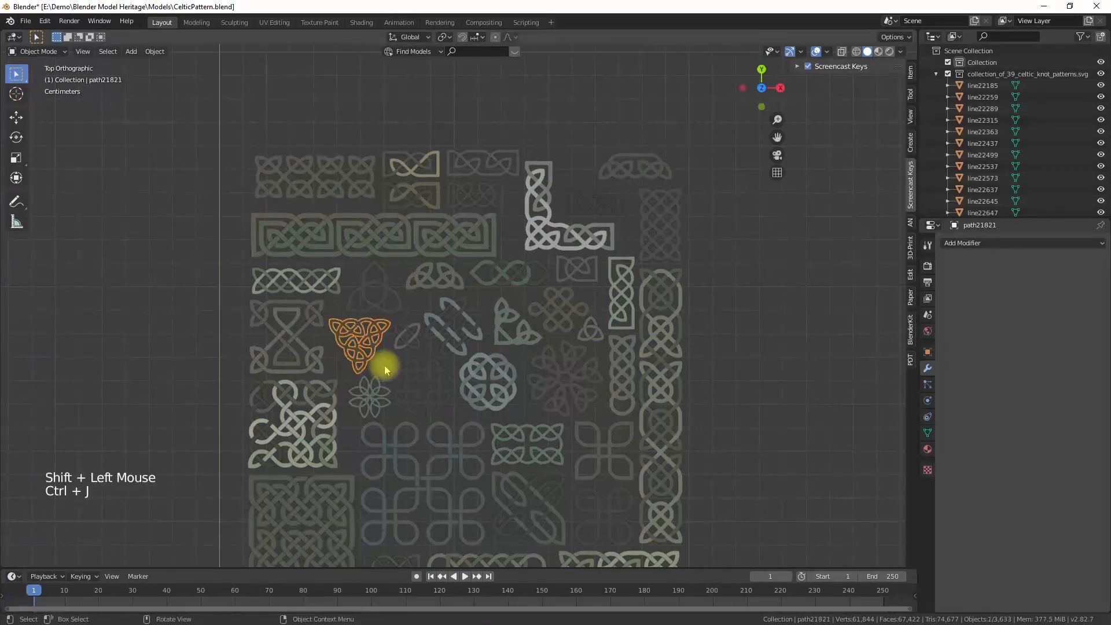
Join the knot patterns and export them as CelticPattern-All.stl with modifiers applied.
key(Tab)
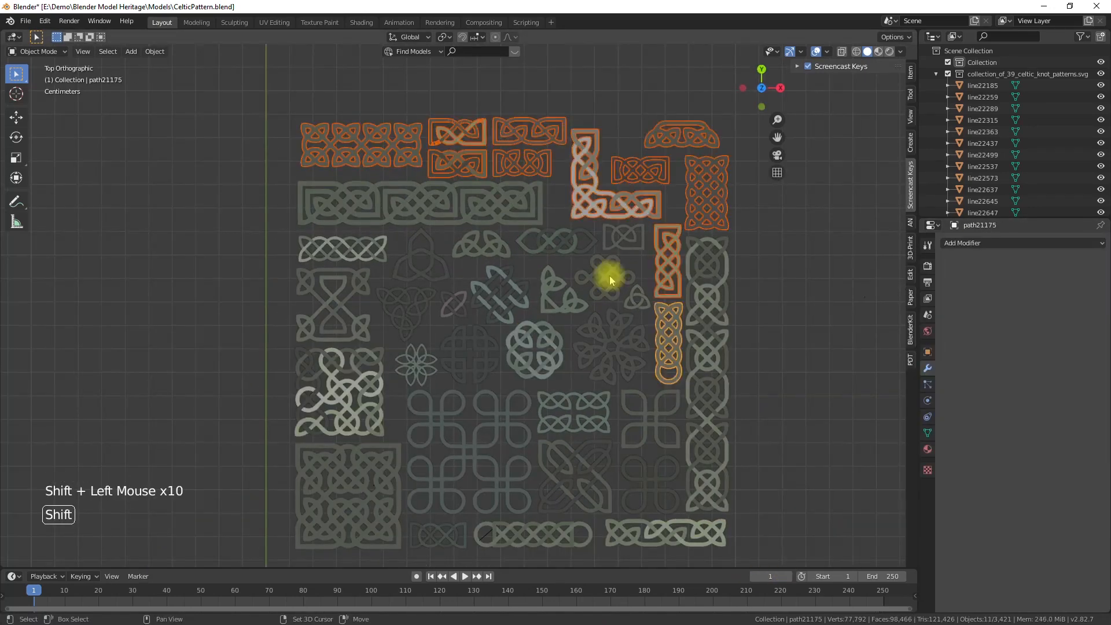
click(461, 414)
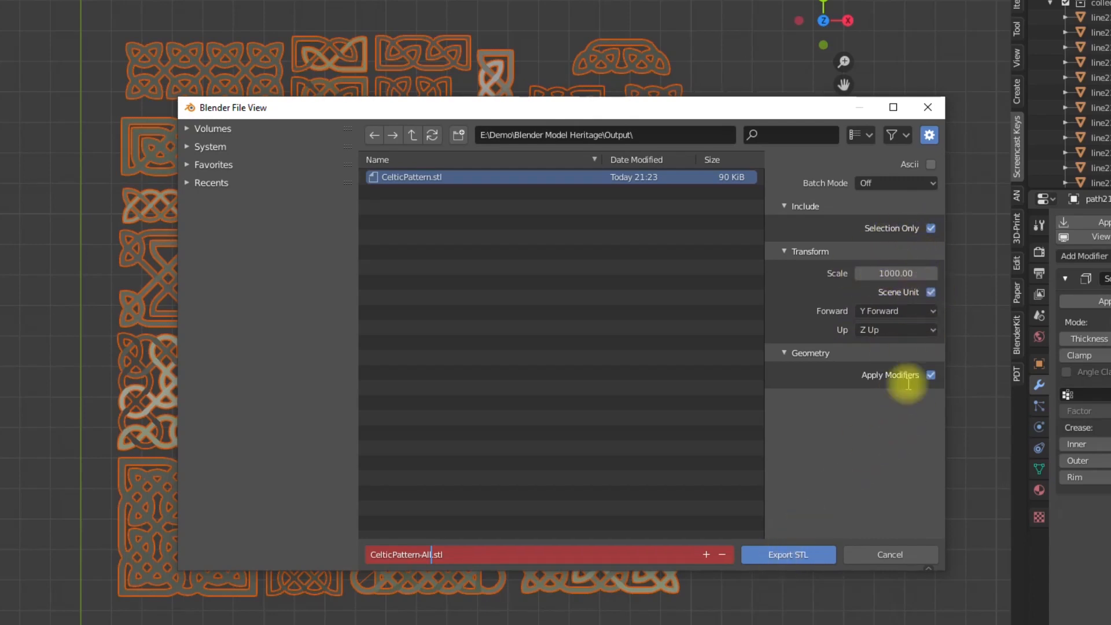
click(788, 555)
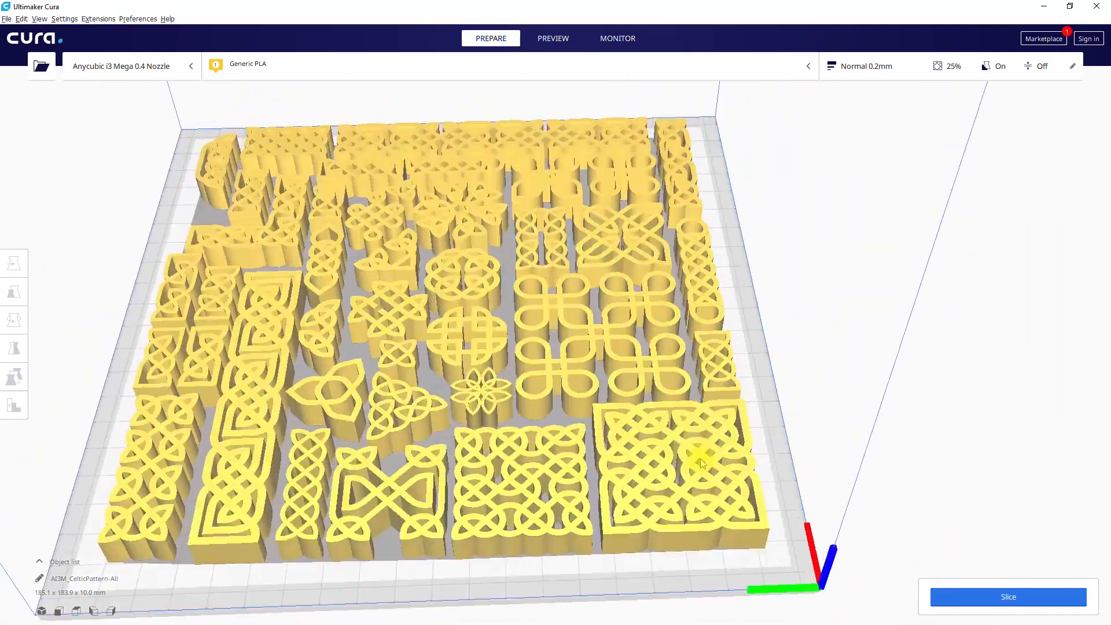
Slice the full knot plate and preview the layers: about 23 hours and 192 g.
click(1008, 597)
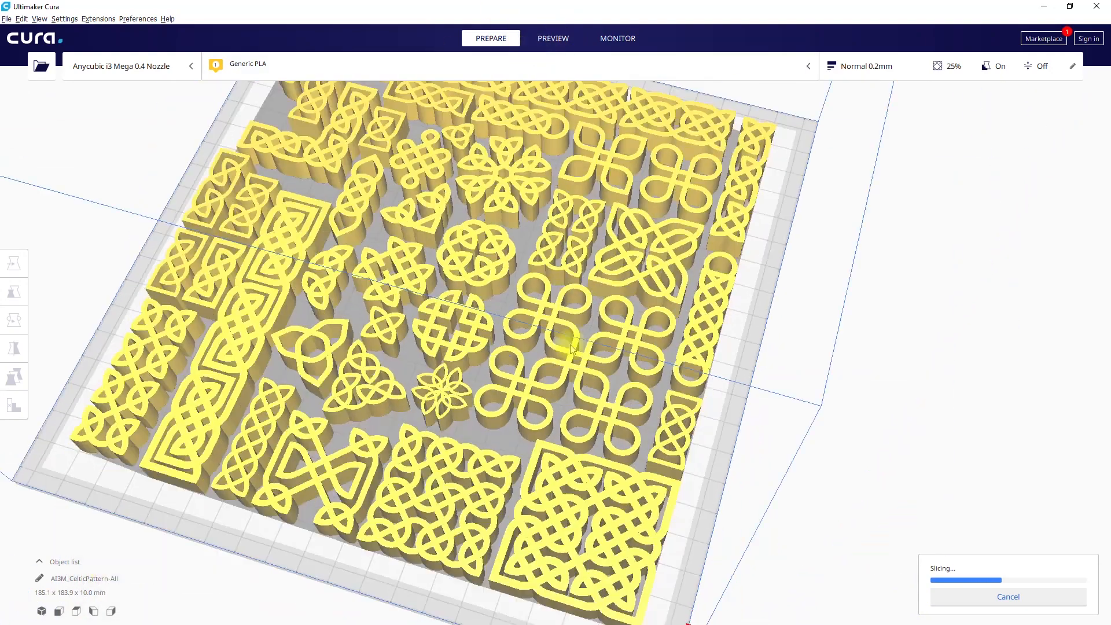
scroll(up, 3)
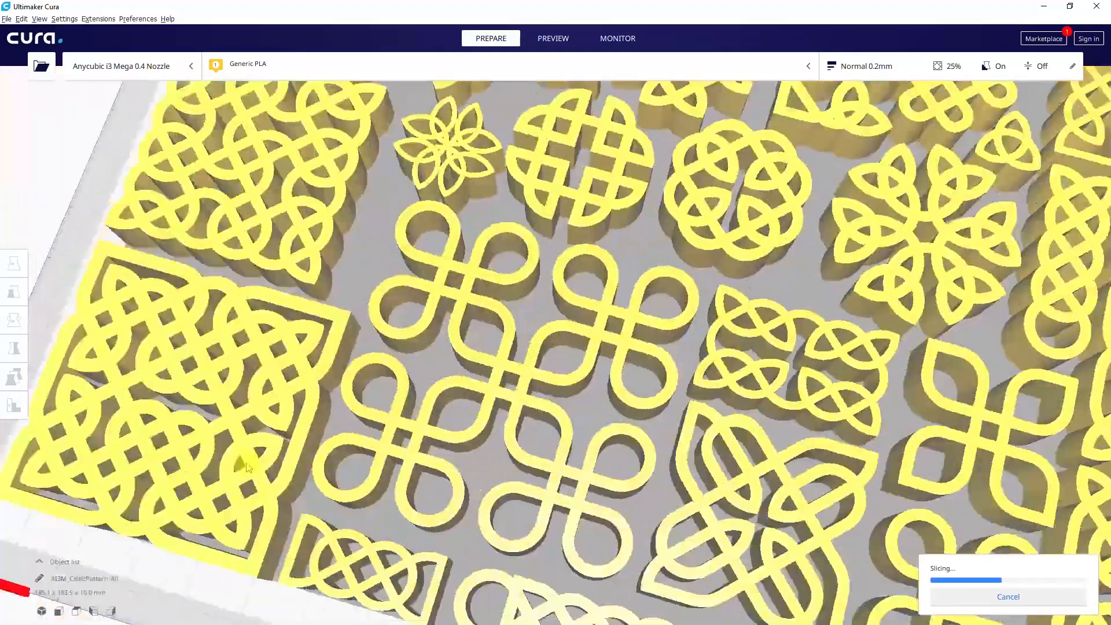
drag(248, 467, 426, 345)
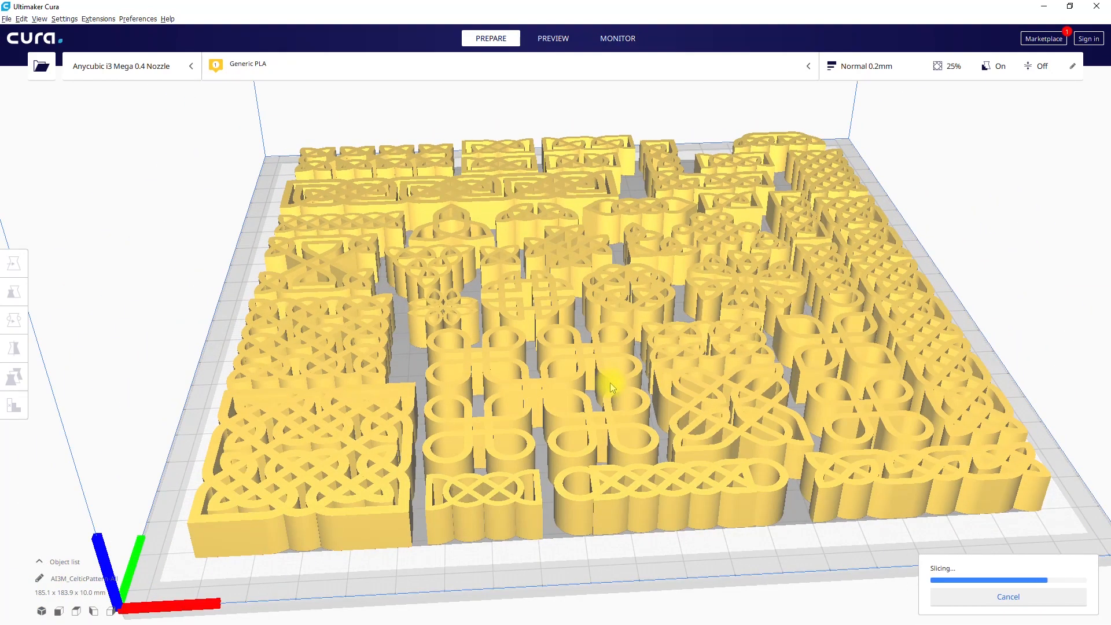
click(553, 39)
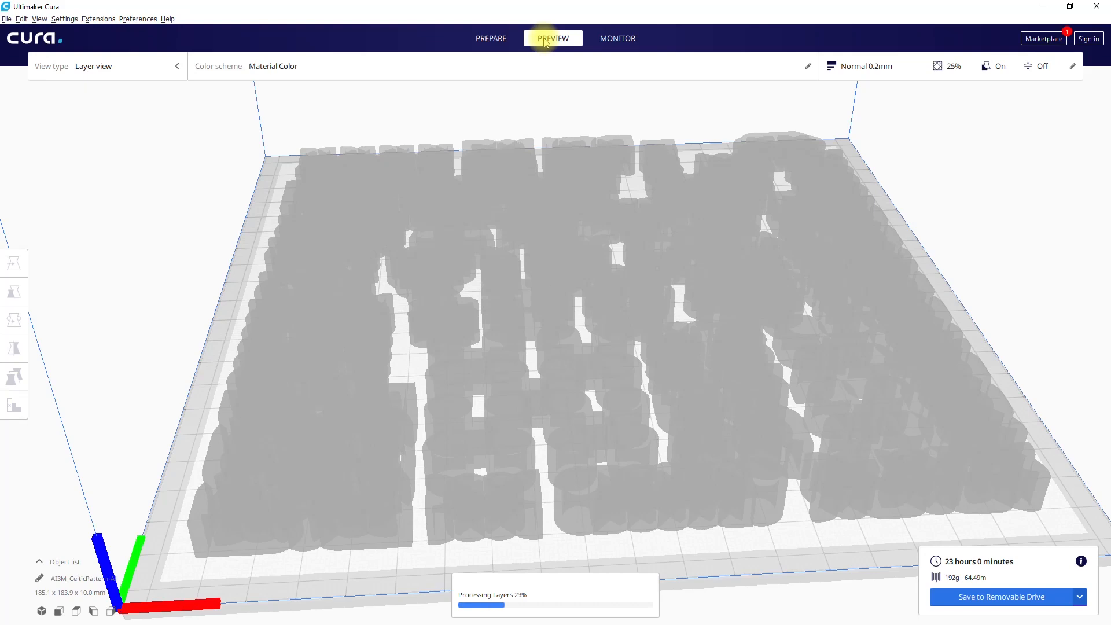